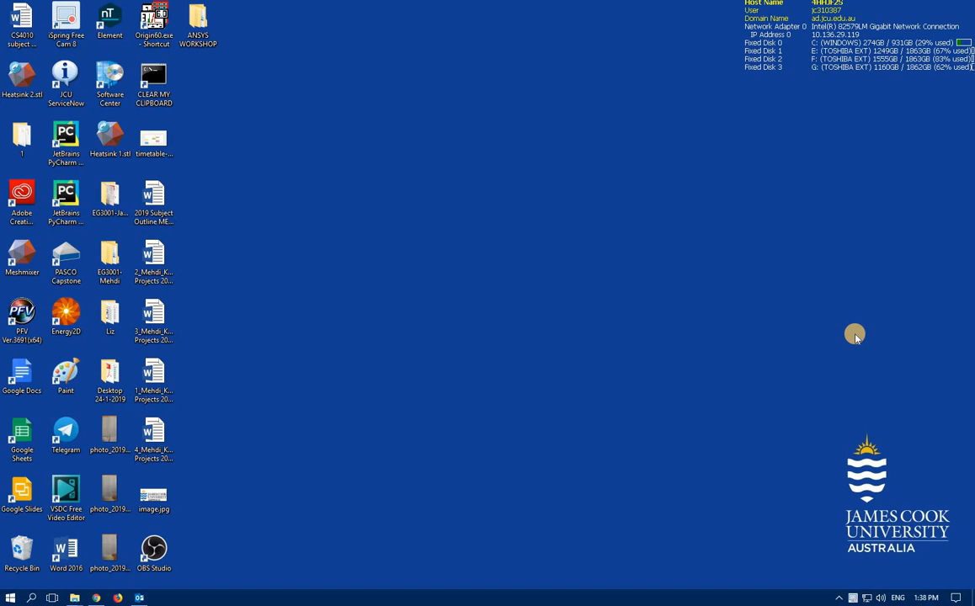
mouse_move(38, 516)
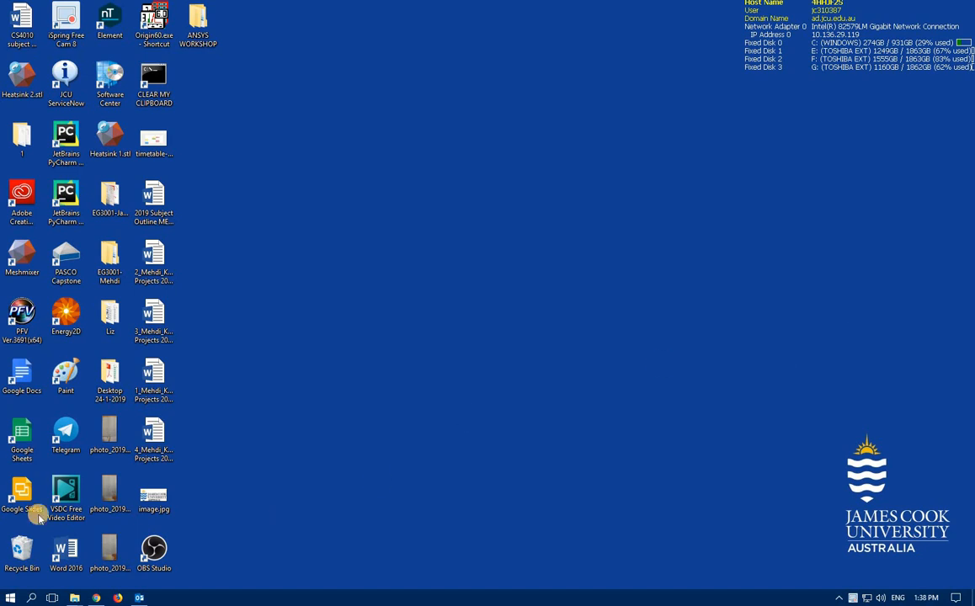
mouse_move(31, 595)
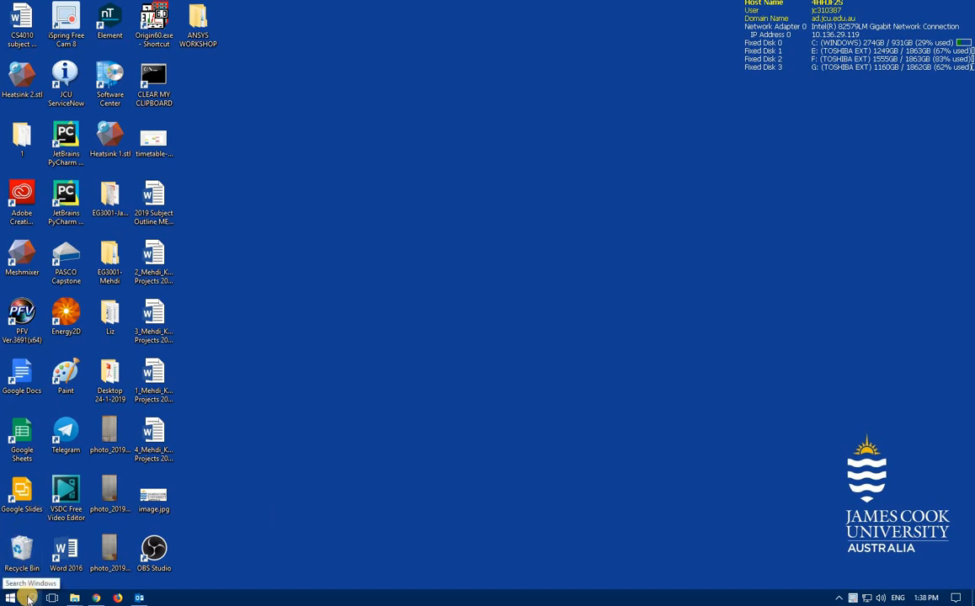
Step: Search 'workbench' from the Start menu and launch ANSYS Workbench with a new project
left_click(50, 595)
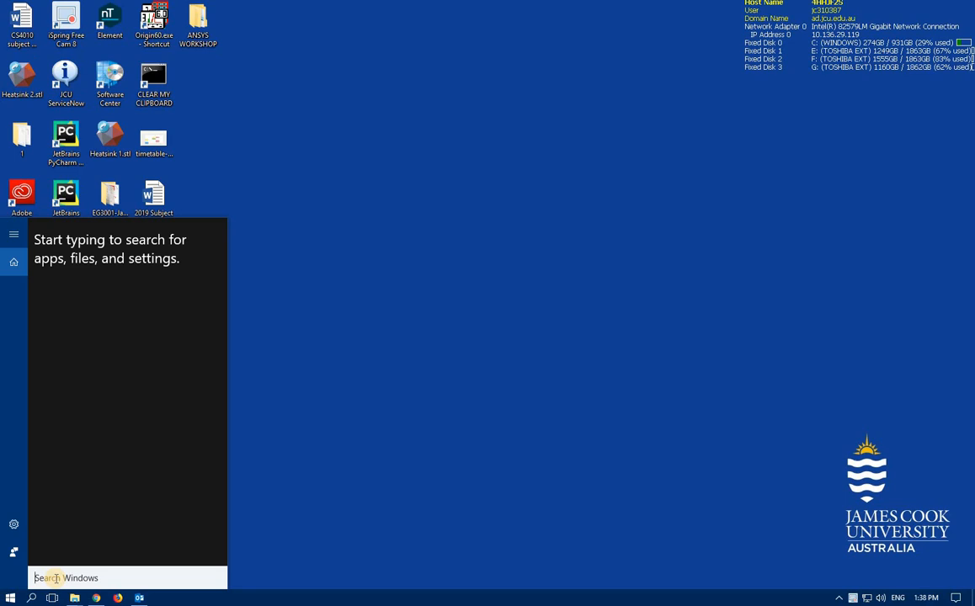
type("wo")
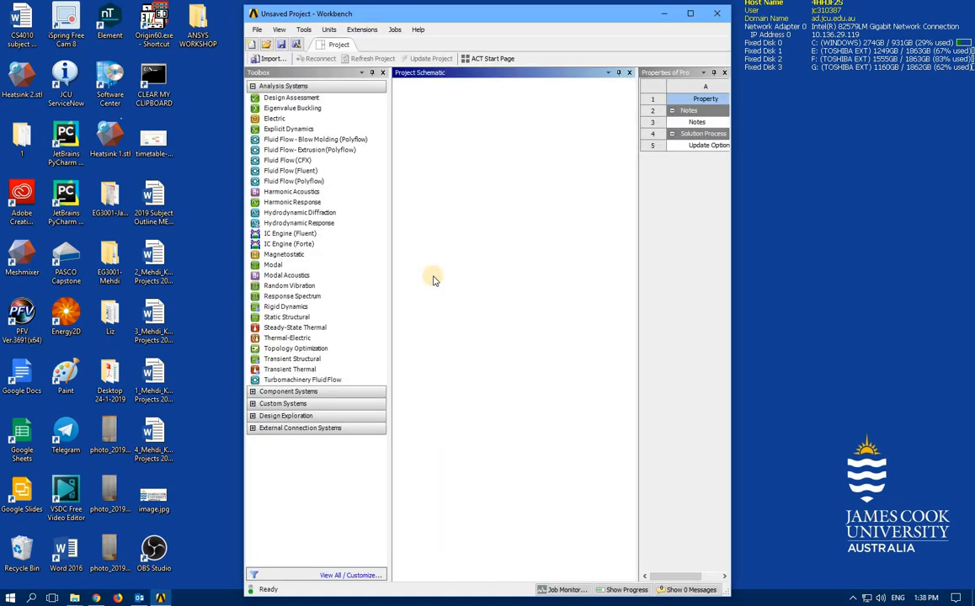
Step: Add a Static Structural system named AP02-3 and launch its Geometry cell in SpaceClaim
left_click(683, 13)
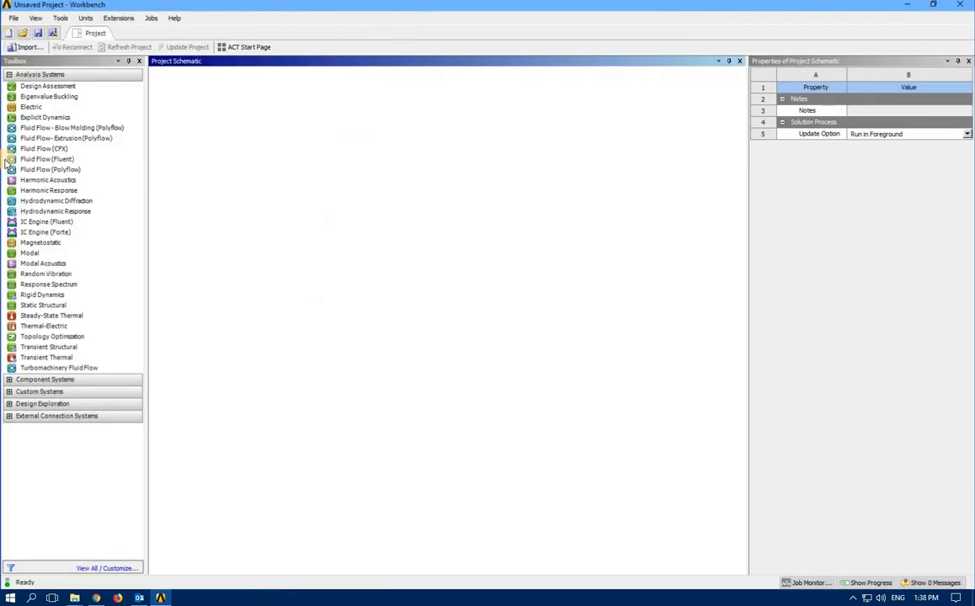
left_click(29, 253)
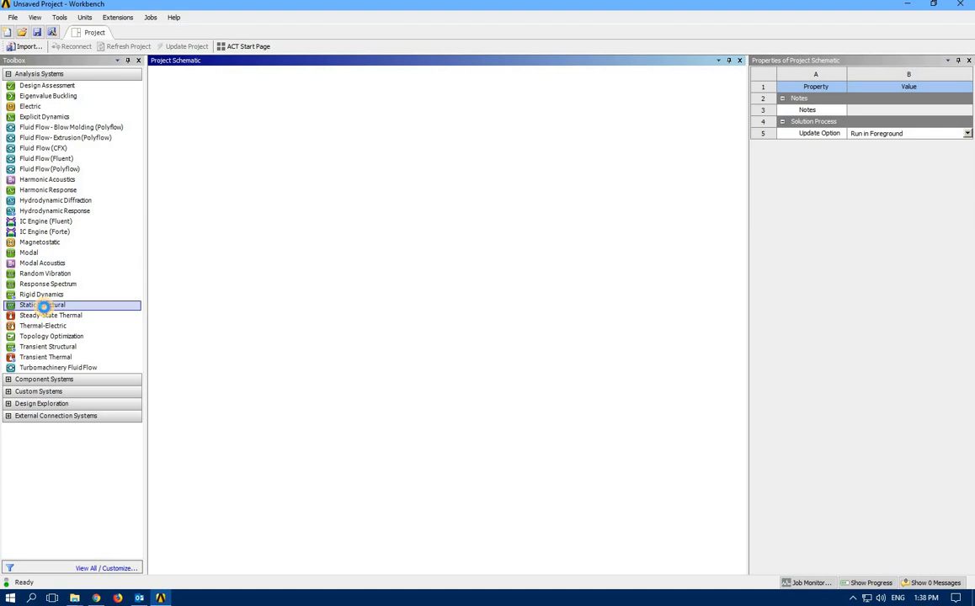
double_click(42, 305)
type("AP02-")
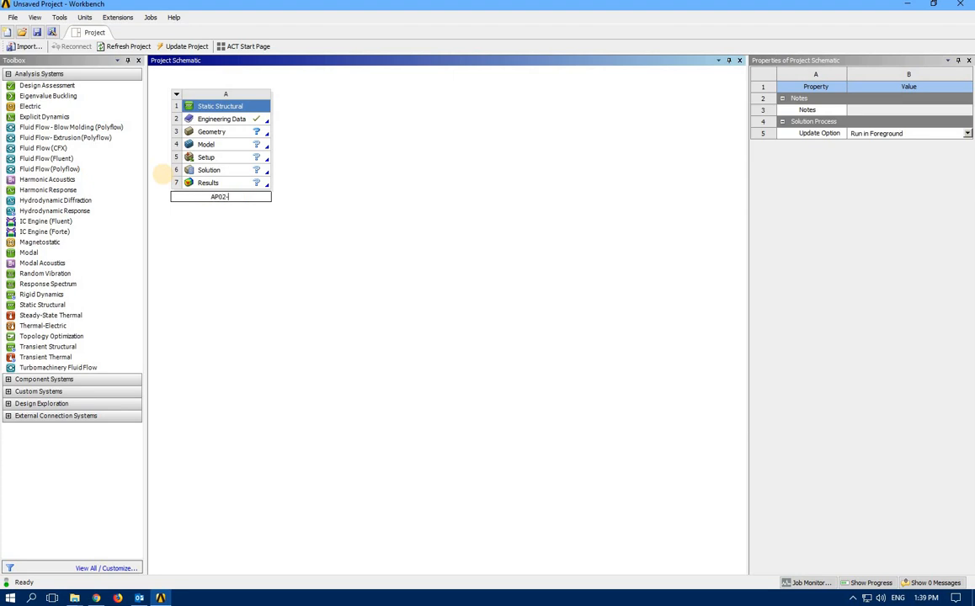
left_click(223, 131)
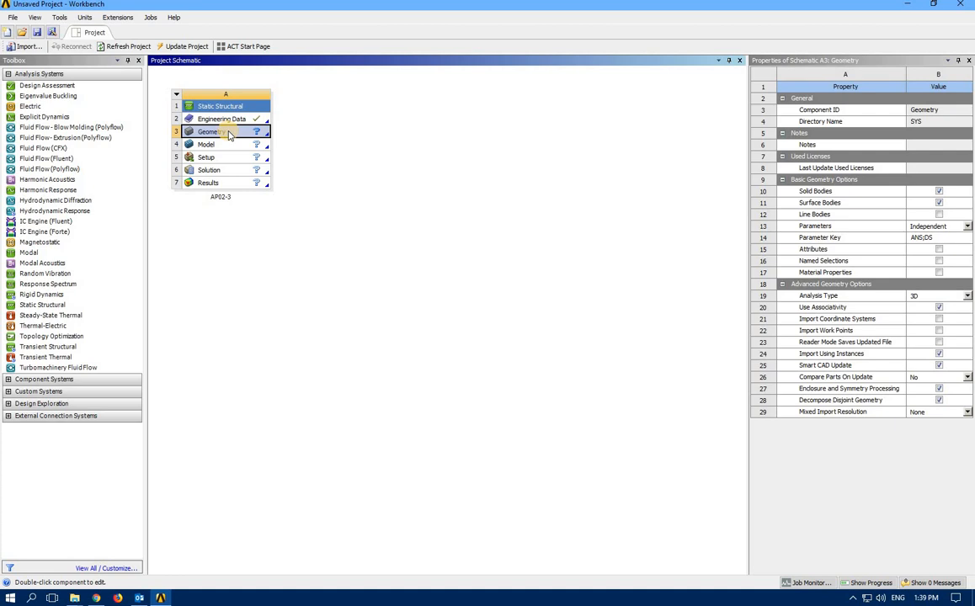
double_click(221, 131)
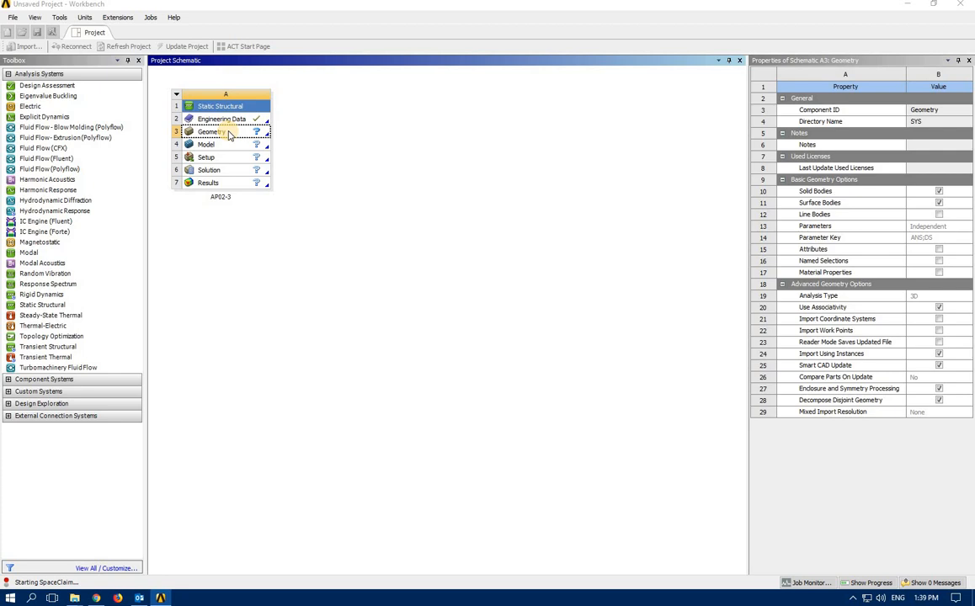
Step: Sketch the 50 mm vertical member from the origin and the top horizontal member with the Line tool
double_click(210, 131)
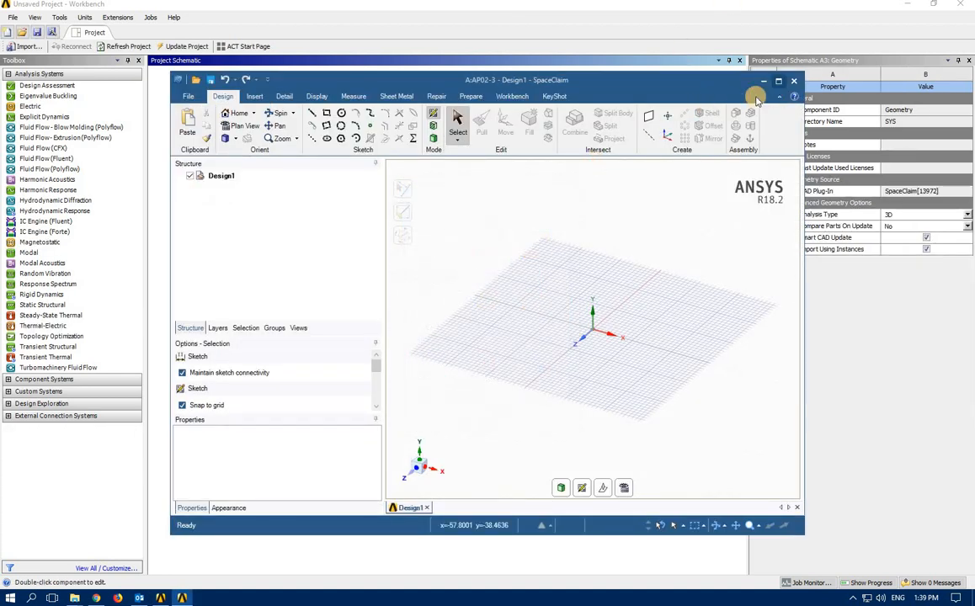
left_click(774, 81)
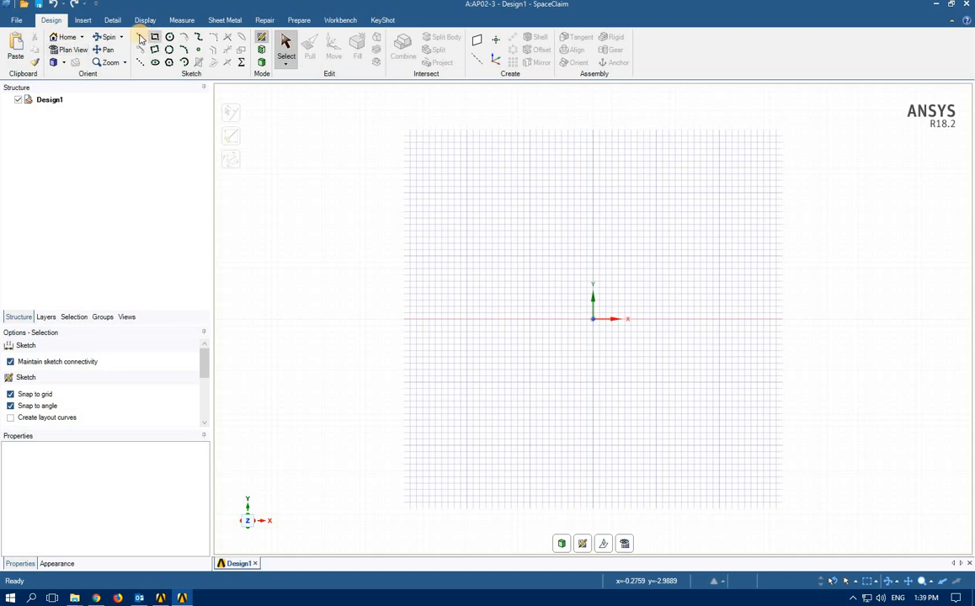
left_click(138, 37)
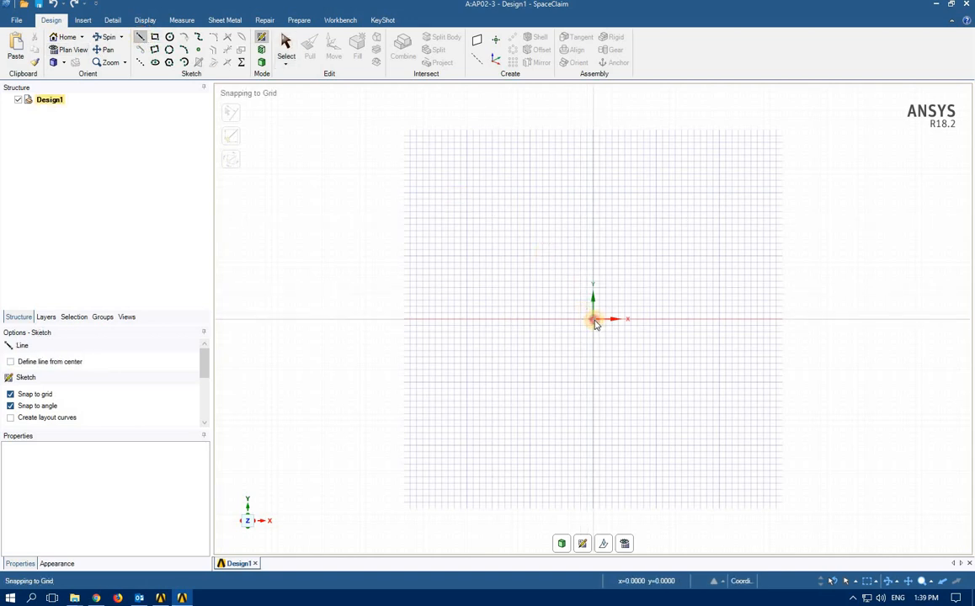
left_click_drag(593, 319, 594, 160)
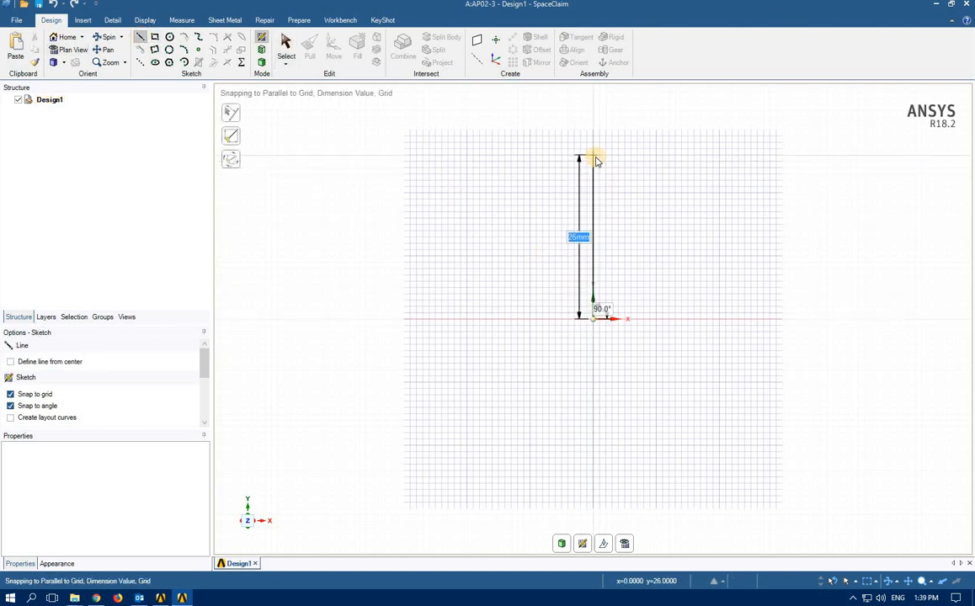
type("50")
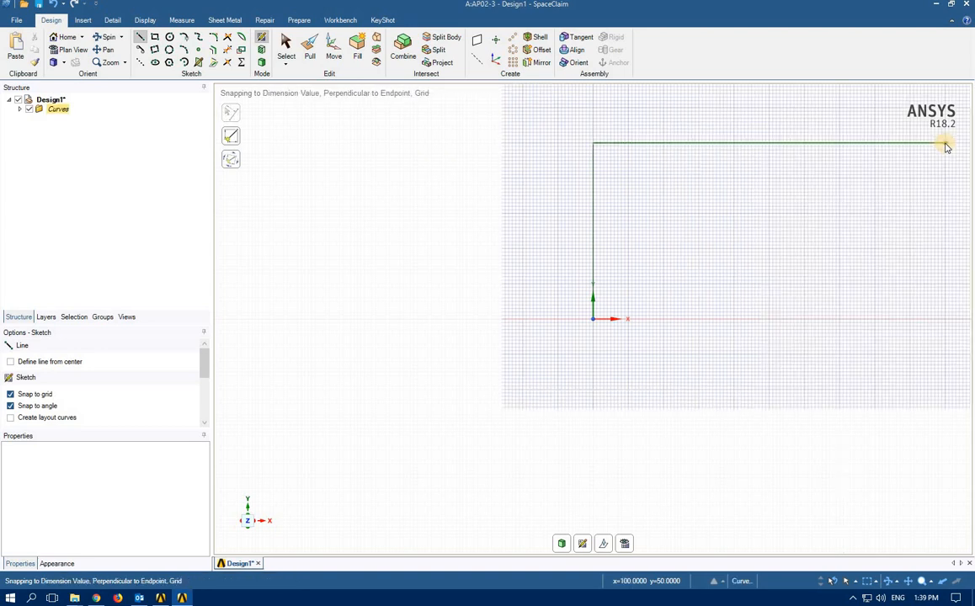
left_click_drag(943, 147, 771, 253)
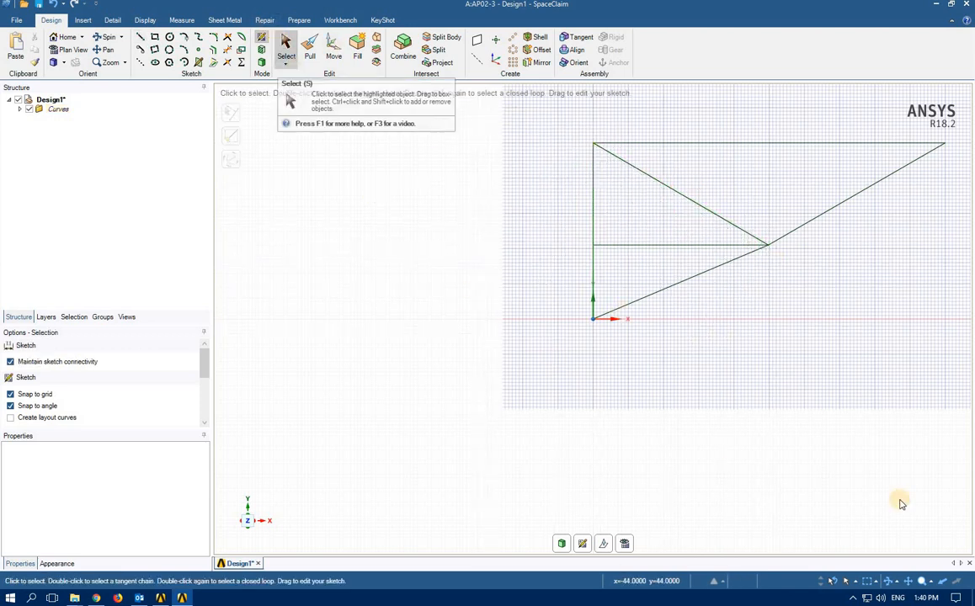
mouse_move(947, 478)
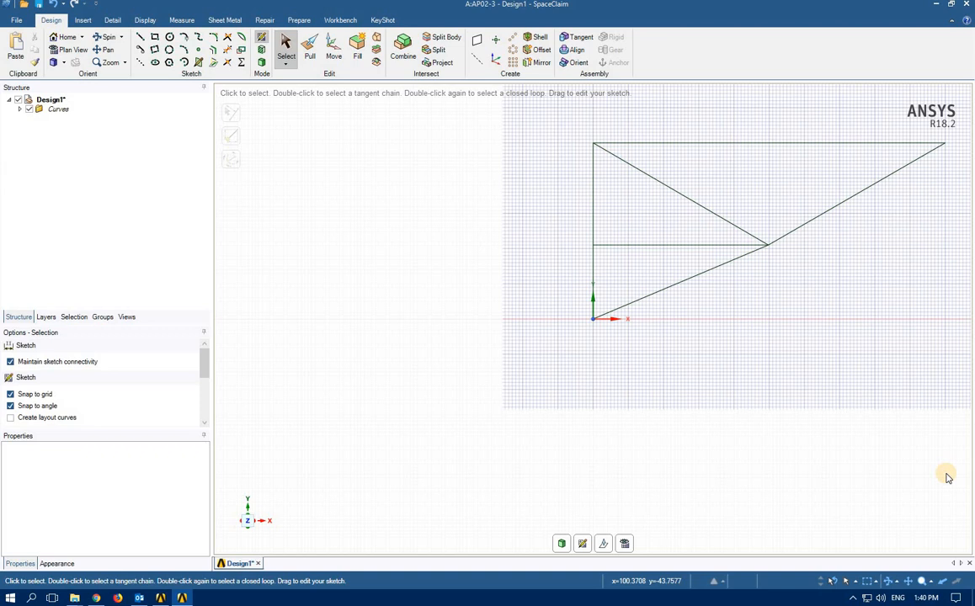
mouse_move(941, 481)
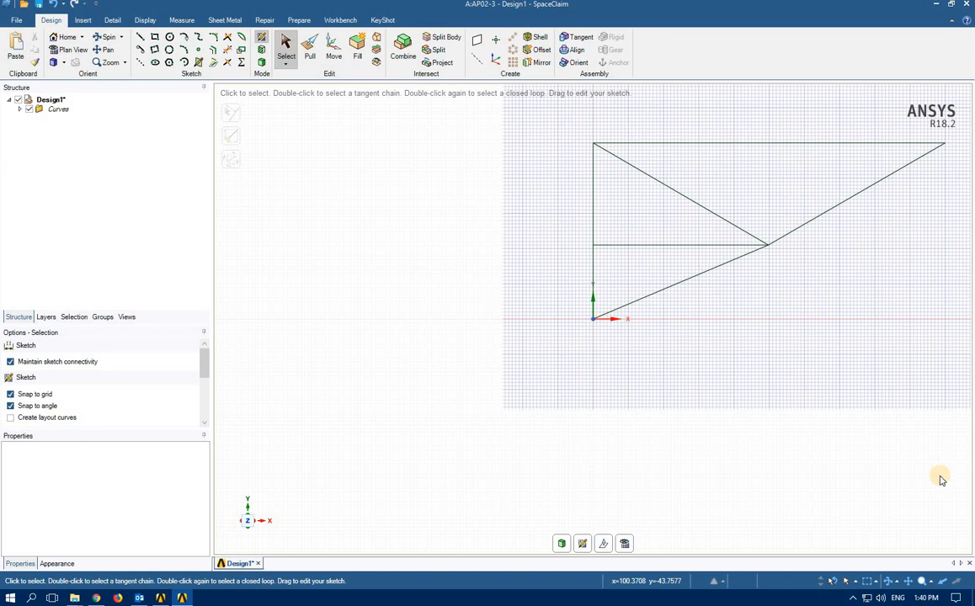
mouse_move(922, 482)
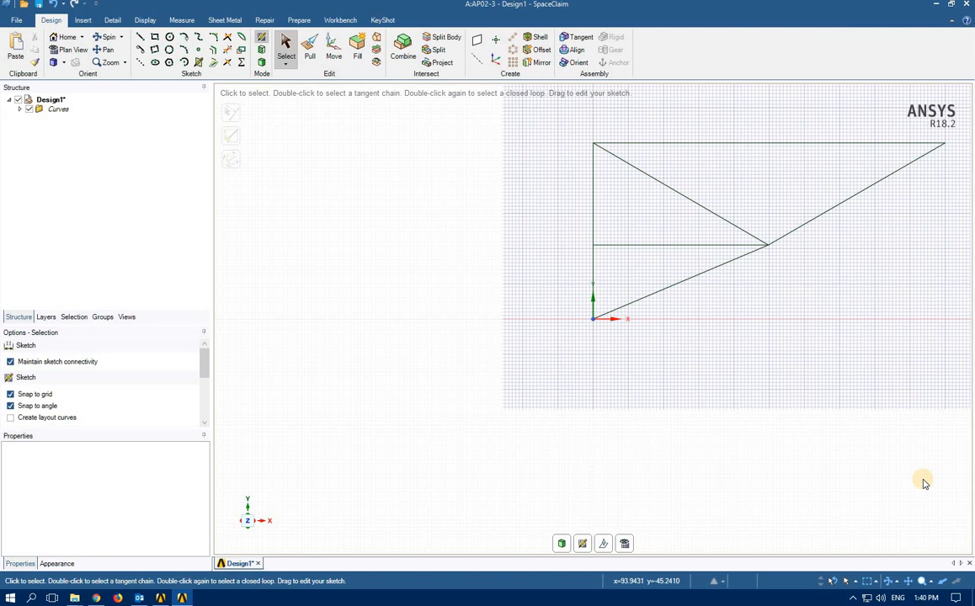
mouse_move(926, 486)
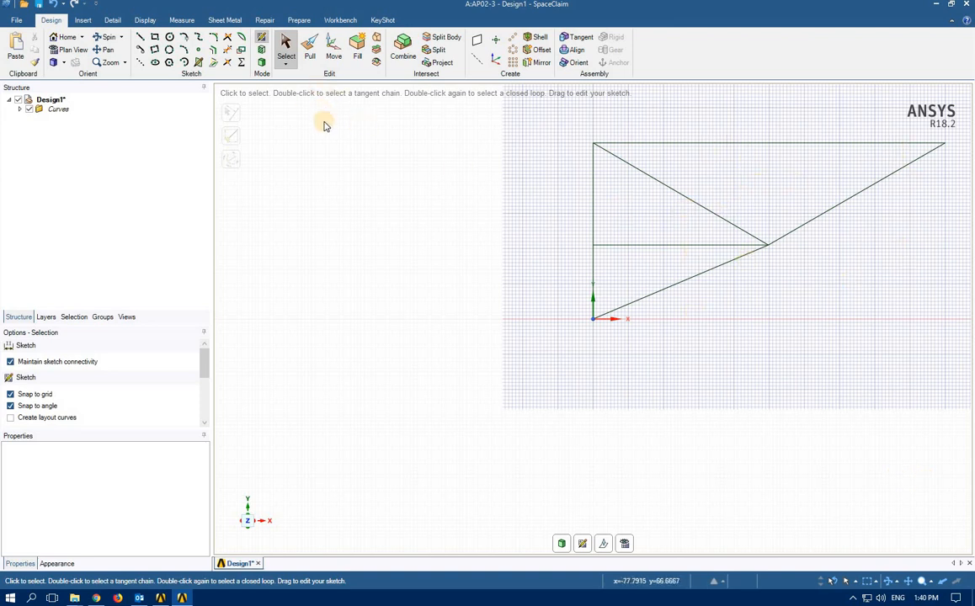
mouse_move(299, 20)
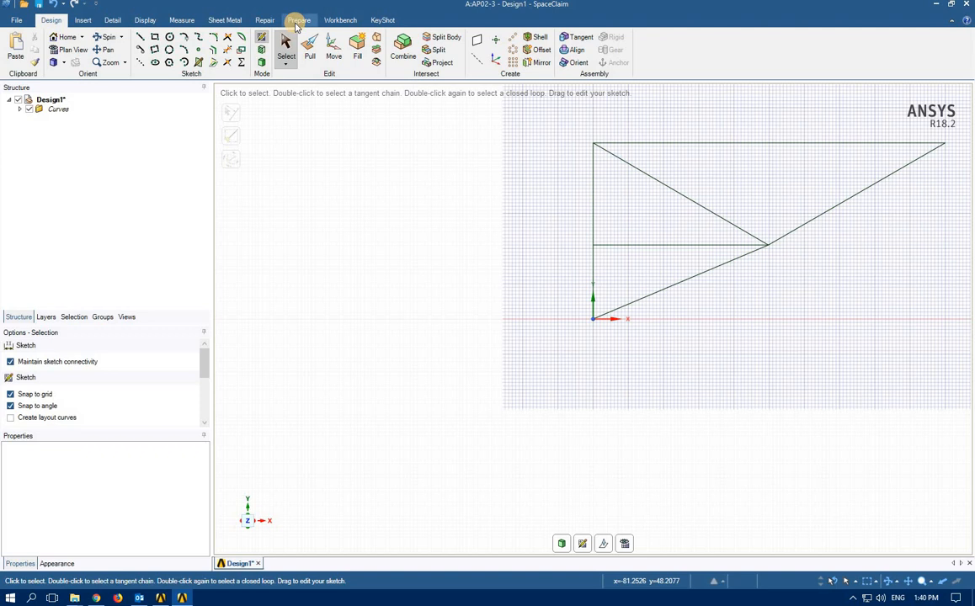
Step: Add a Rectangular Tube beam profile from Prepare > Profiles and start beam creation
left_click(298, 20)
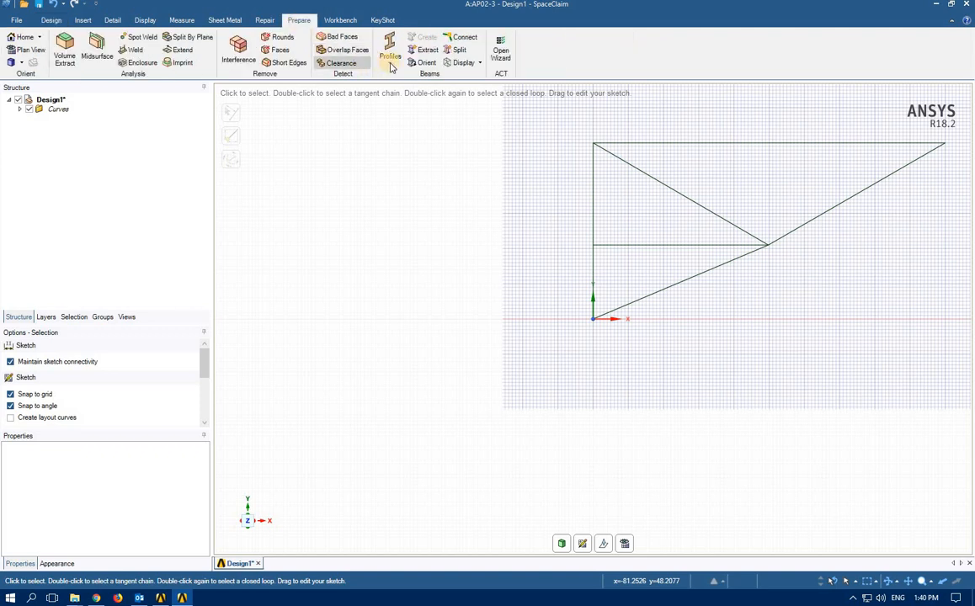
left_click(387, 50)
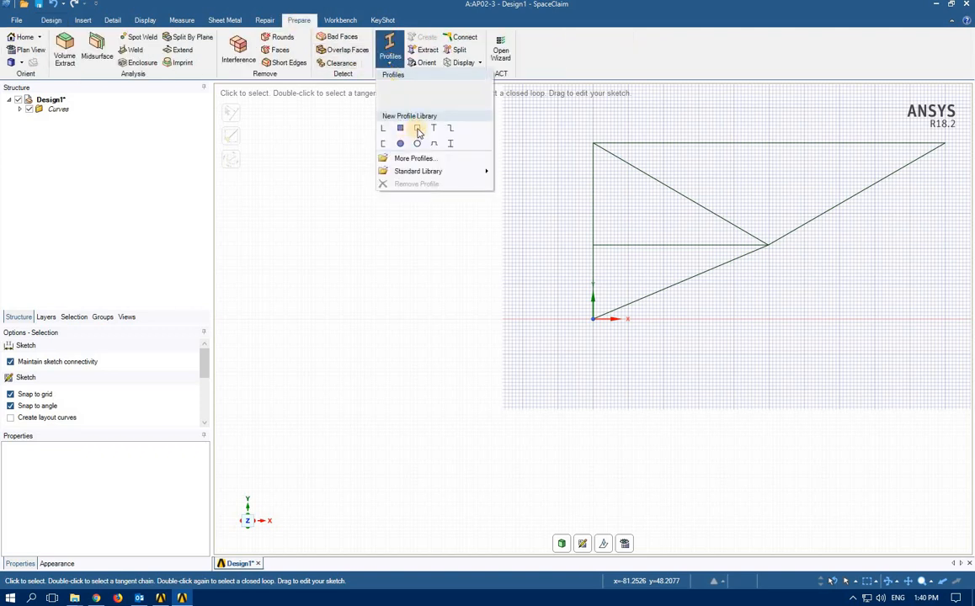
mouse_move(417, 127)
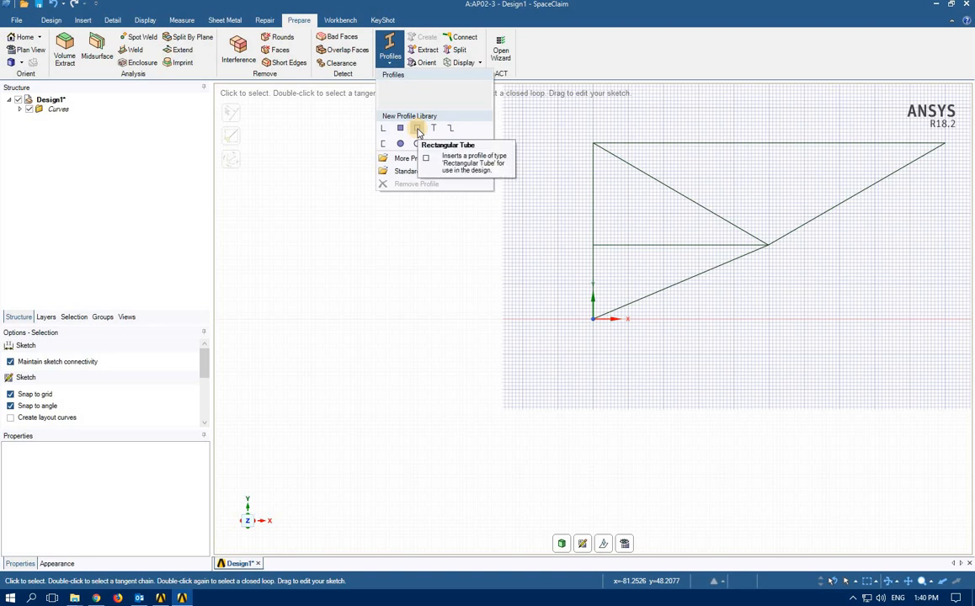
left_click(417, 128)
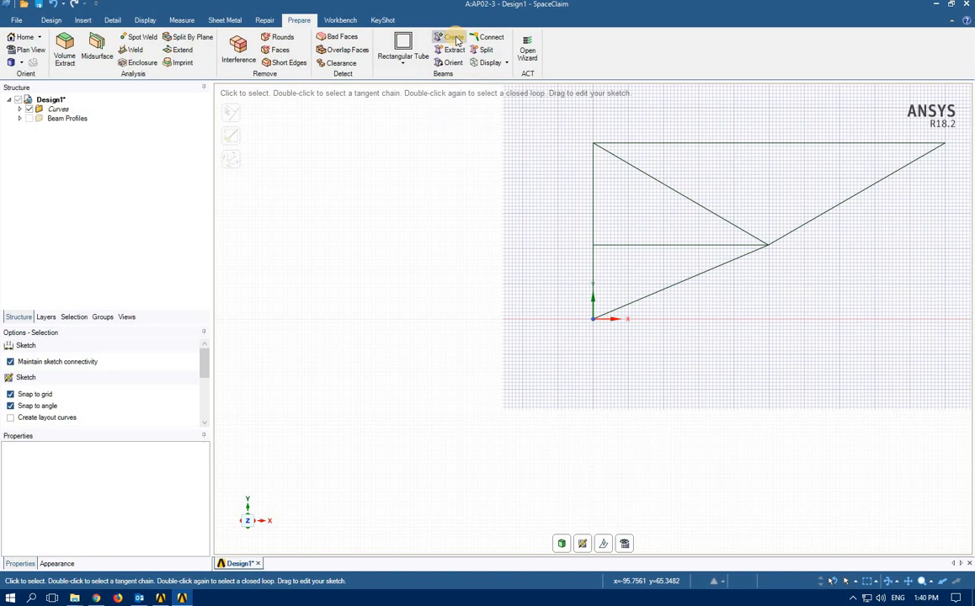
left_click(445, 39)
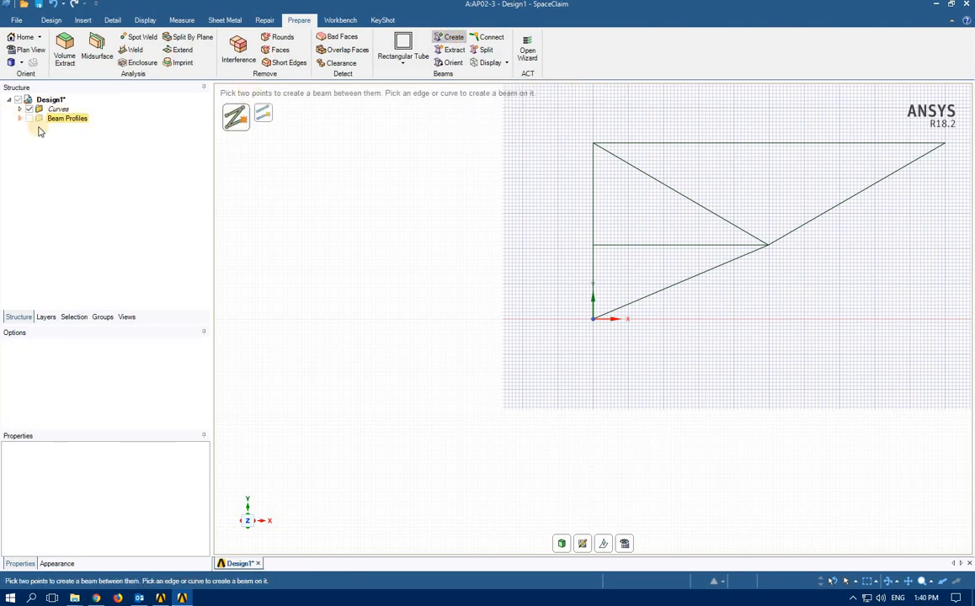
Step: Select the Rectangular Tube profile under Beam Profiles to view its section properties and options
left_click(20, 118)
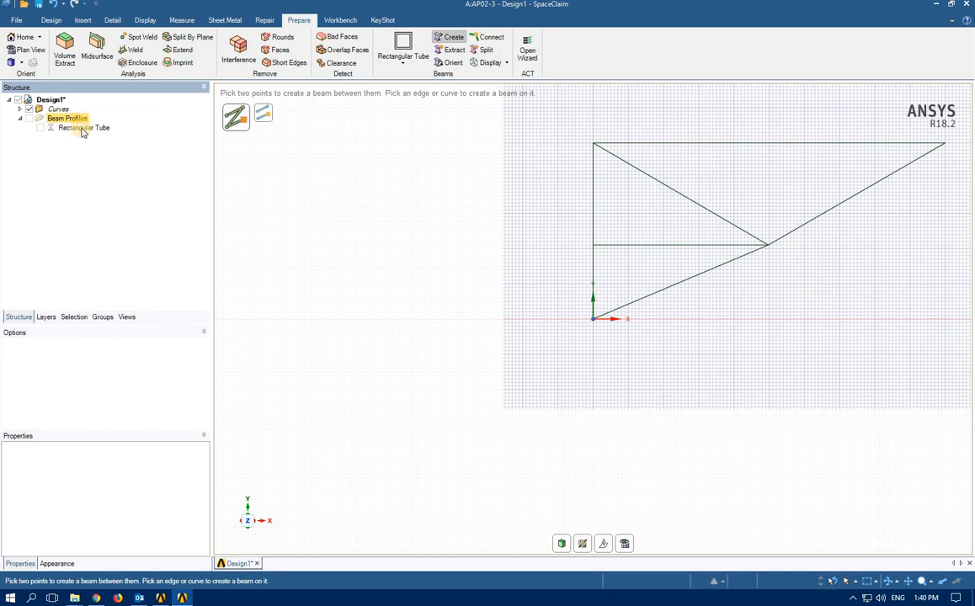
left_click(83, 130)
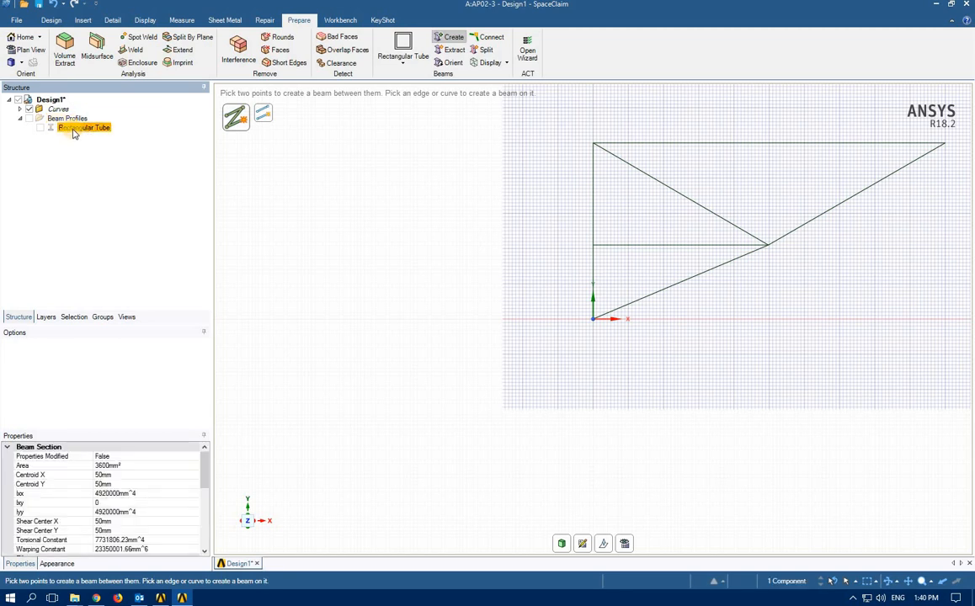
right_click(76, 132)
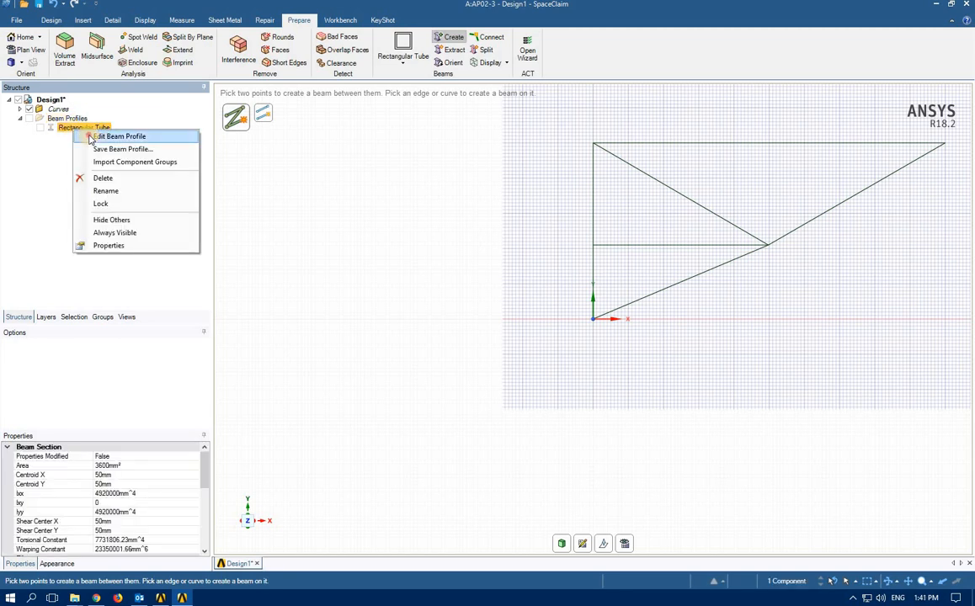
Step: Edit the Rectangular Tube profile in its own design and select its t3 thickness dimension
left_click(120, 135)
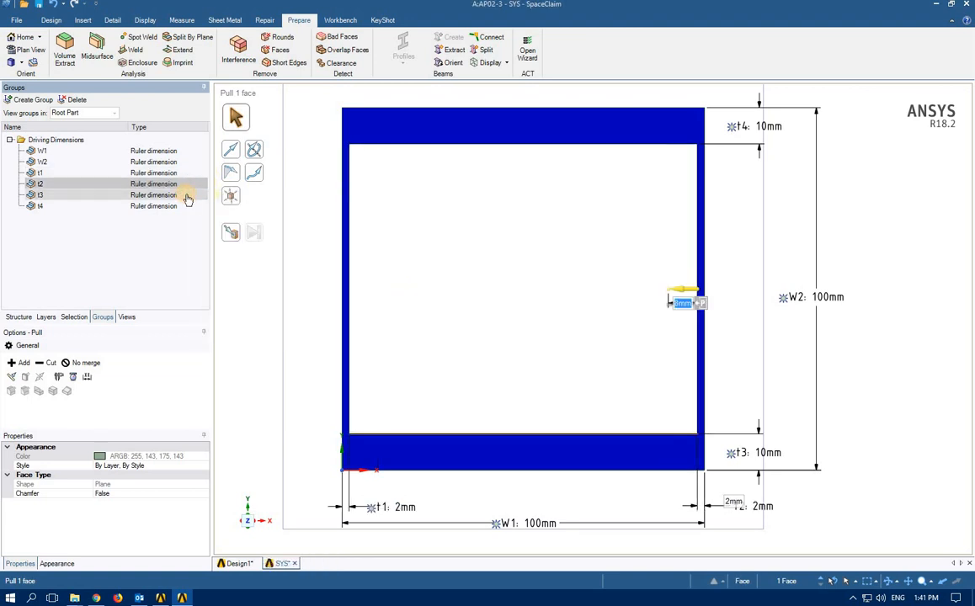
left_click(40, 195)
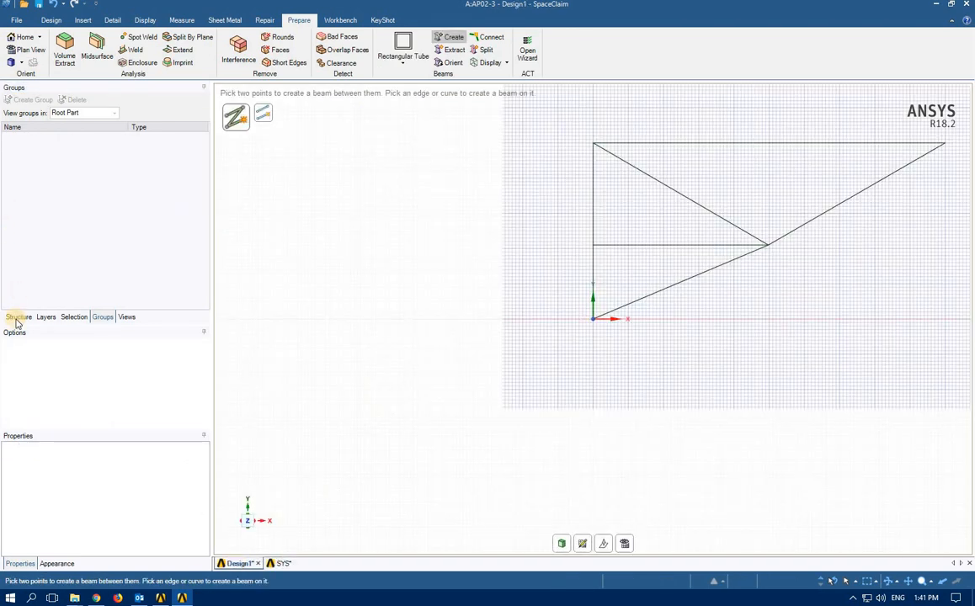
Step: Add a solid Rectangle beam profile from the profile list alongside the Rectangular Tube
left_click(18, 317)
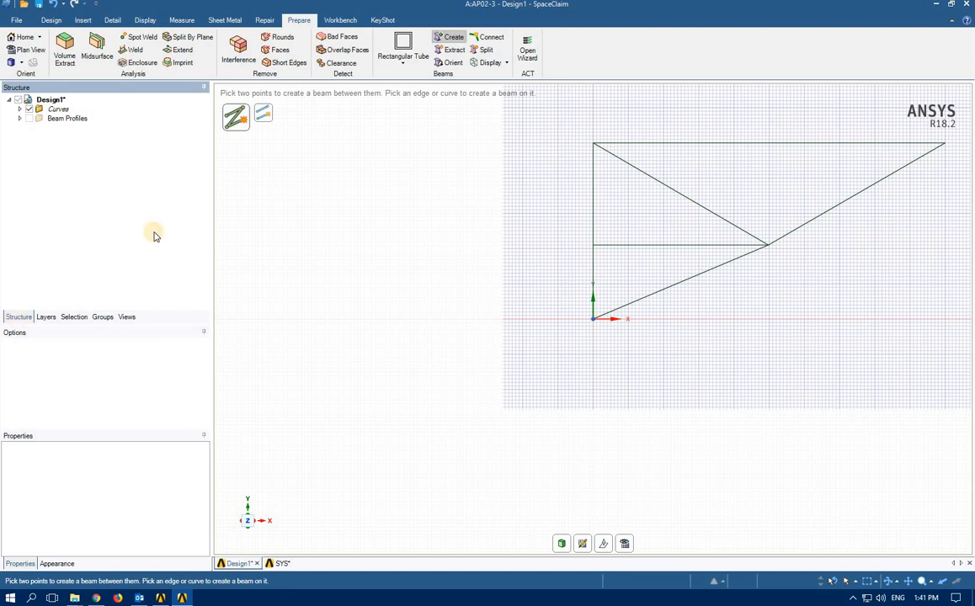
left_click(405, 53)
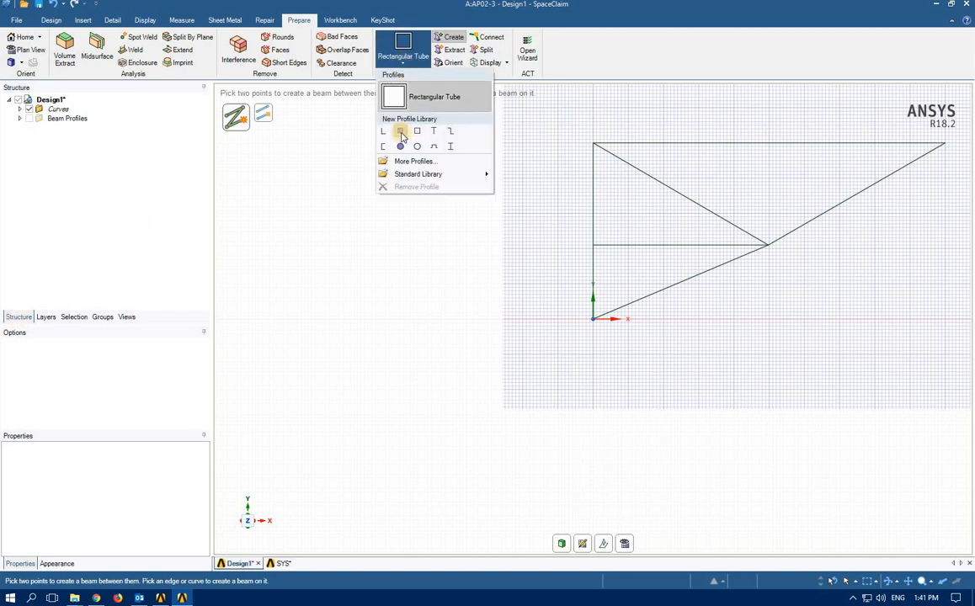
mouse_move(400, 132)
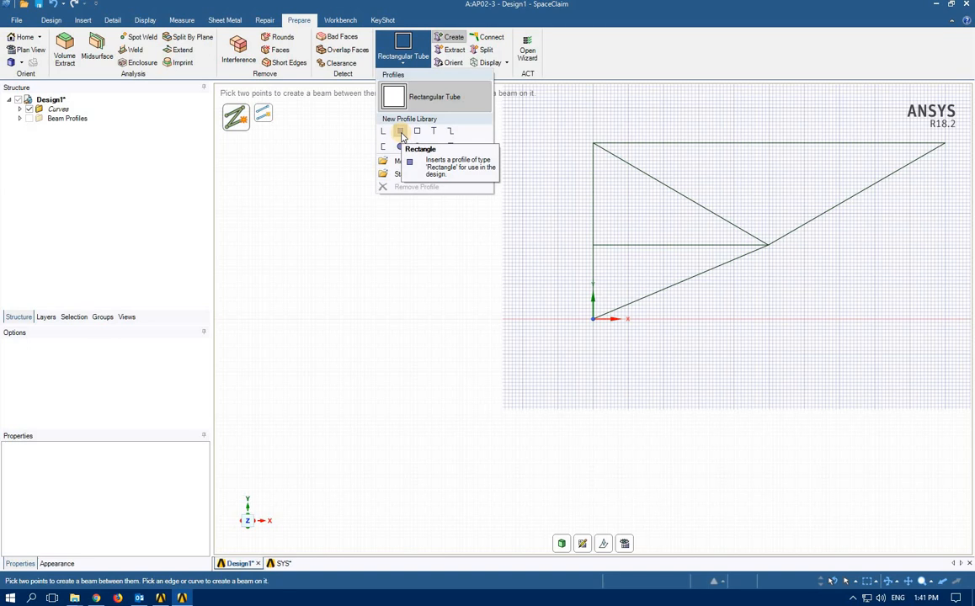
left_click(402, 131)
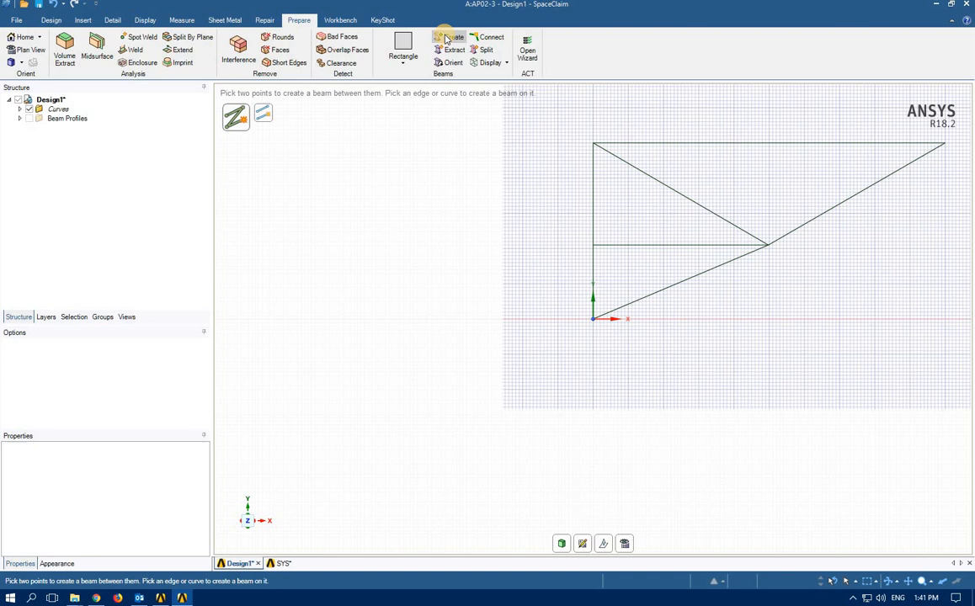
left_click(20, 118)
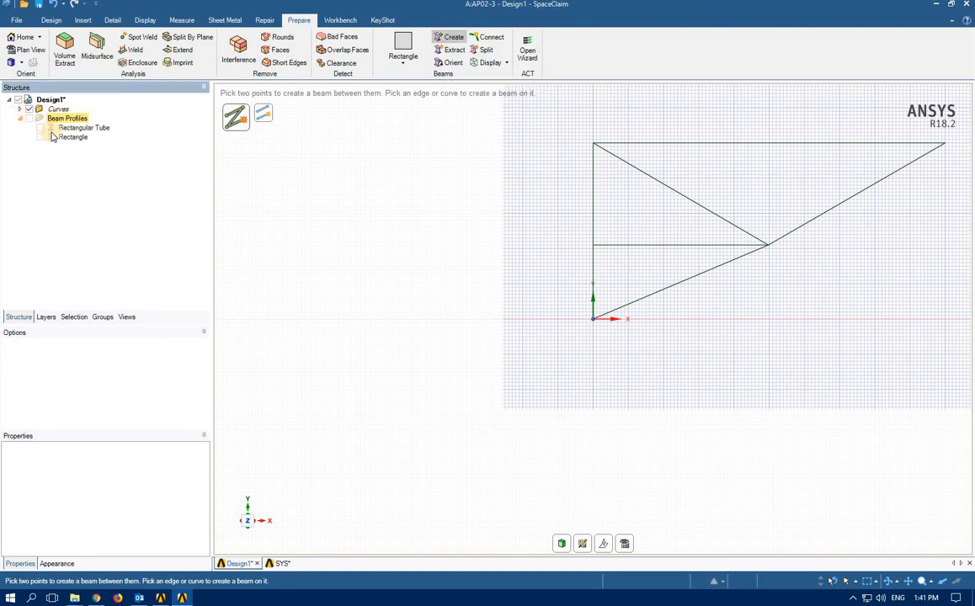
Step: Edit the Rectangle profile to view its 10 mm by 10 mm B and H dimensions
left_click(72, 137)
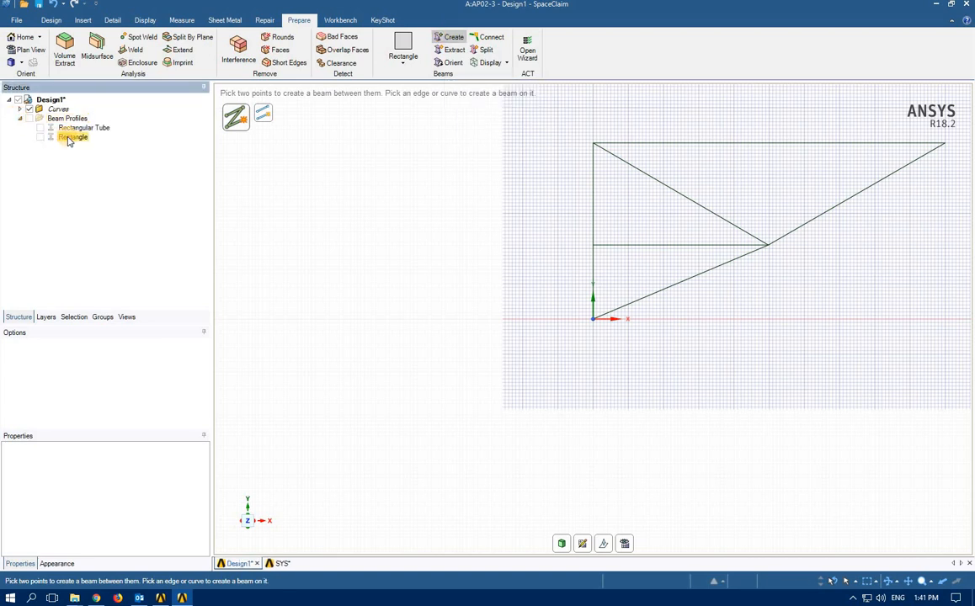
left_click(70, 138)
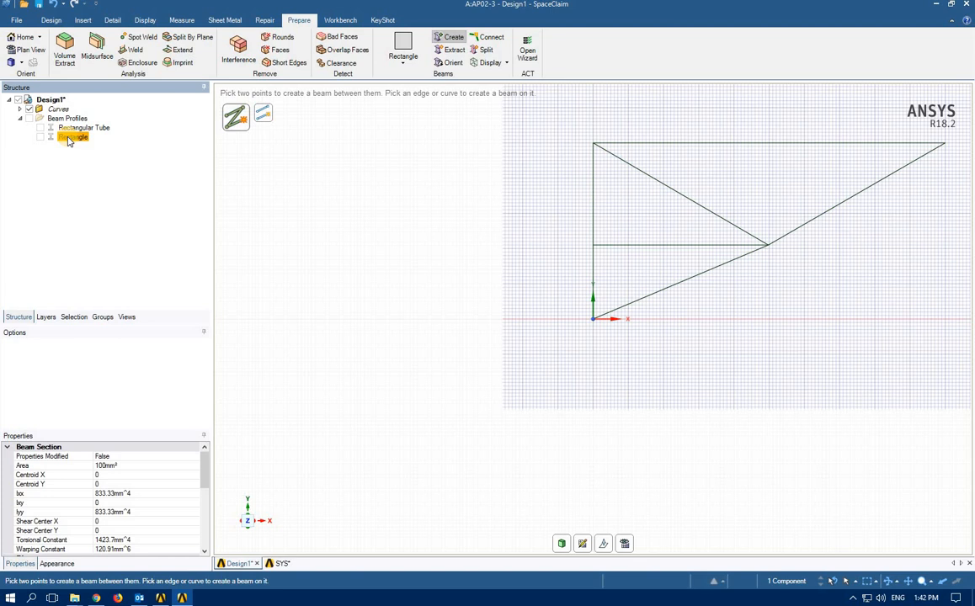
right_click(72, 137)
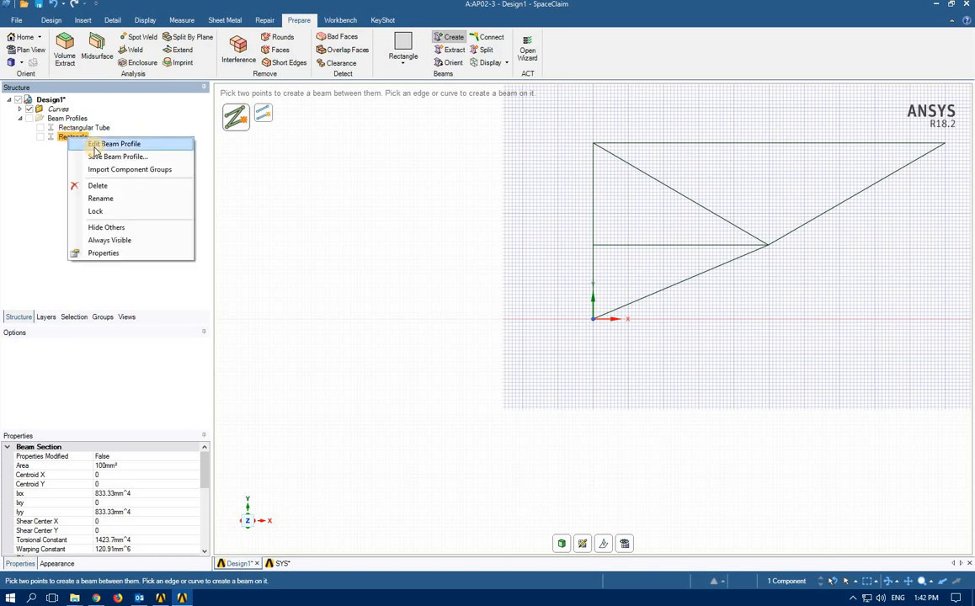
left_click(118, 144)
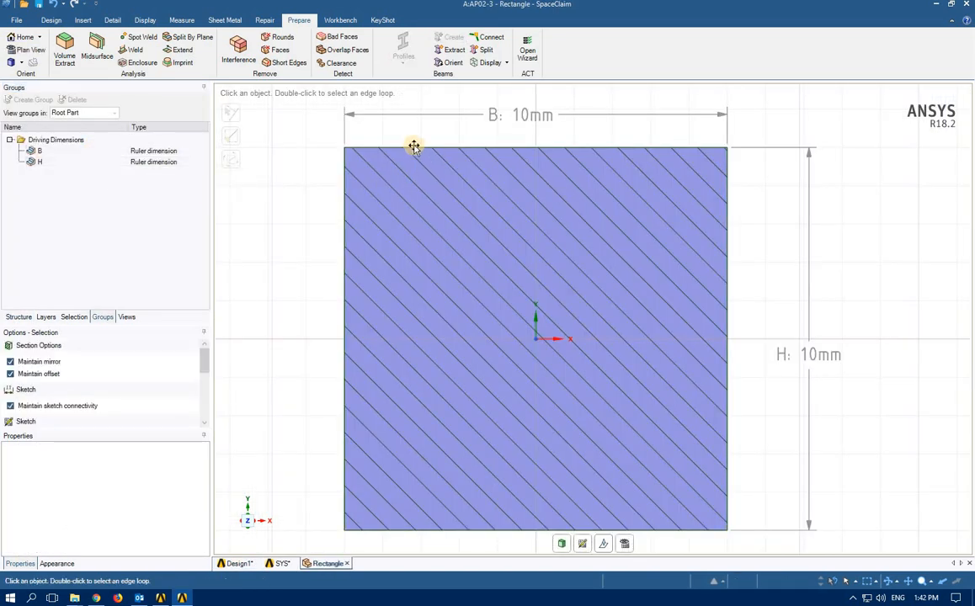
mouse_move(832, 345)
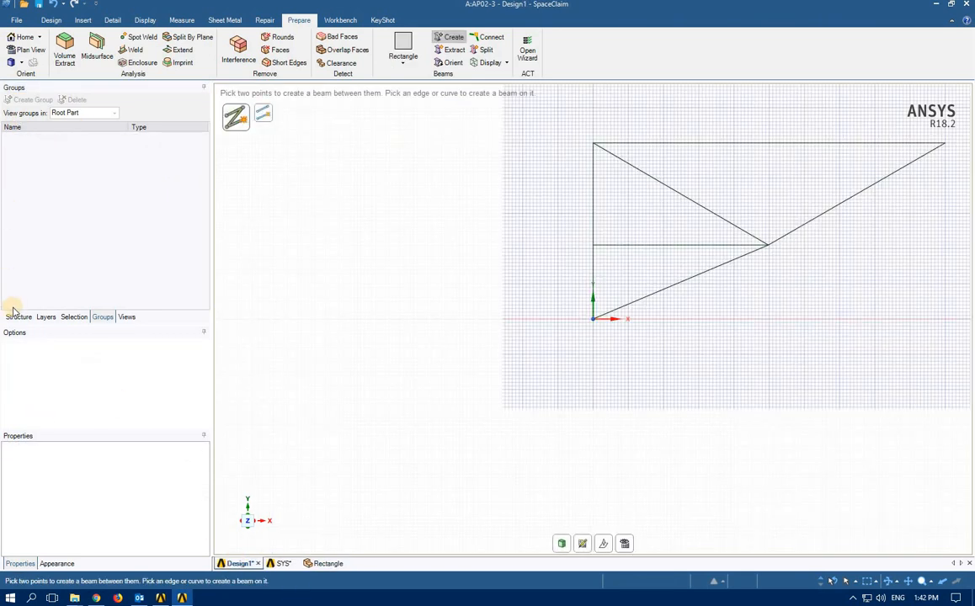
Step: Select all six curves in the Structure tree and create Rectangle-profile beams on them
left_click(17, 316)
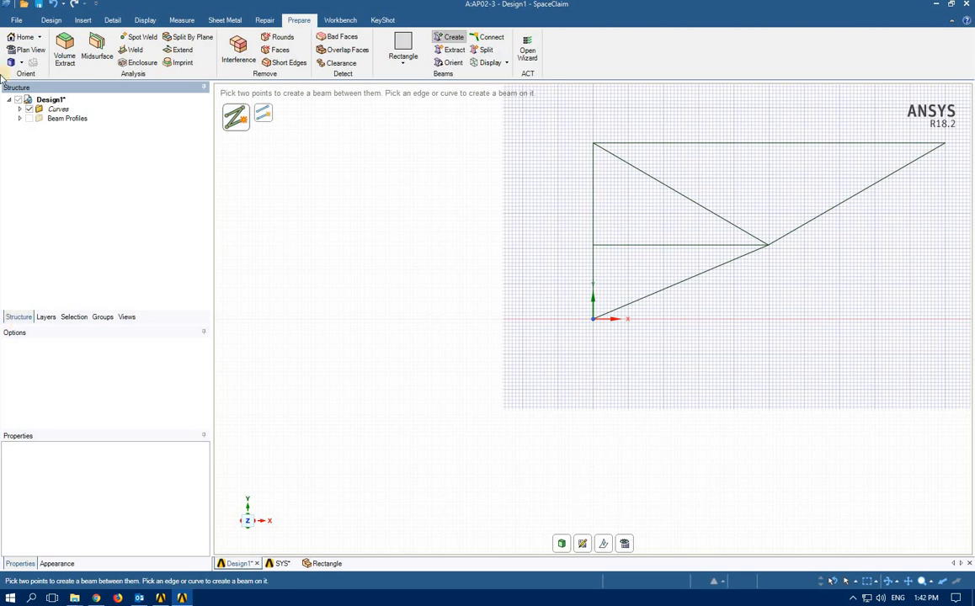
left_click(20, 107)
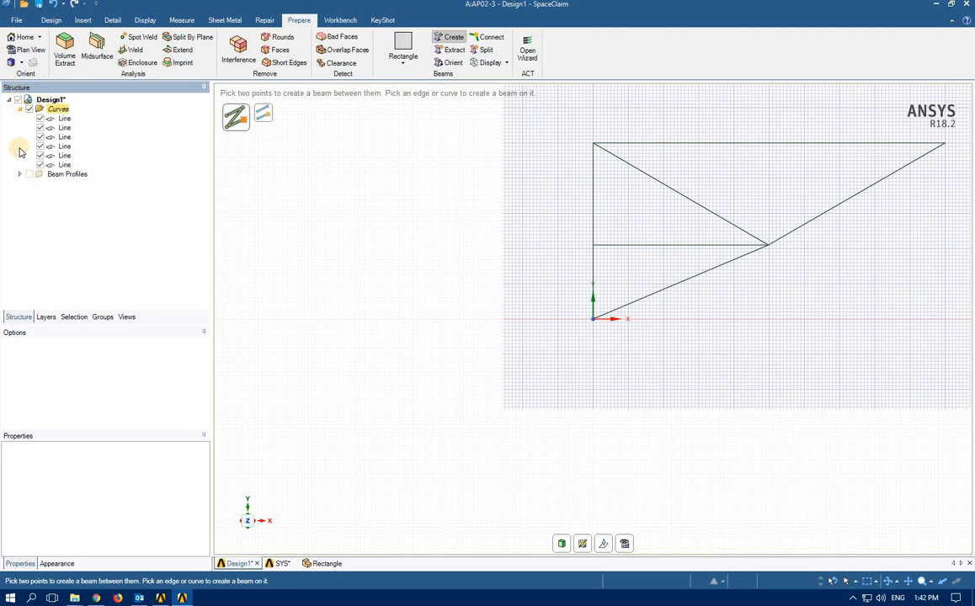
left_click(18, 174)
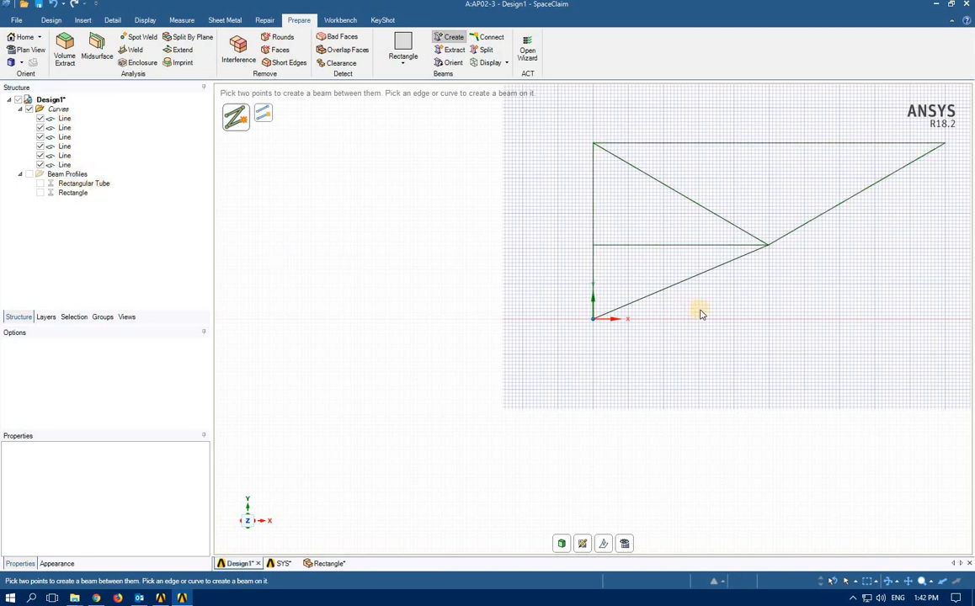
mouse_move(681, 292)
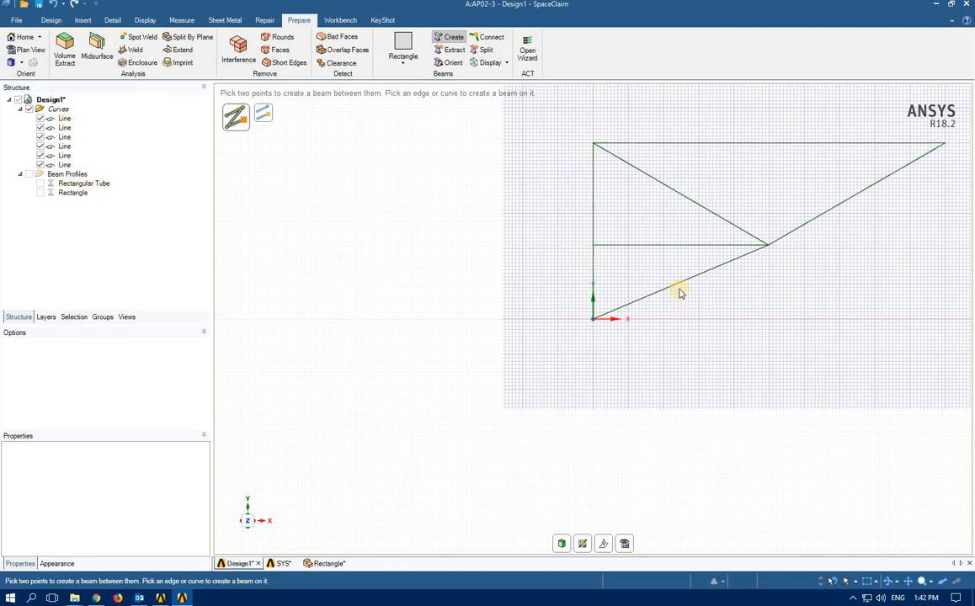
left_click(682, 285)
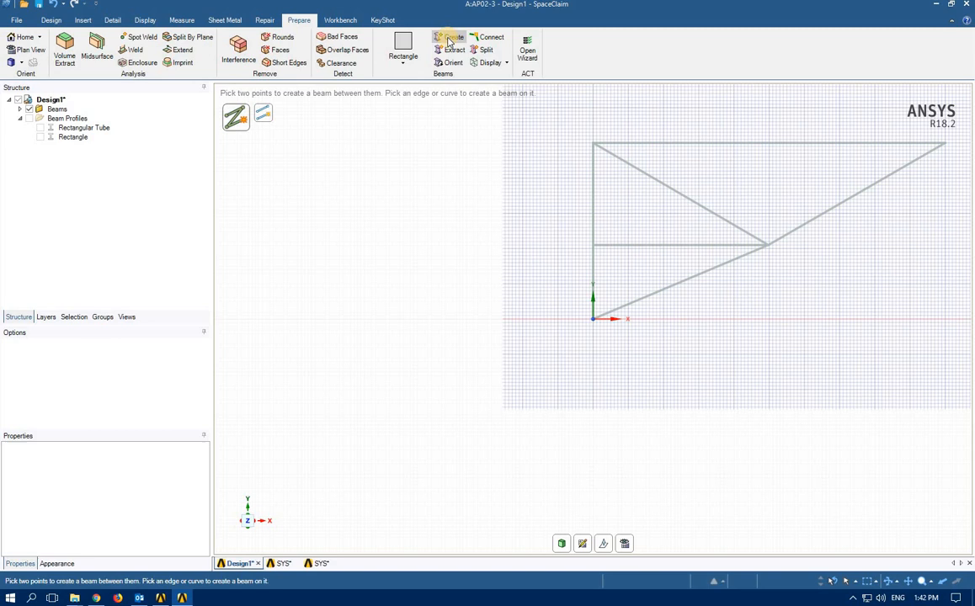
mouse_move(449, 40)
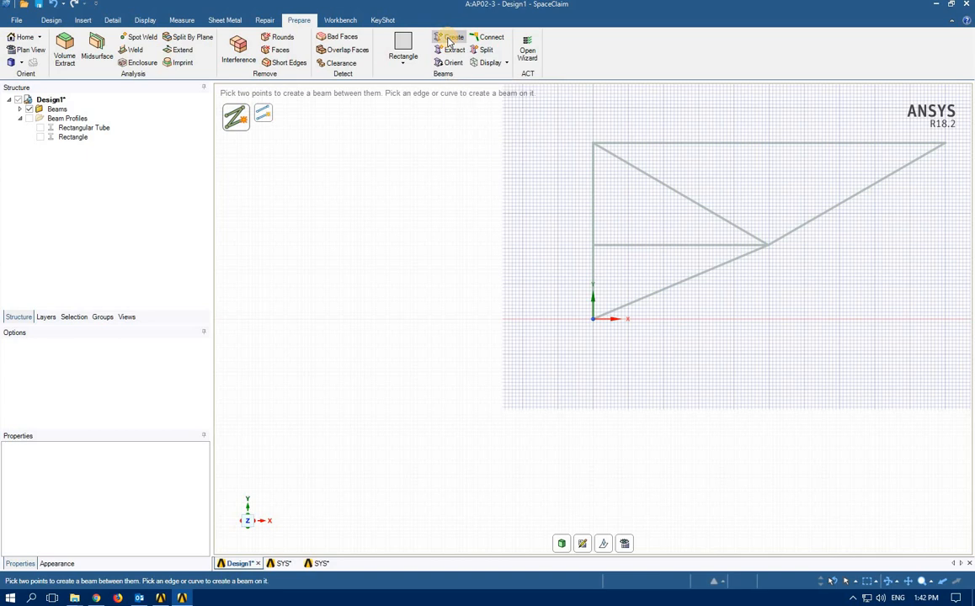
Step: Expand the Beams folder listing six Beam (Rectangle) items and select beams to display solid profiles
left_click(83, 127)
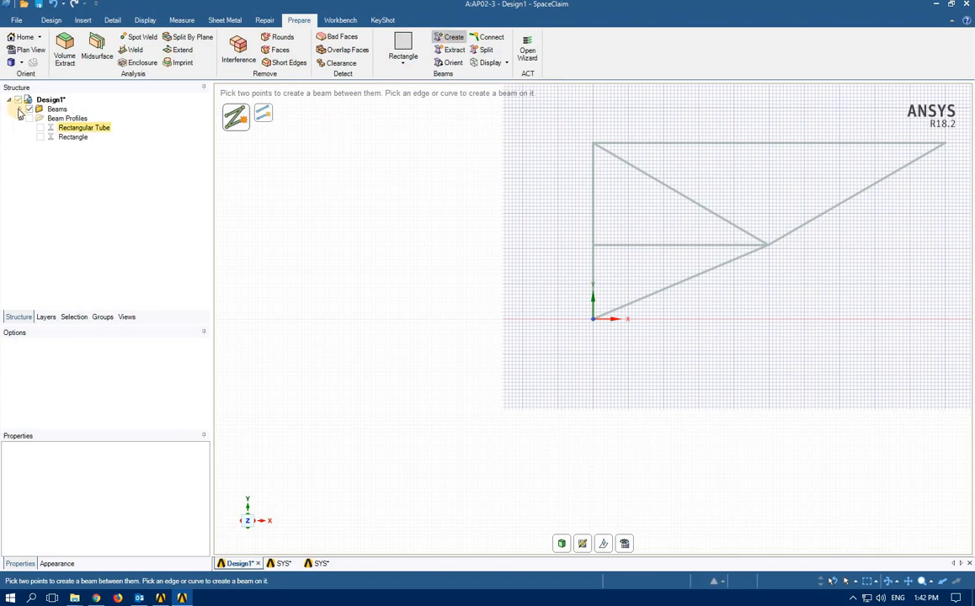
left_click(20, 108)
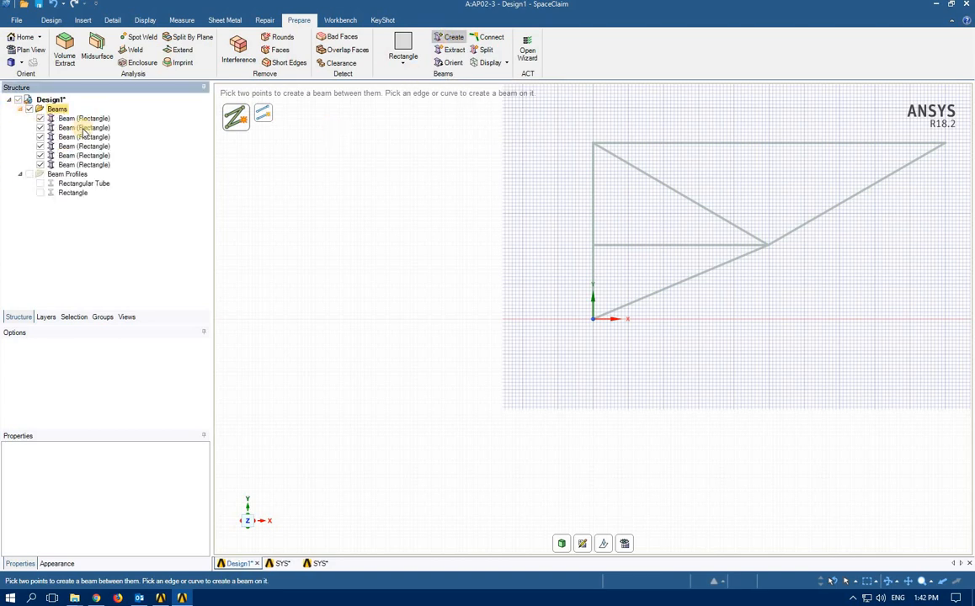
left_click(83, 164)
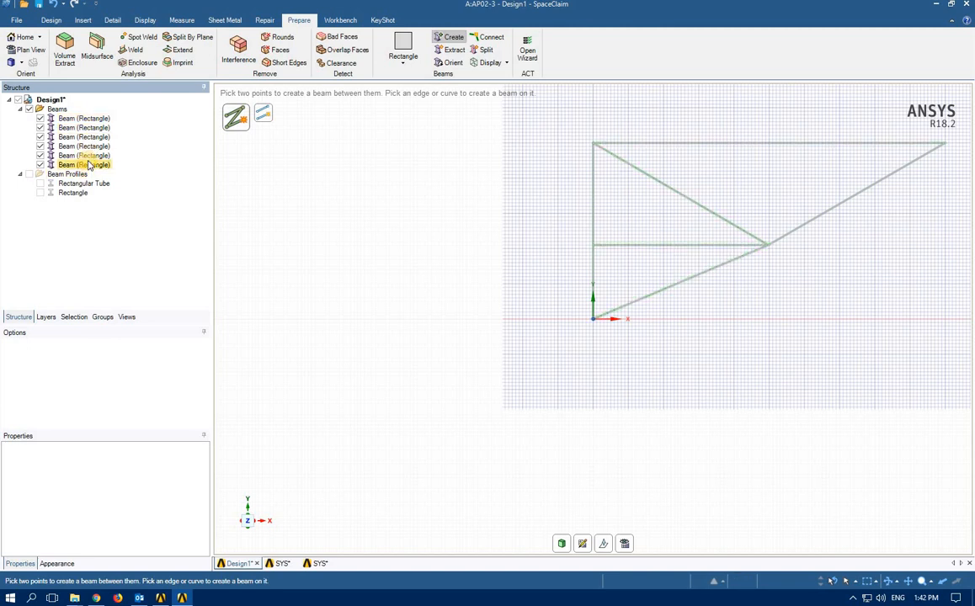
left_click(79, 131)
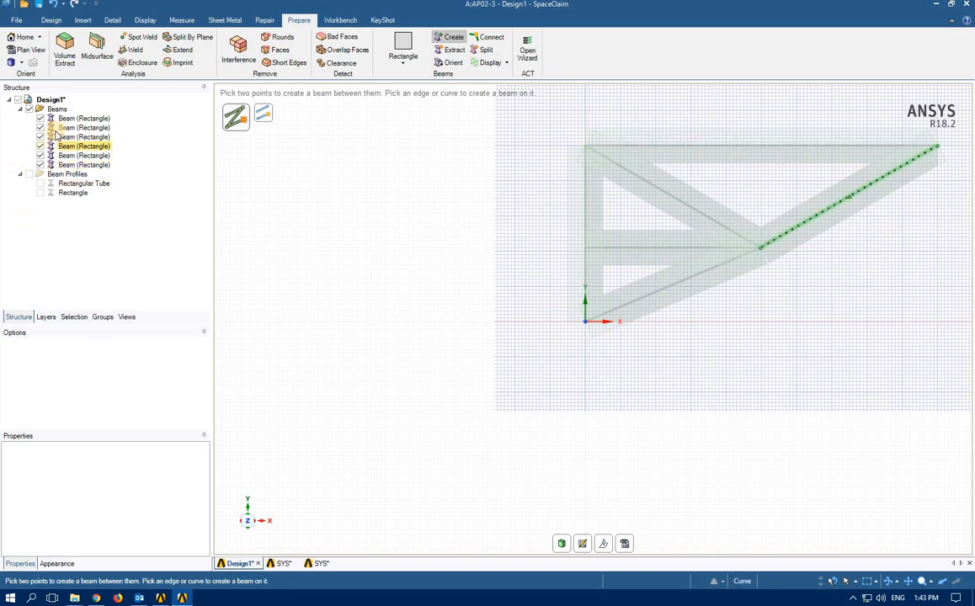
Step: Inspect individual beams to confirm each uses the Rectangle profile with 100 mm² area, then clear the selection
left_click(83, 118)
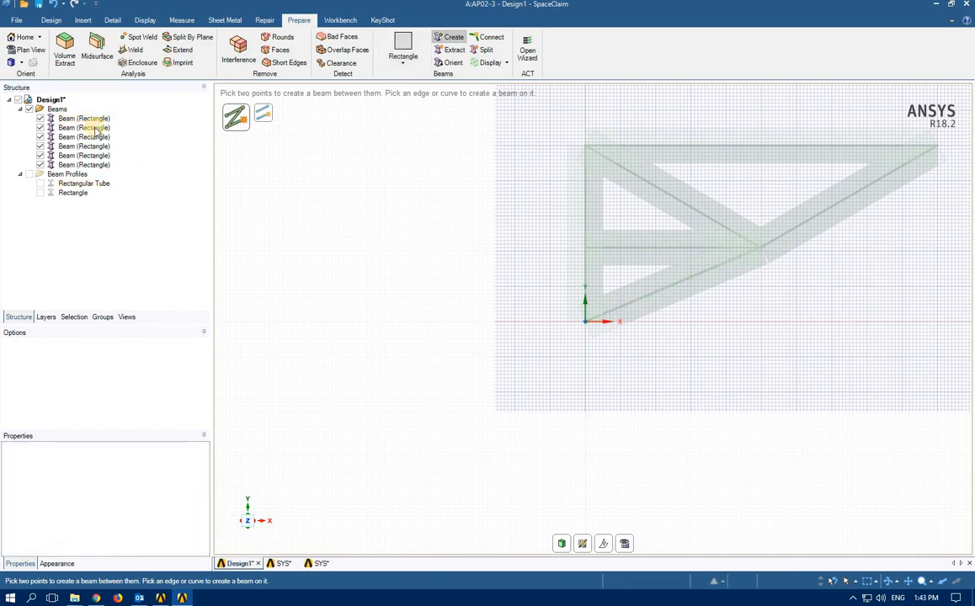
left_click(52, 15)
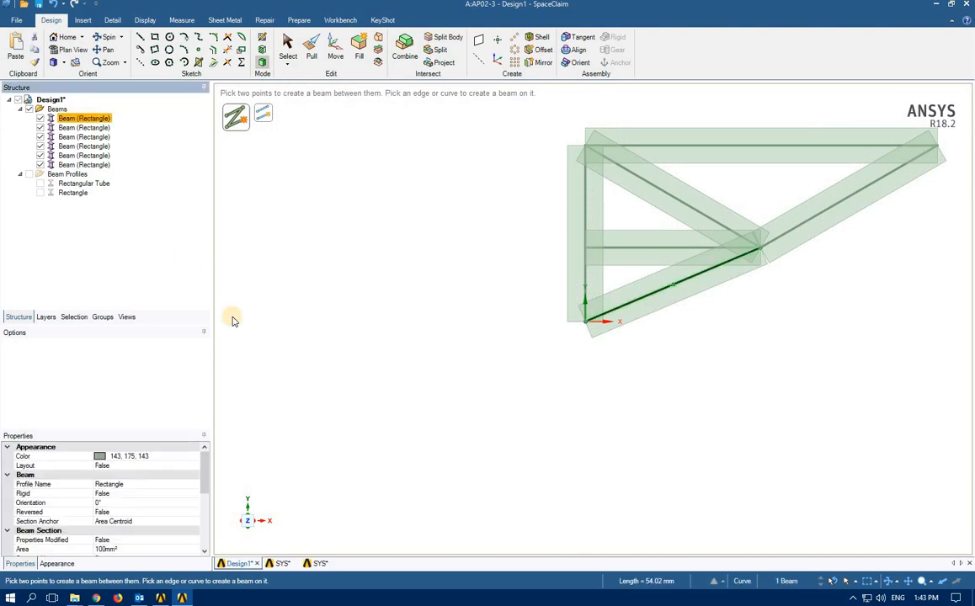
mouse_move(95, 397)
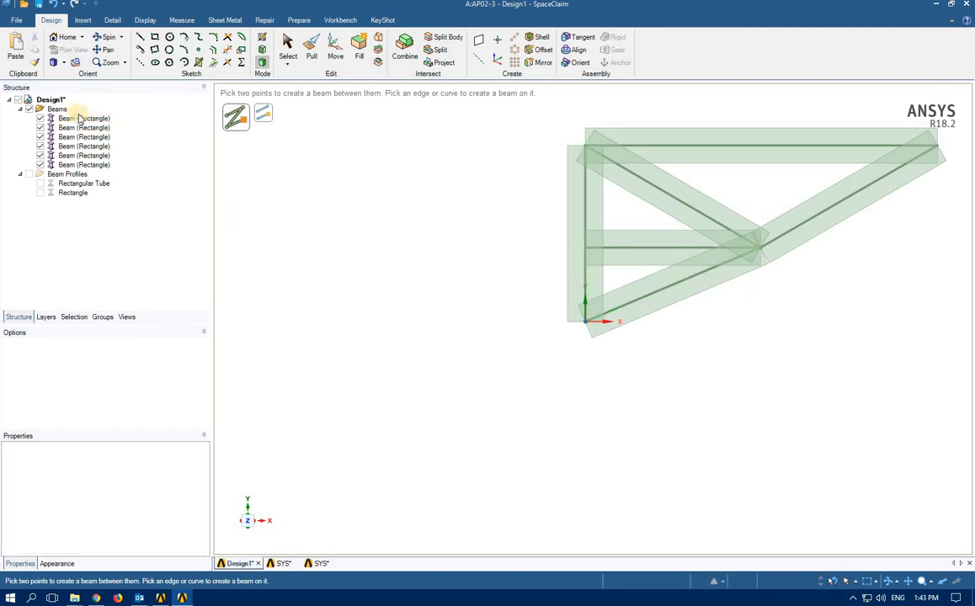
left_click(57, 108)
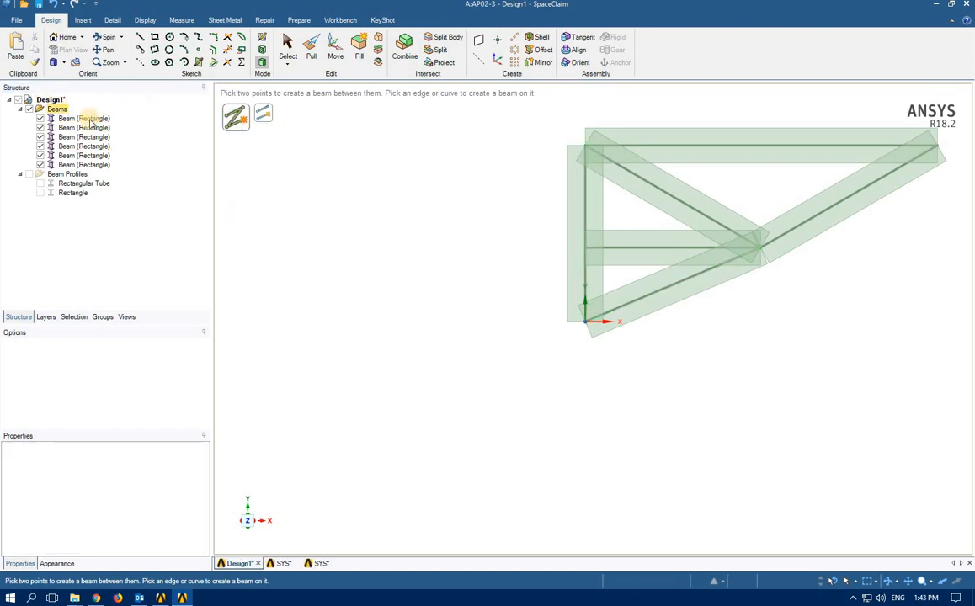
left_click(76, 128)
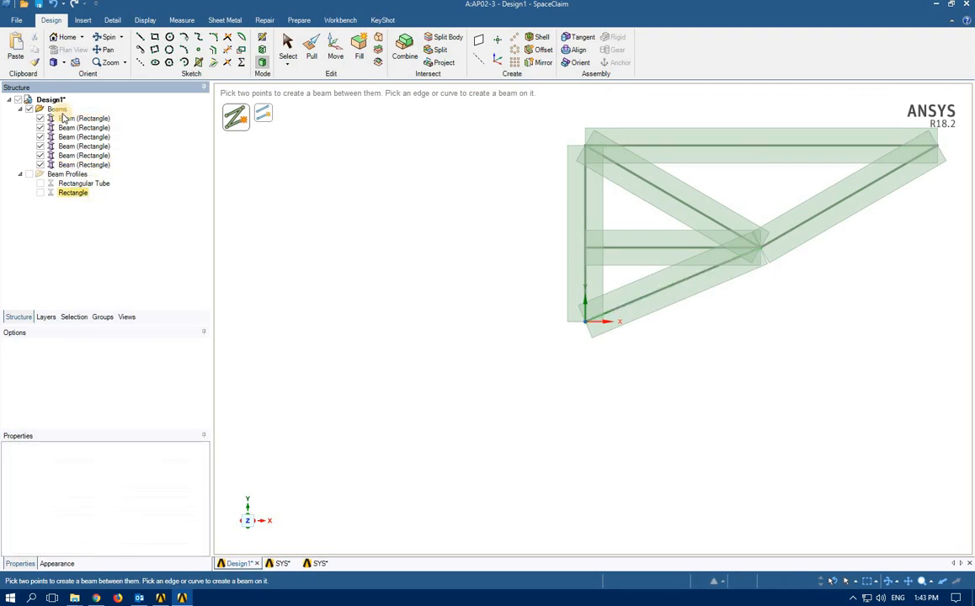
left_click(83, 118)
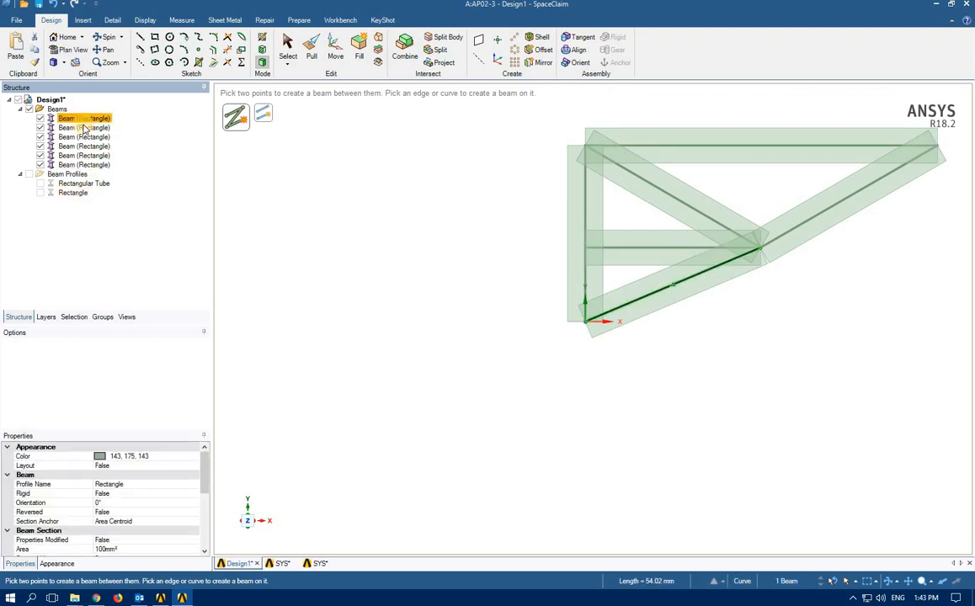
left_click(310, 175)
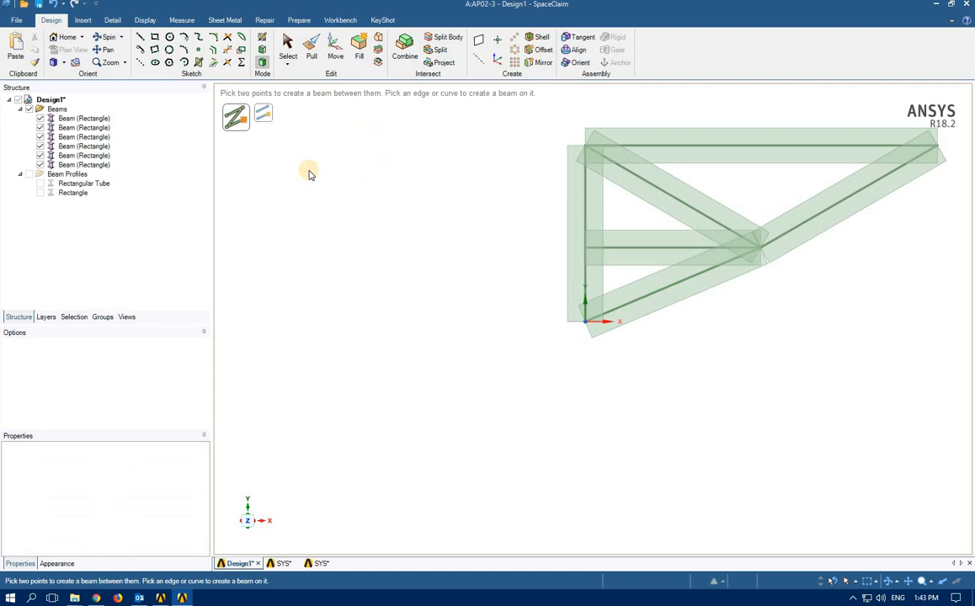
left_click(82, 118)
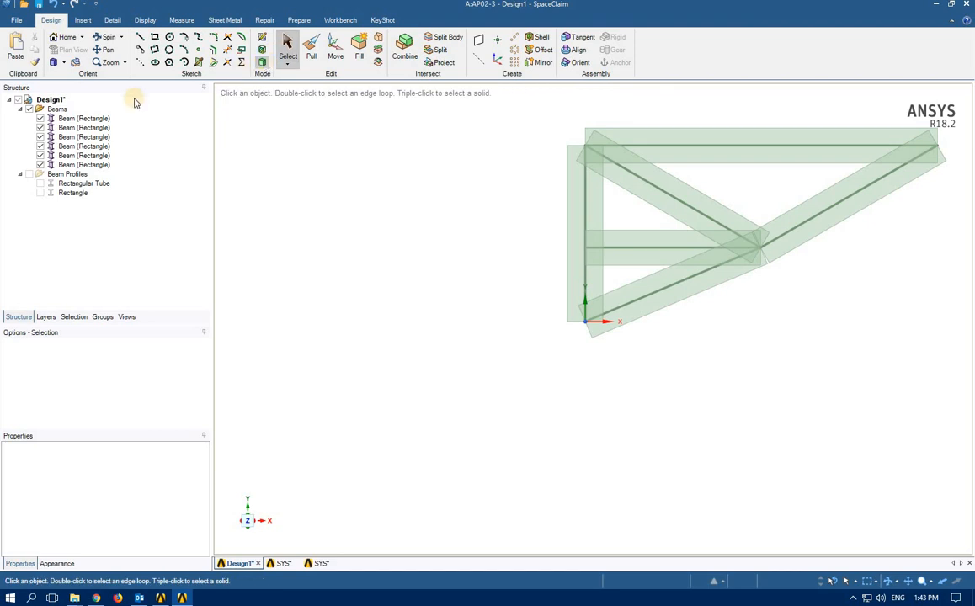
Step: Set the lower diagonal and middle horizontal beams to the Rectangular Tube profile
left_click(83, 118)
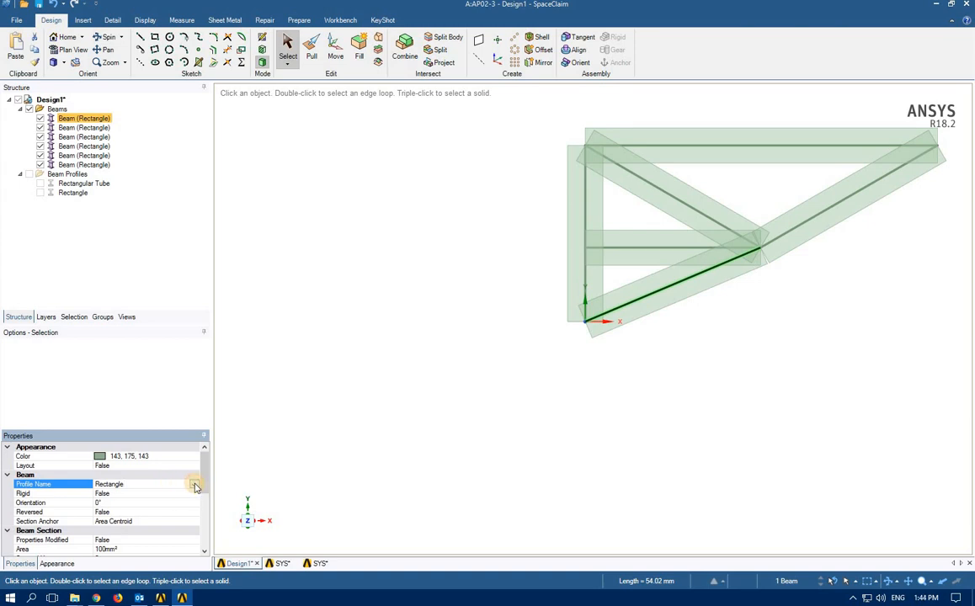
left_click(195, 485)
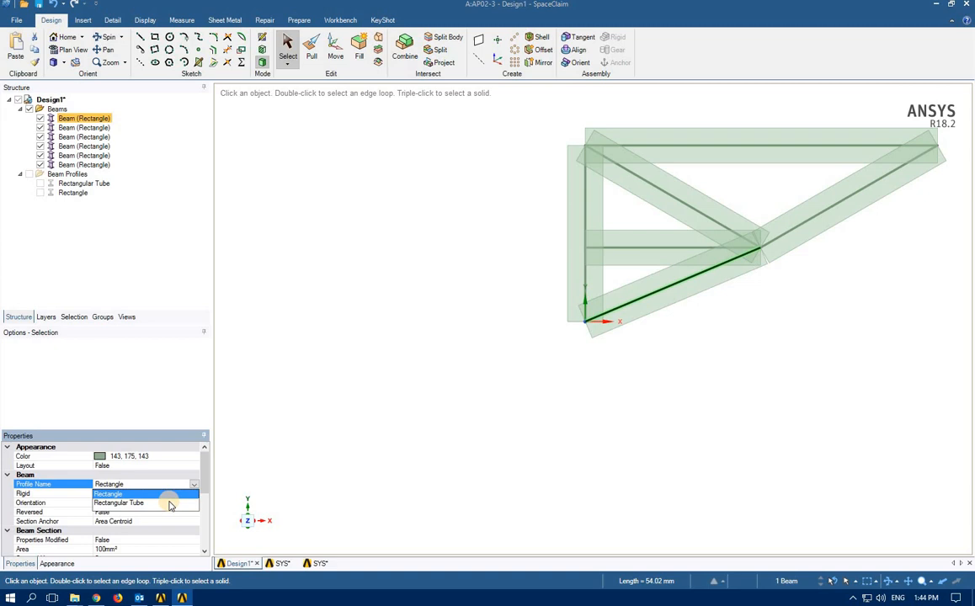
left_click(128, 504)
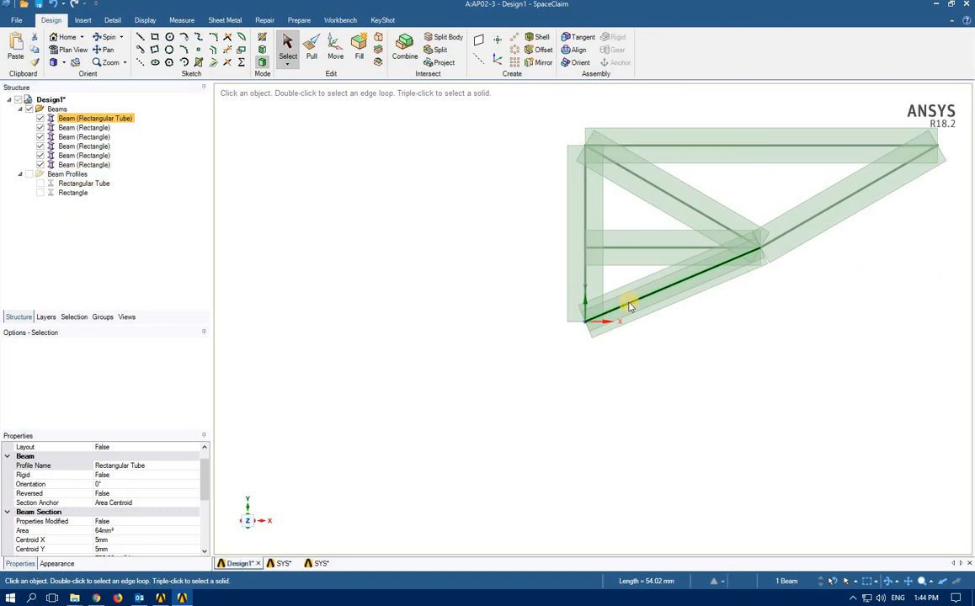
mouse_move(655, 296)
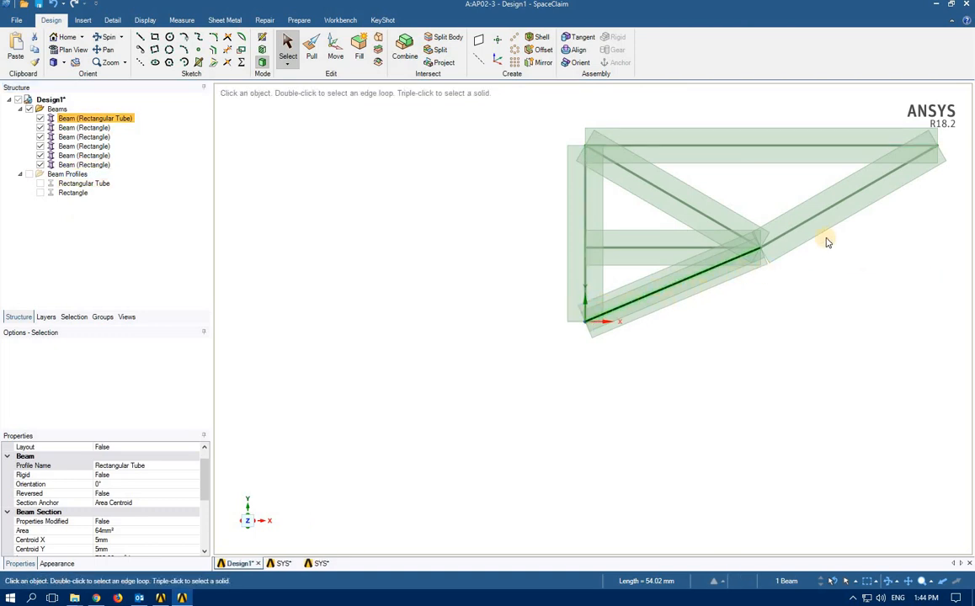
mouse_move(781, 242)
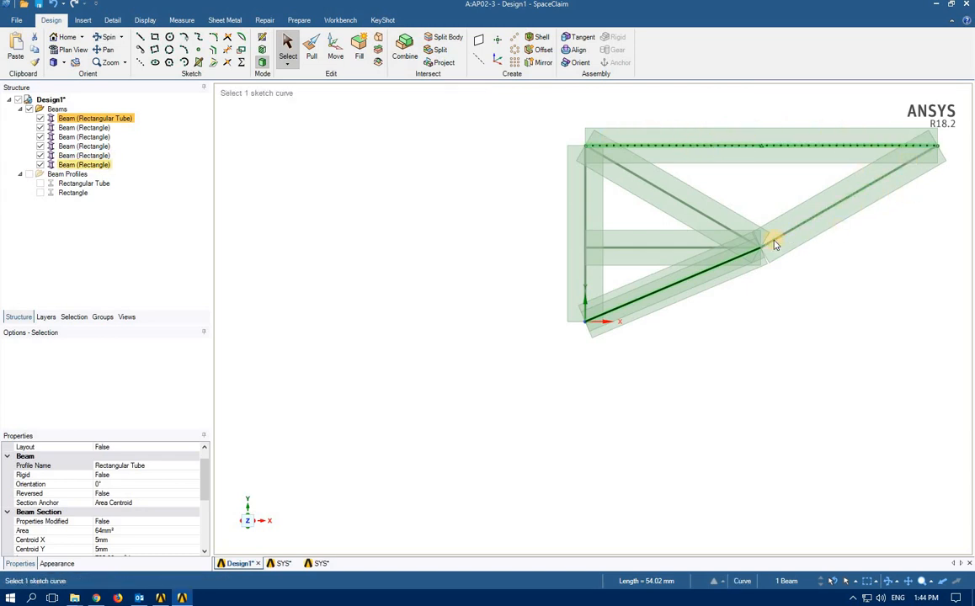
left_click(80, 128)
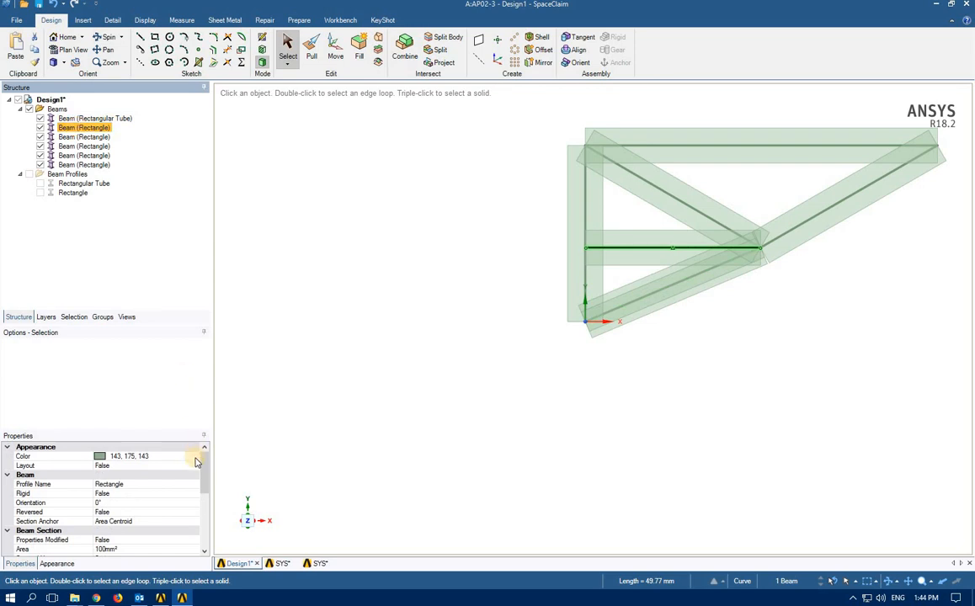
left_click(195, 484)
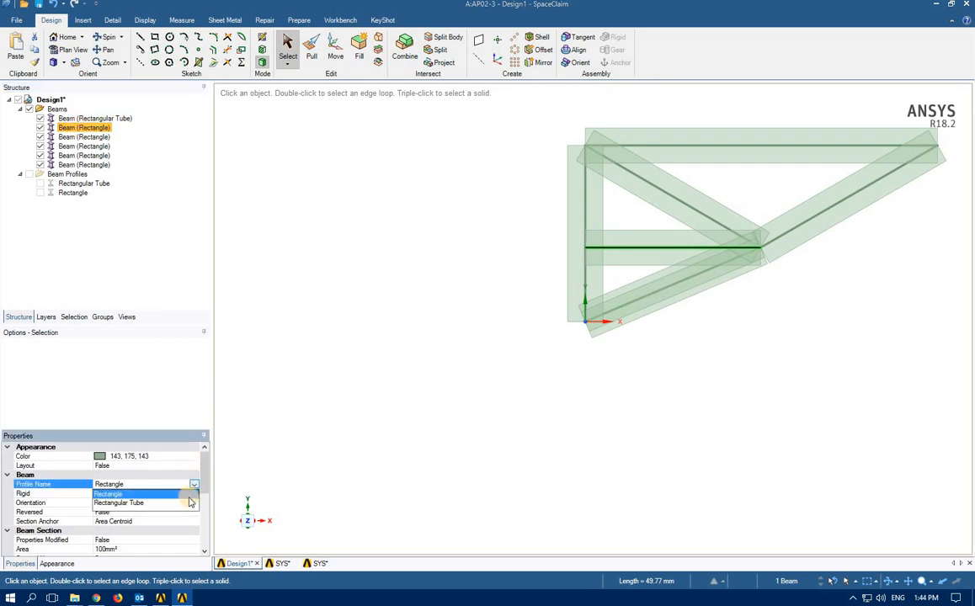
left_click(118, 502)
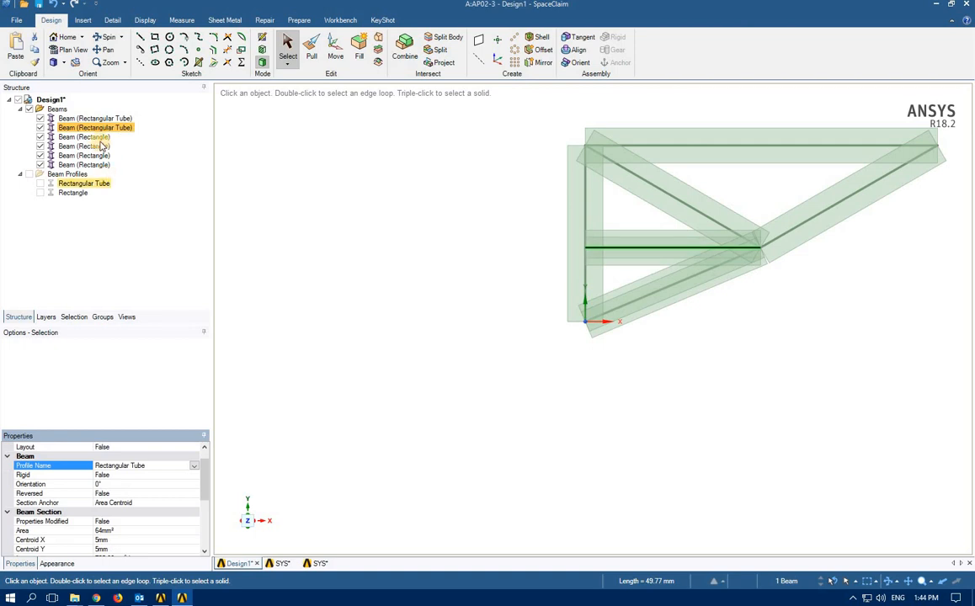
Step: Set the top-left diagonal and top horizontal beams to Rectangular Tube, leaving the left vertical as Rectangle
left_click(80, 137)
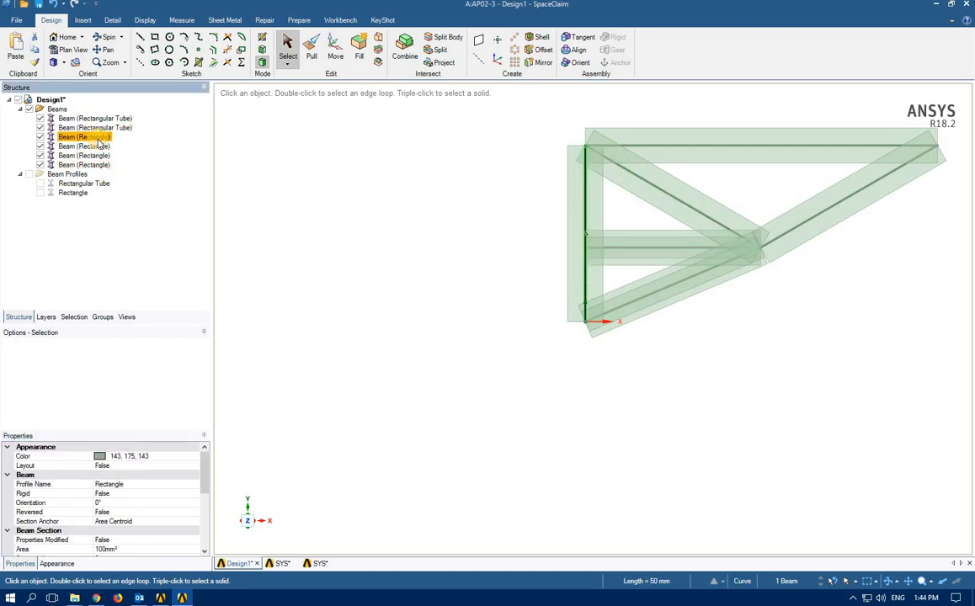
left_click(83, 146)
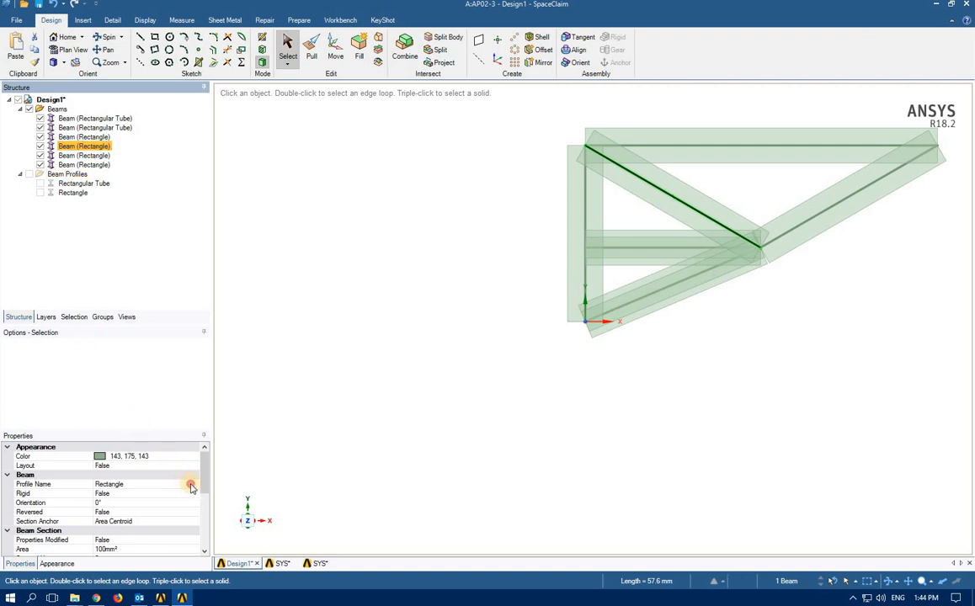
left_click(191, 485)
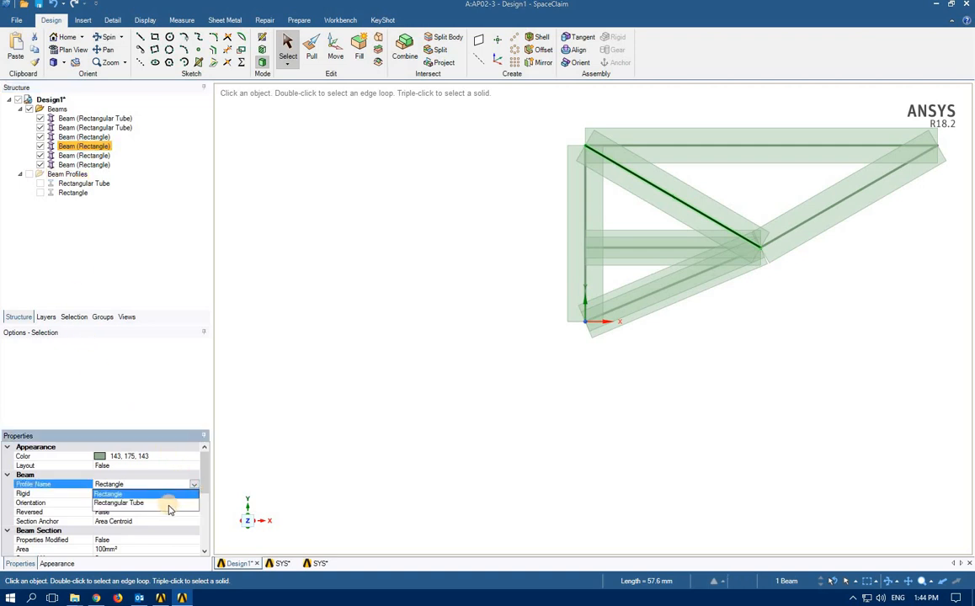
left_click(139, 502)
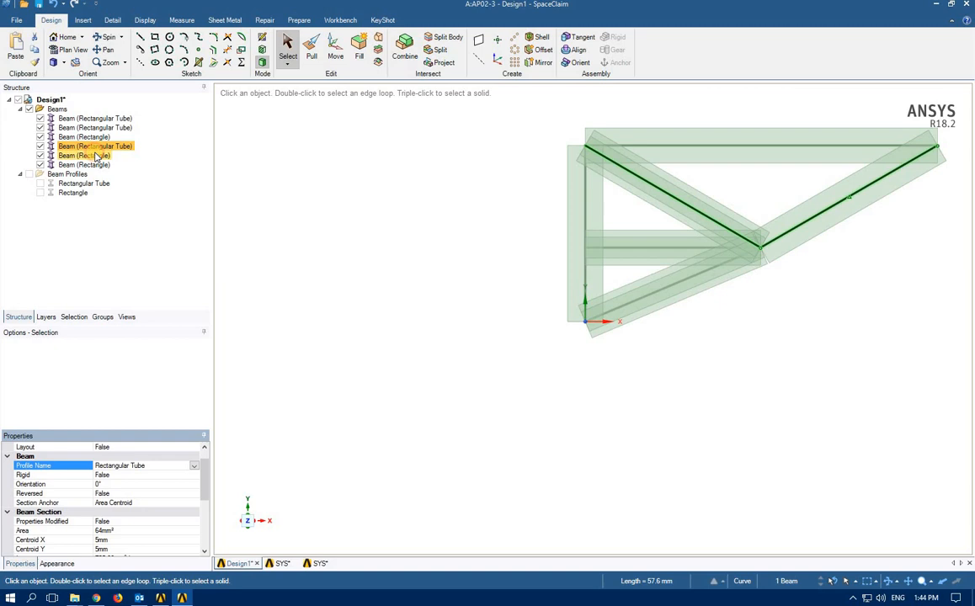
left_click(82, 155)
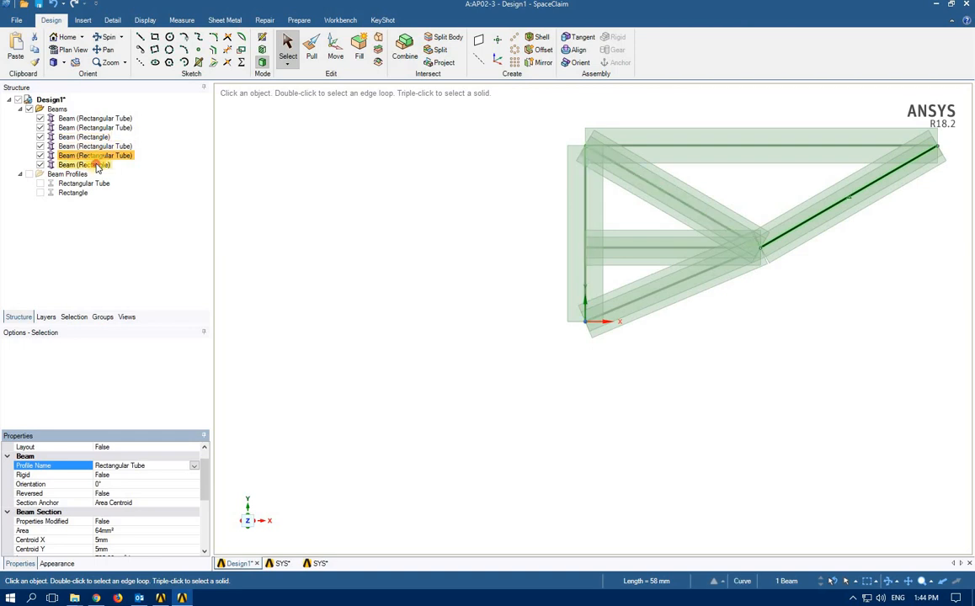
left_click(84, 164)
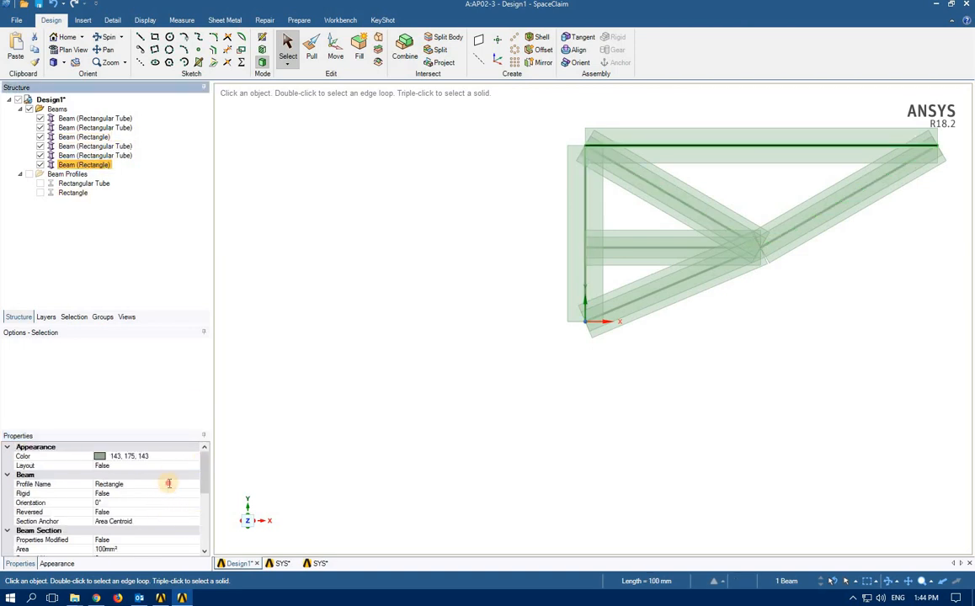
left_click(194, 484)
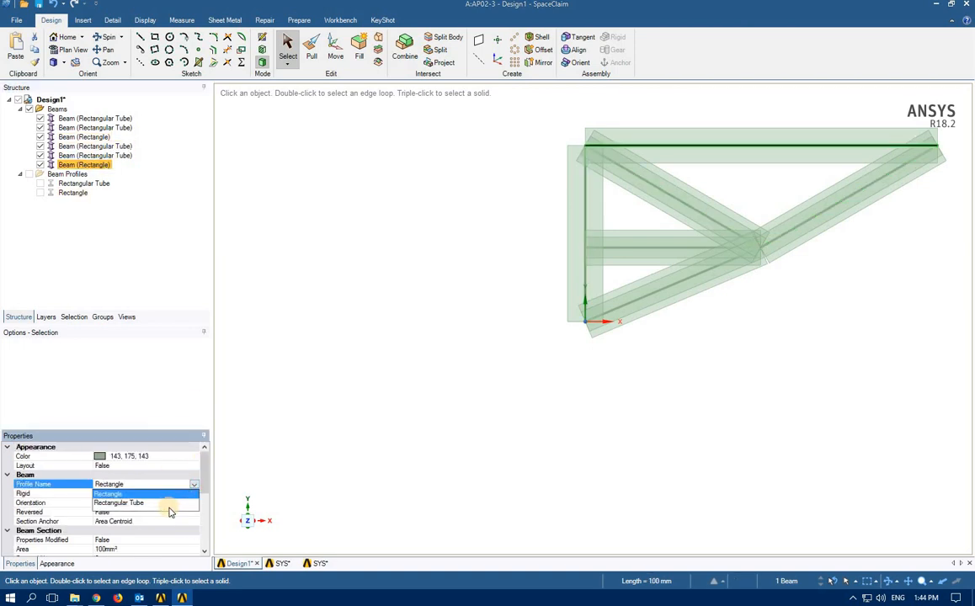
left_click(128, 494)
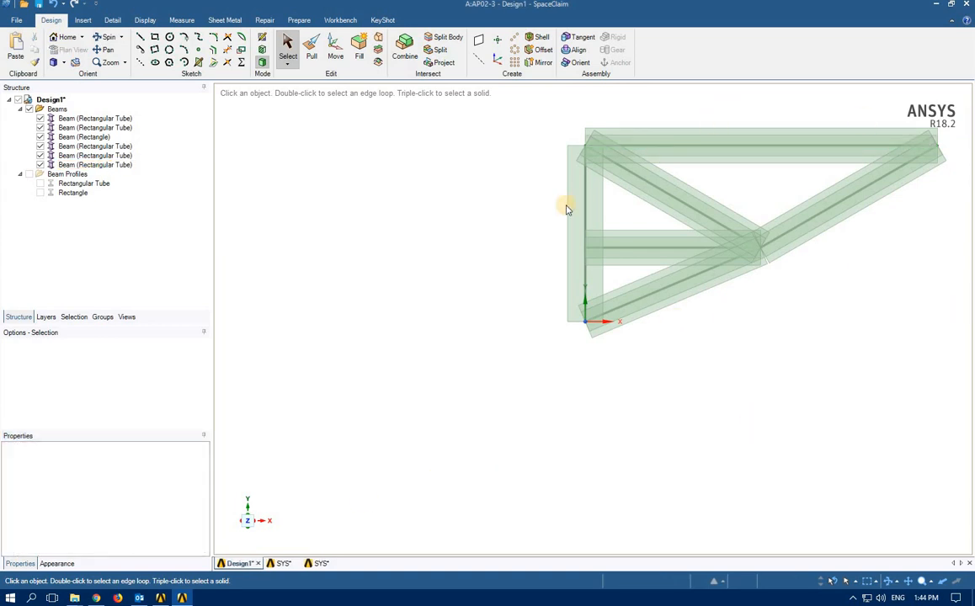
mouse_move(579, 257)
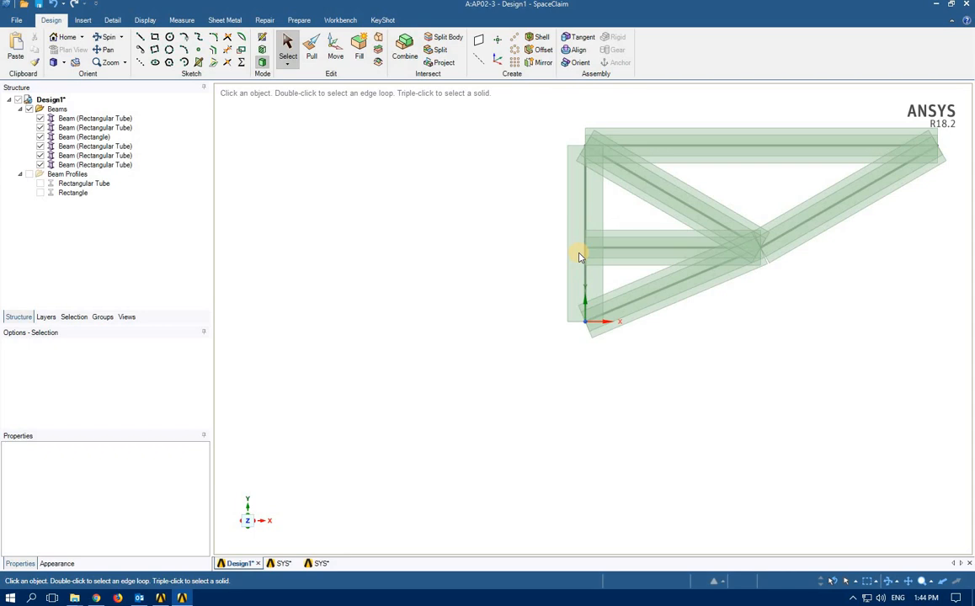
mouse_move(175, 293)
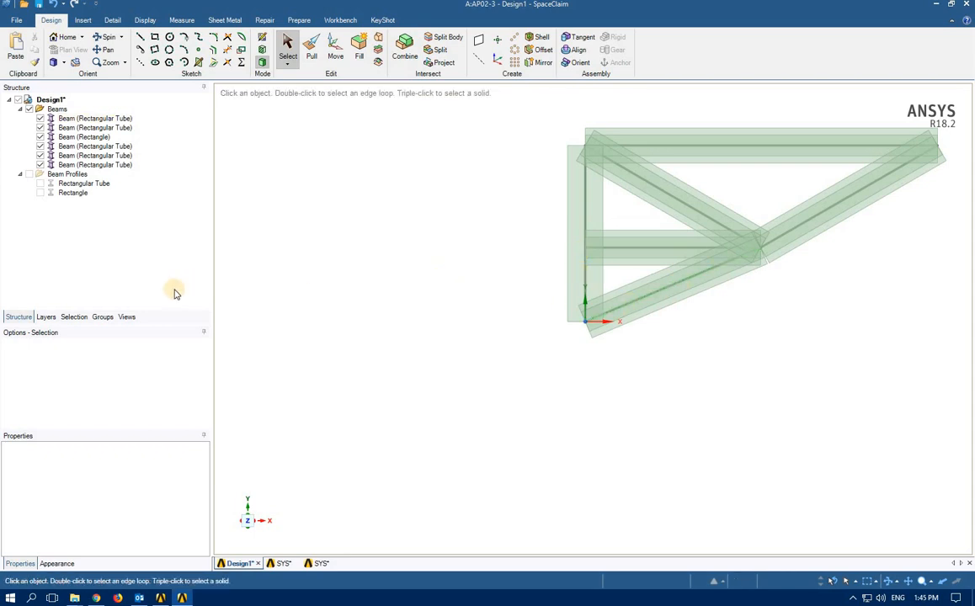
mouse_move(327, 261)
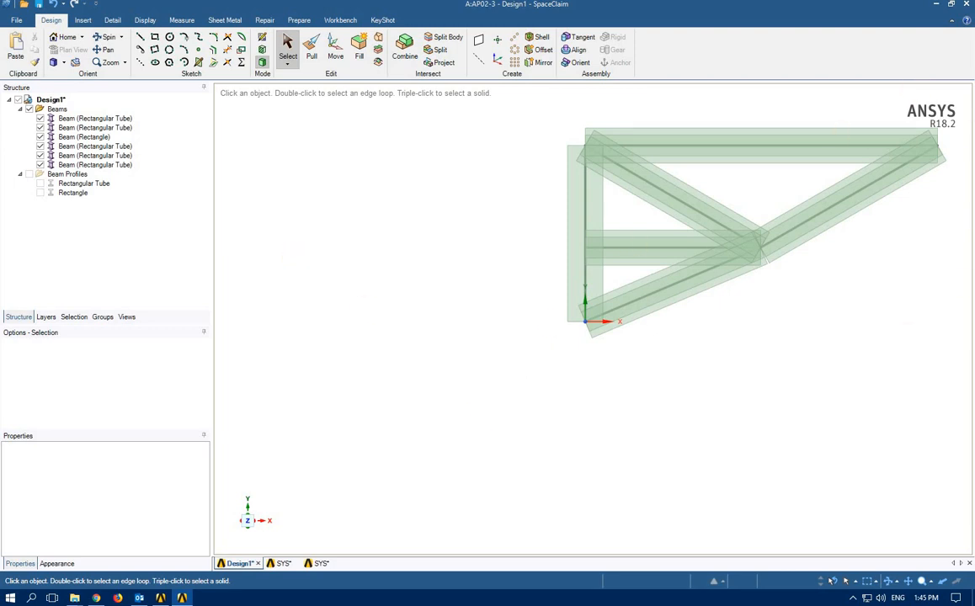
left_click(95, 165)
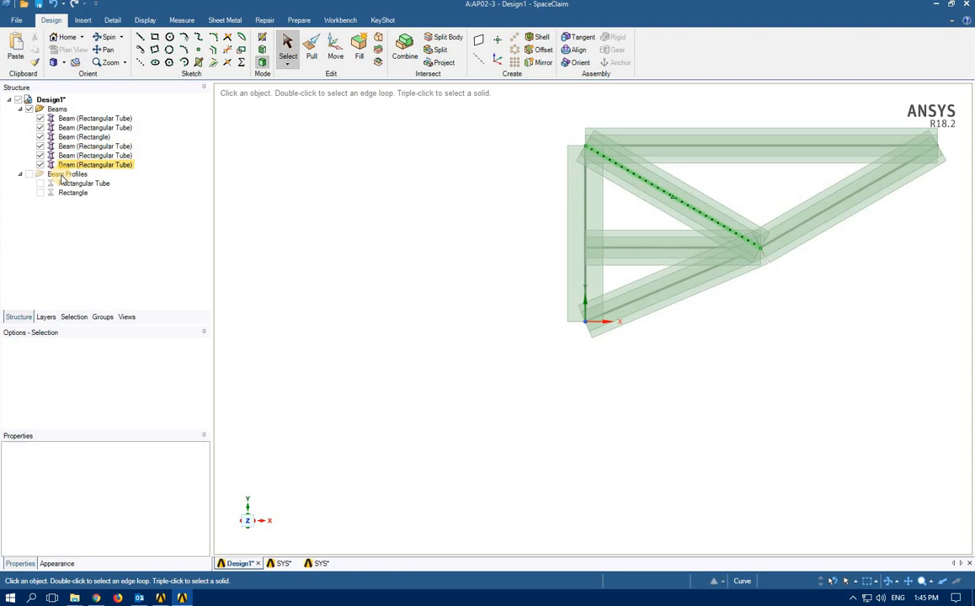
left_click(70, 174)
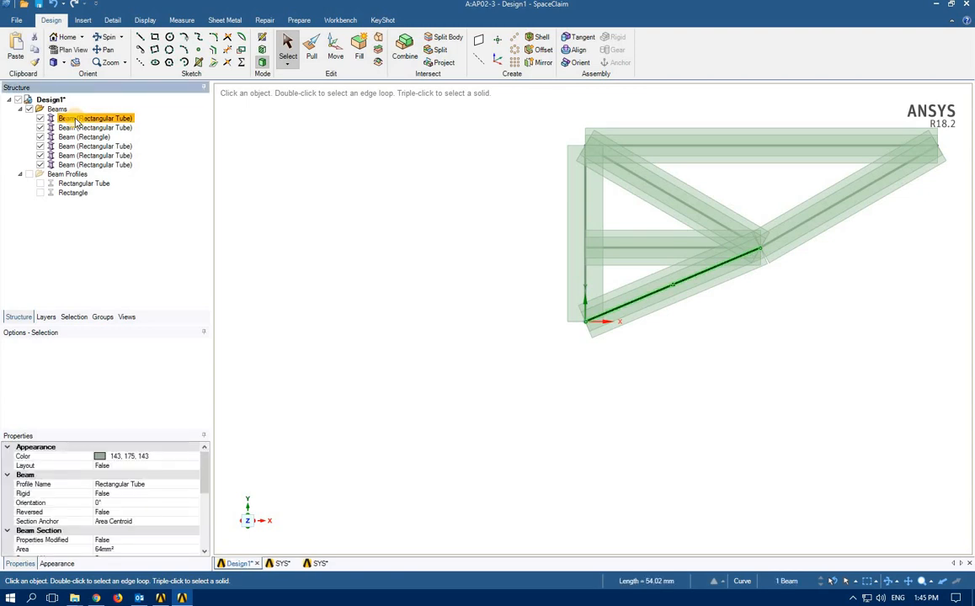
Step: Move the six selected truss beams into a new Component1 and show its properties
left_click(93, 164)
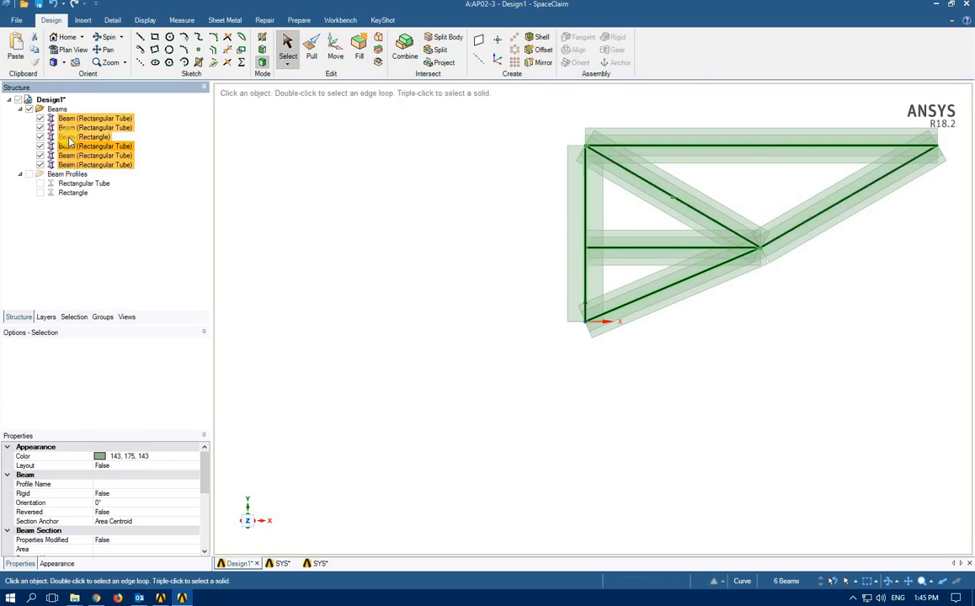
right_click(76, 137)
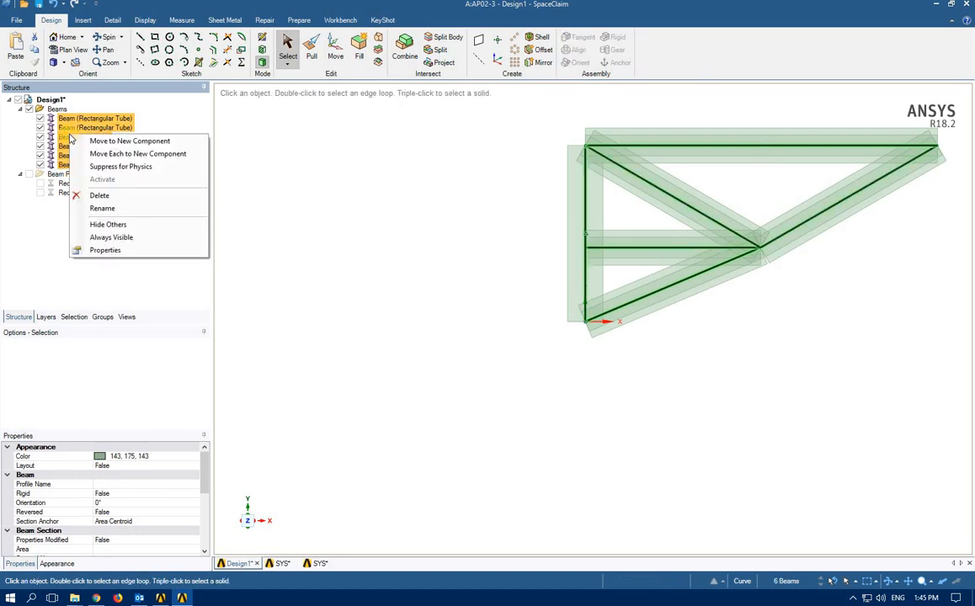
mouse_move(128, 141)
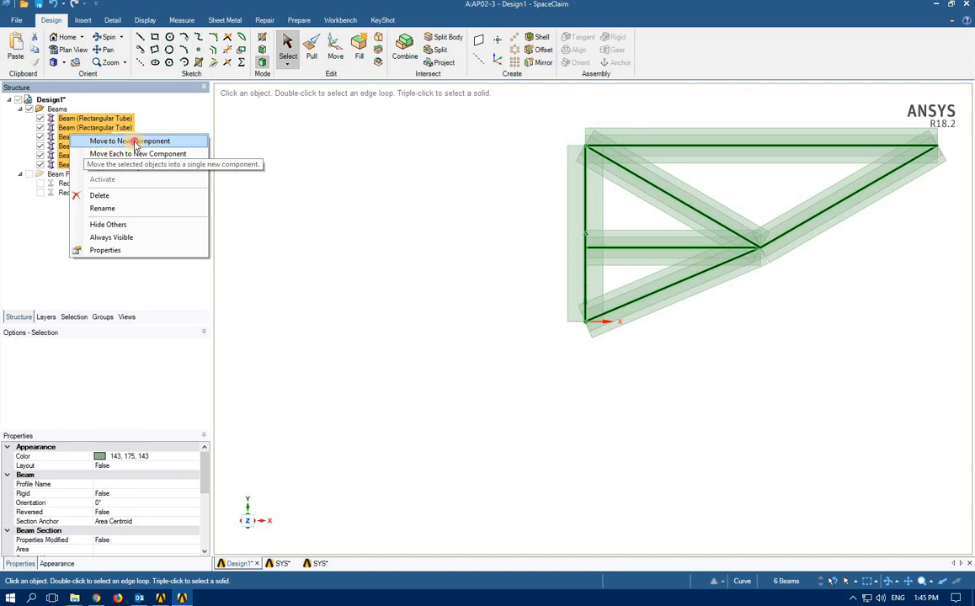
left_click(130, 140)
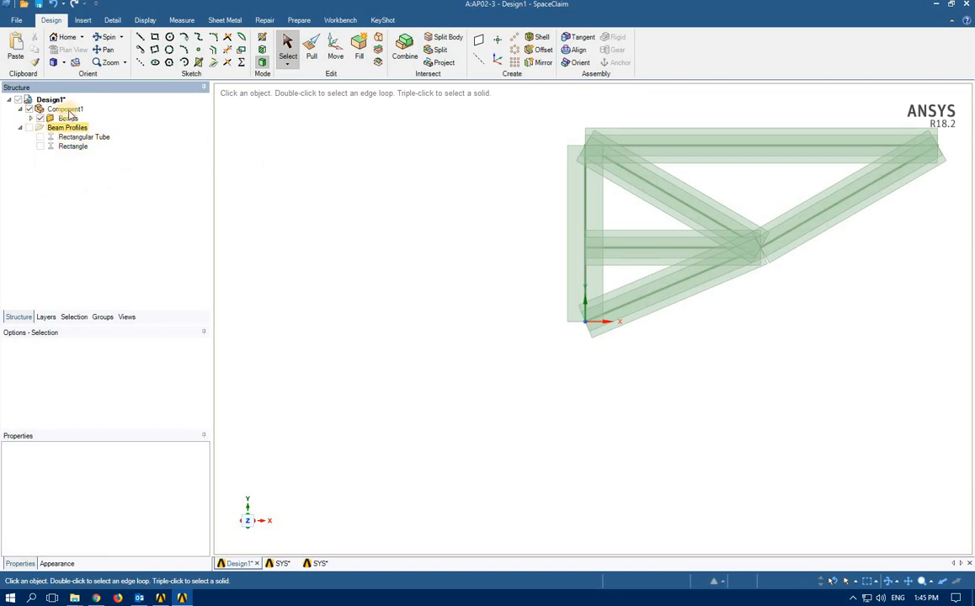
left_click(65, 108)
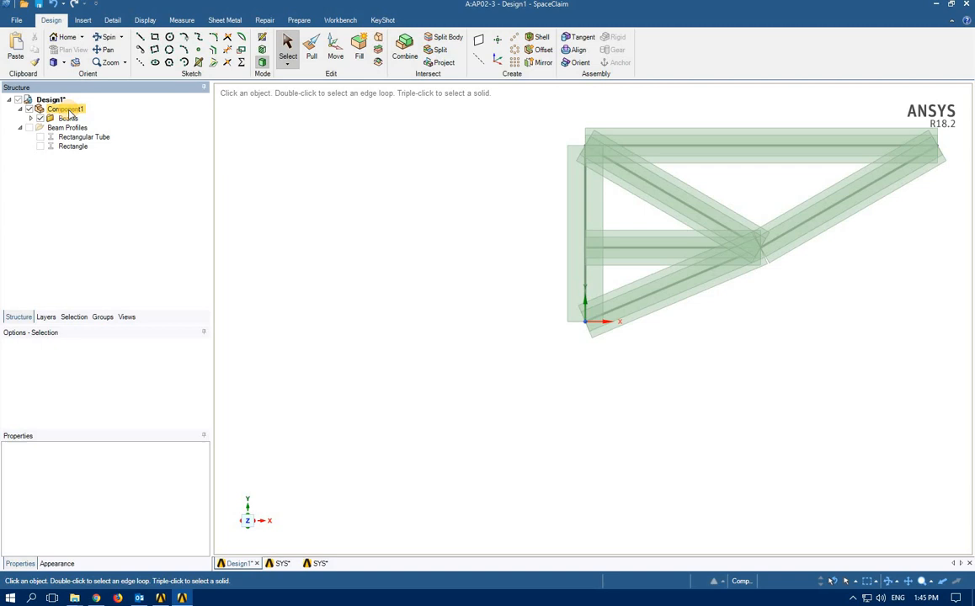
left_click(65, 108)
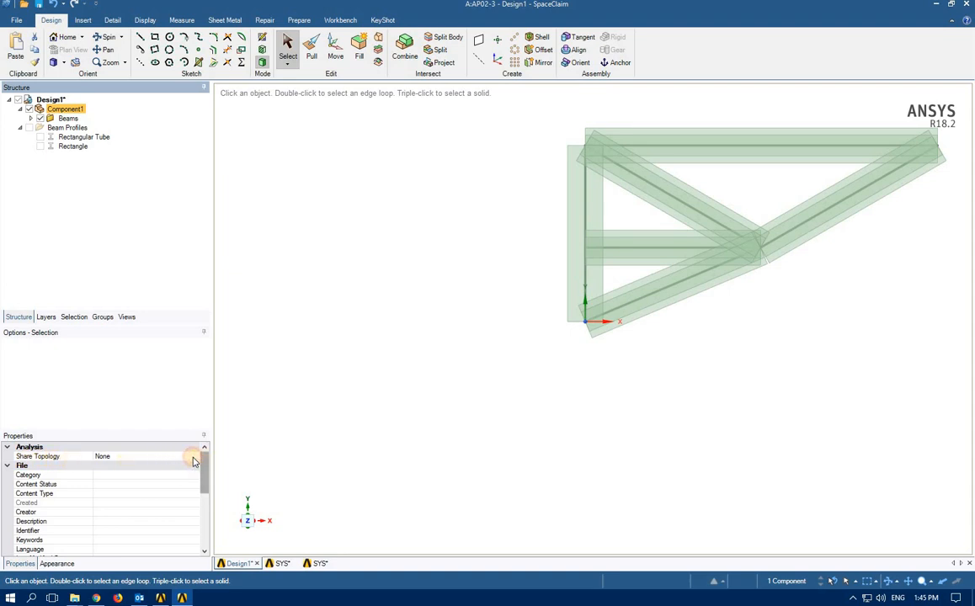
Step: Set Component1's Share Topology to Merge so the beams join at shared joints
left_click(193, 456)
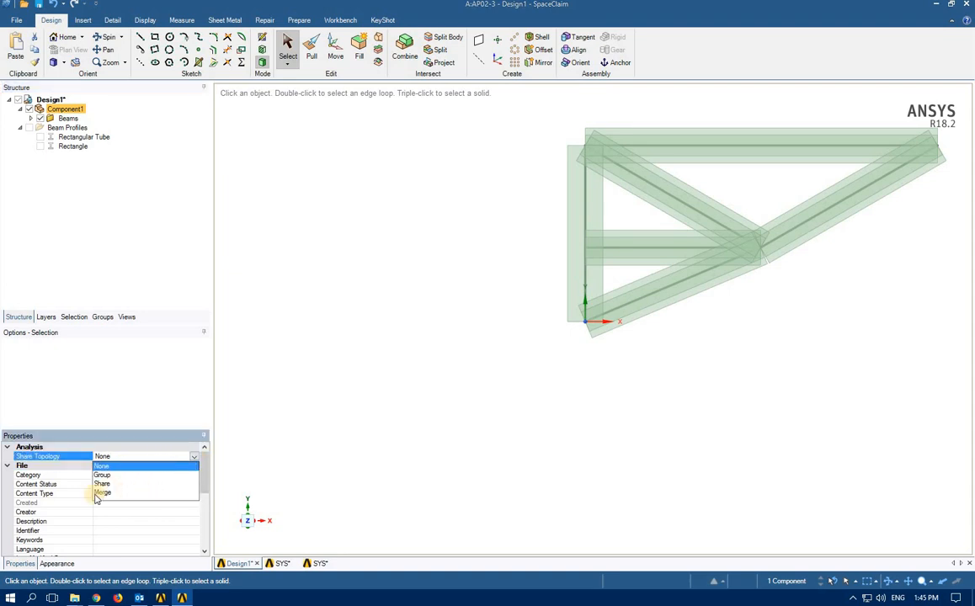
left_click(102, 494)
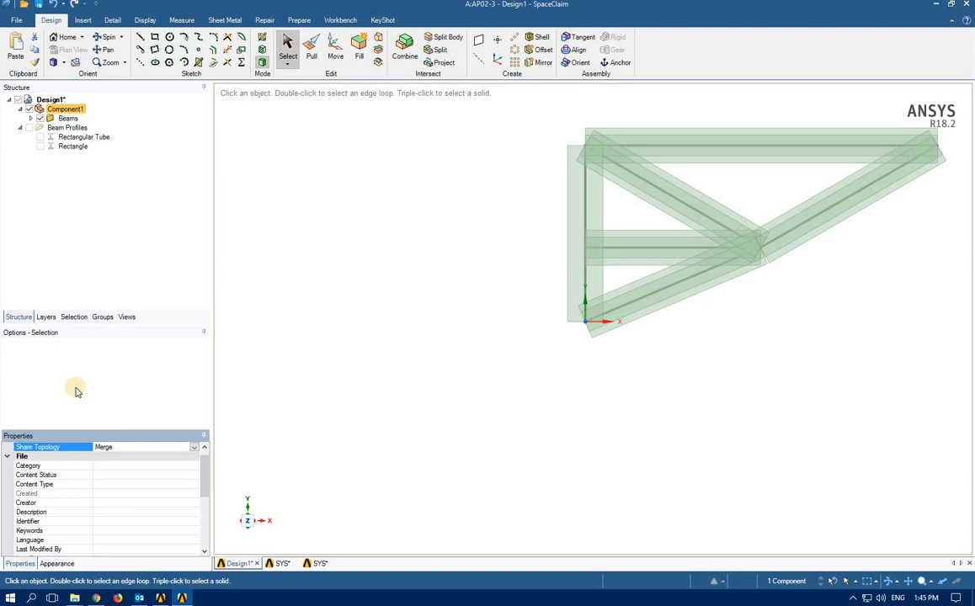
mouse_move(98, 240)
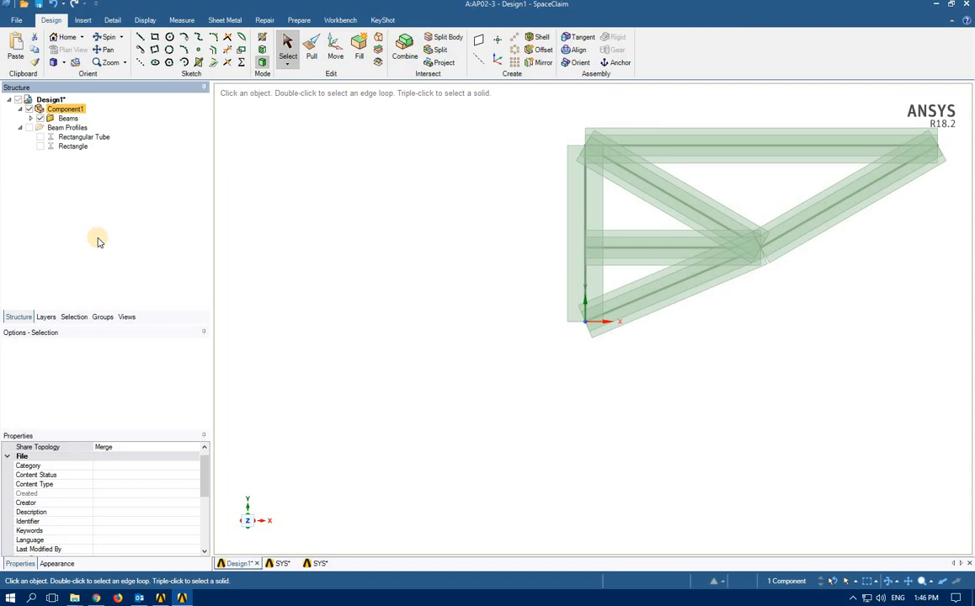
mouse_move(954, 11)
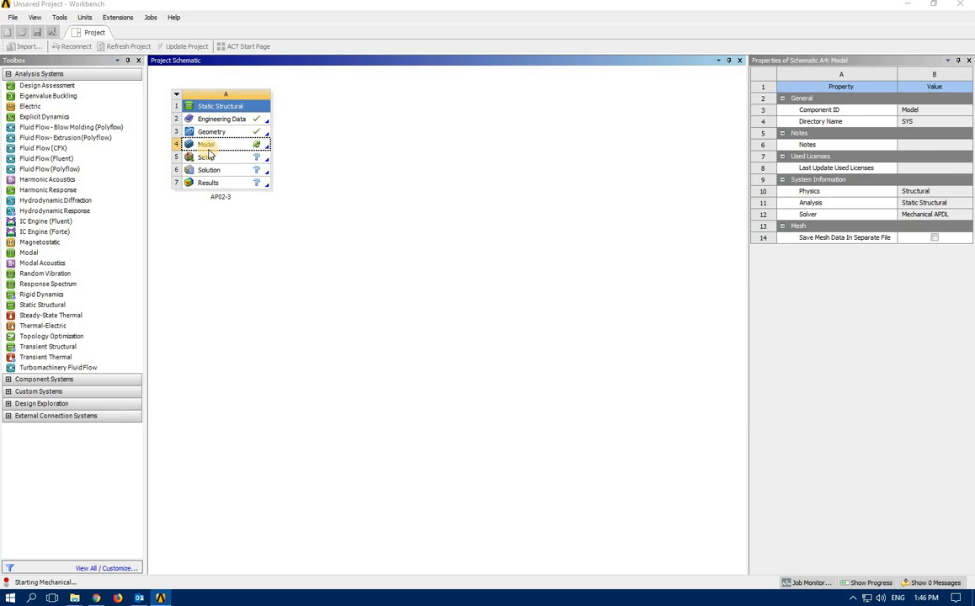
Step: Launch Mechanical from the Static Structural system's Model cell
double_click(206, 144)
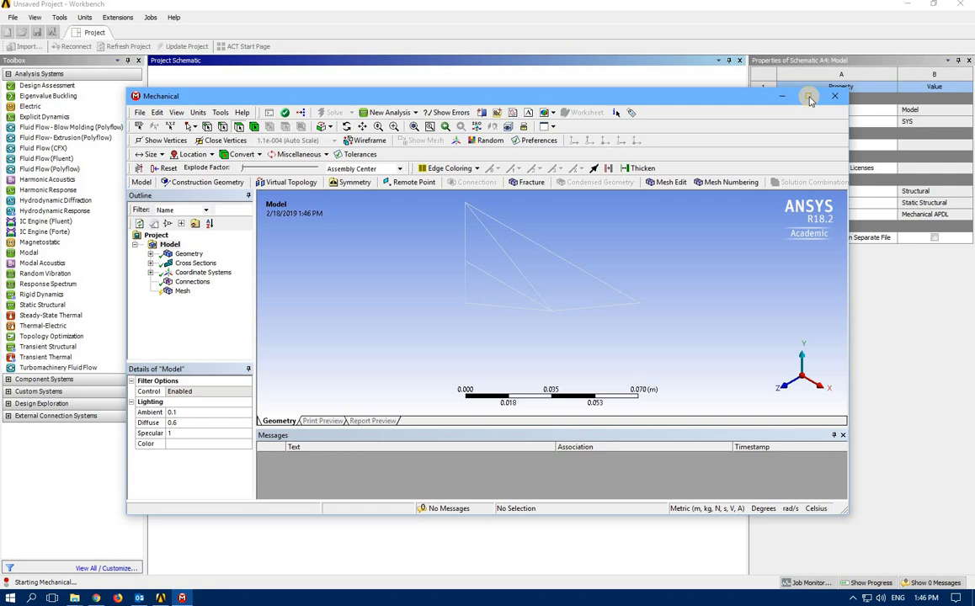
Step: Maximize Mechanical and generate the mesh for the truss beams
left_click(808, 96)
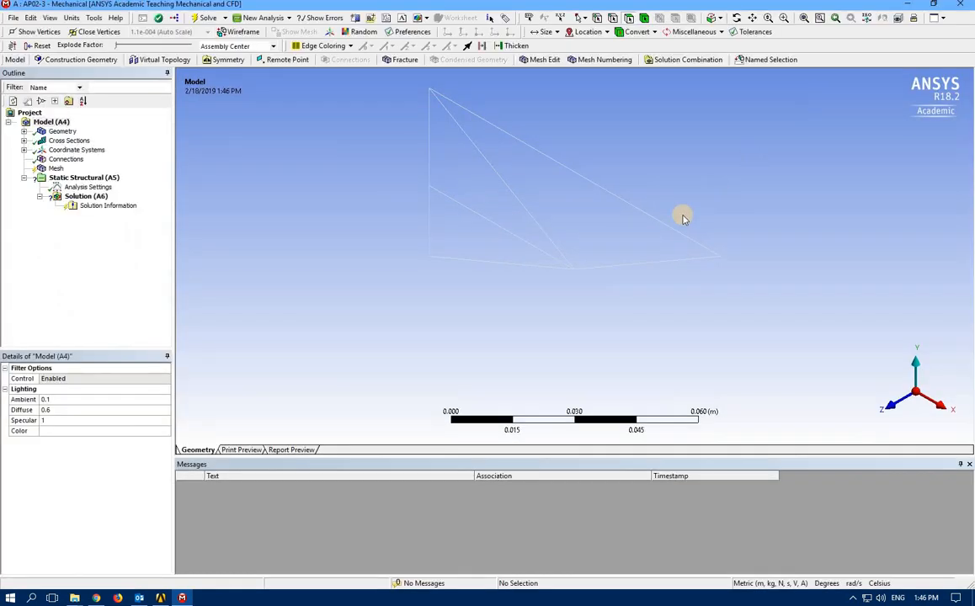
mouse_move(417, 143)
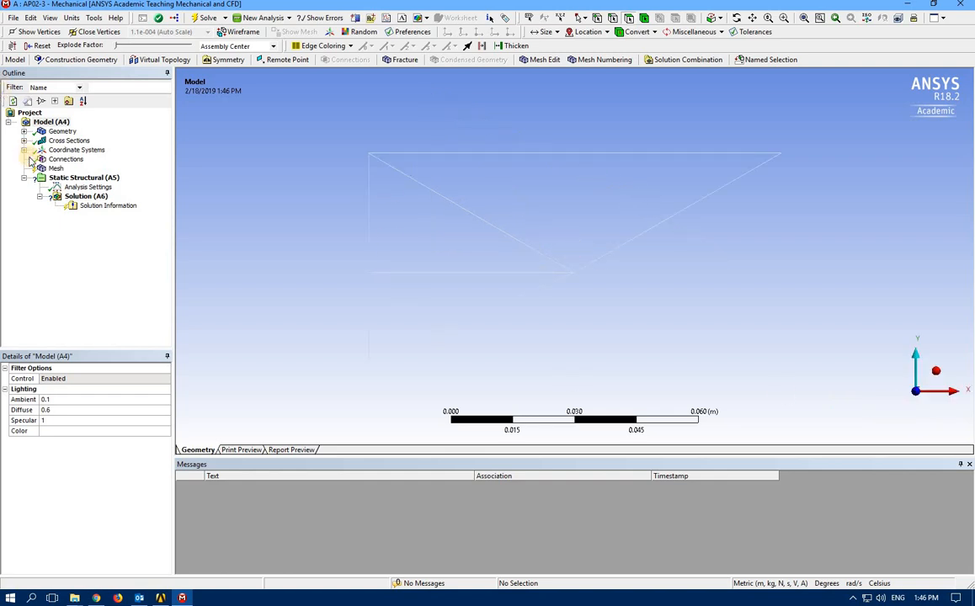
right_click(54, 167)
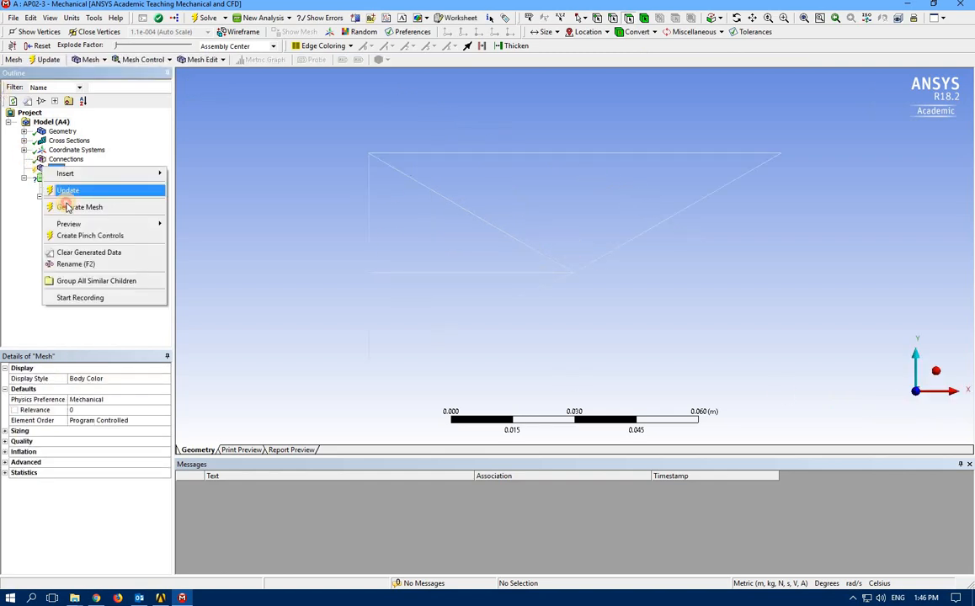
left_click(68, 190)
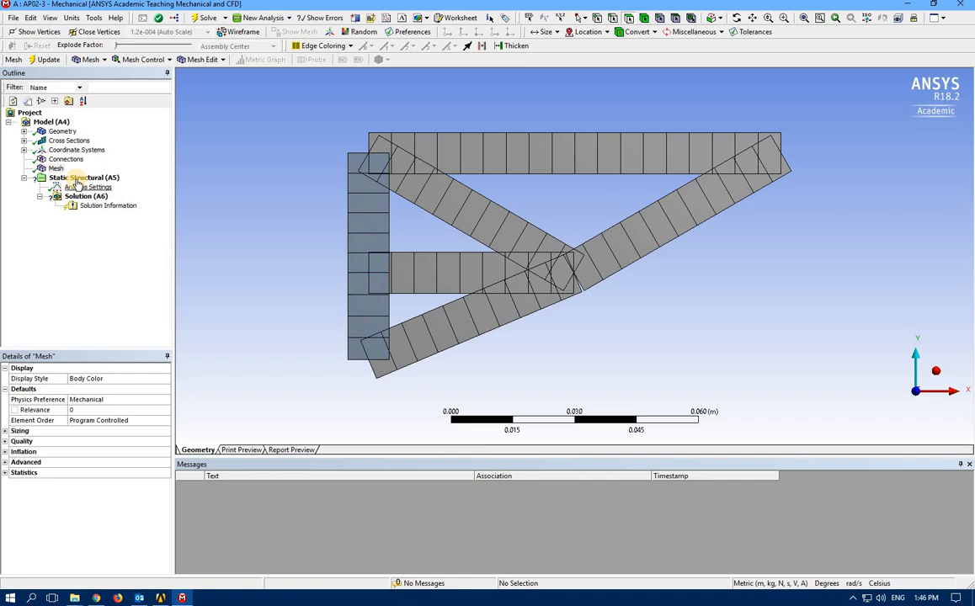
Step: Activate the Static Structural environment and list its support types
left_click(72, 178)
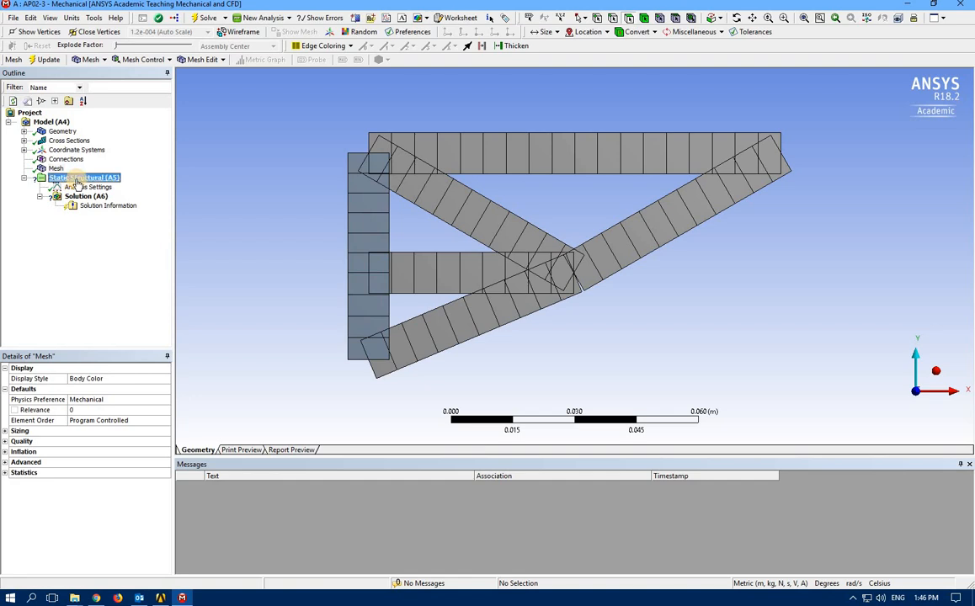
left_click(74, 178)
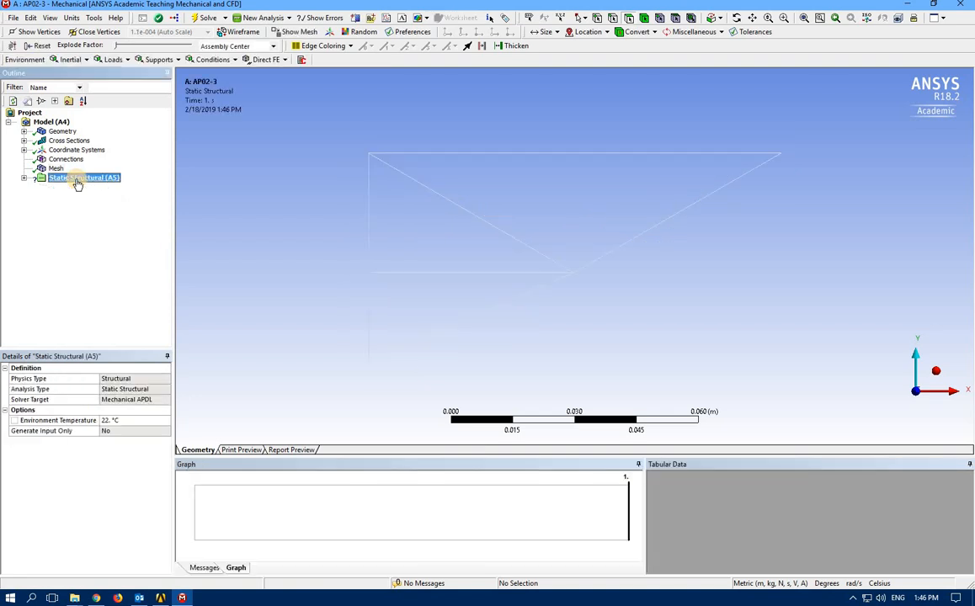
left_click(159, 59)
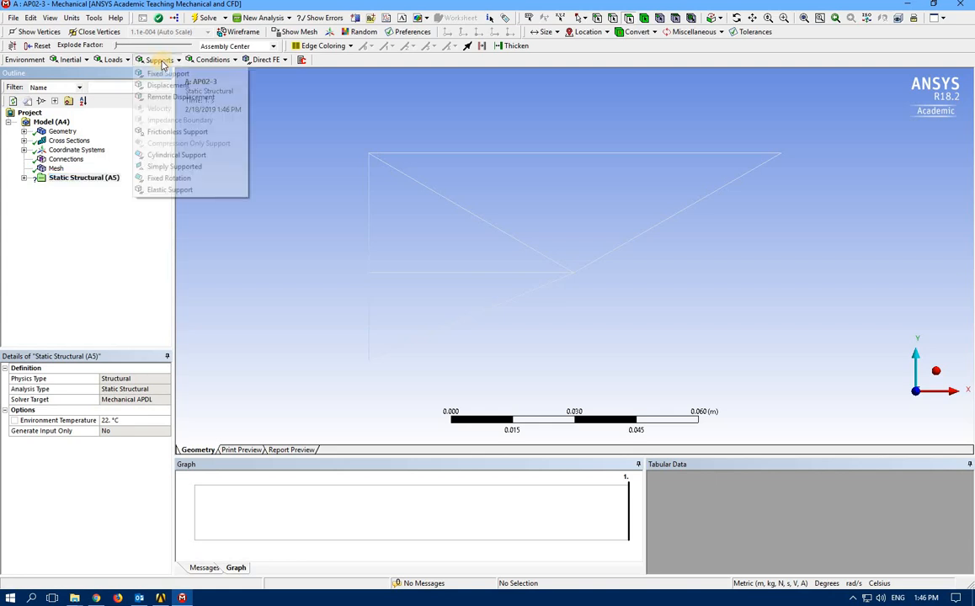
Step: Apply a Fixed Support to the top-left joint vertex and delete the empty duplicate support
left_click(166, 74)
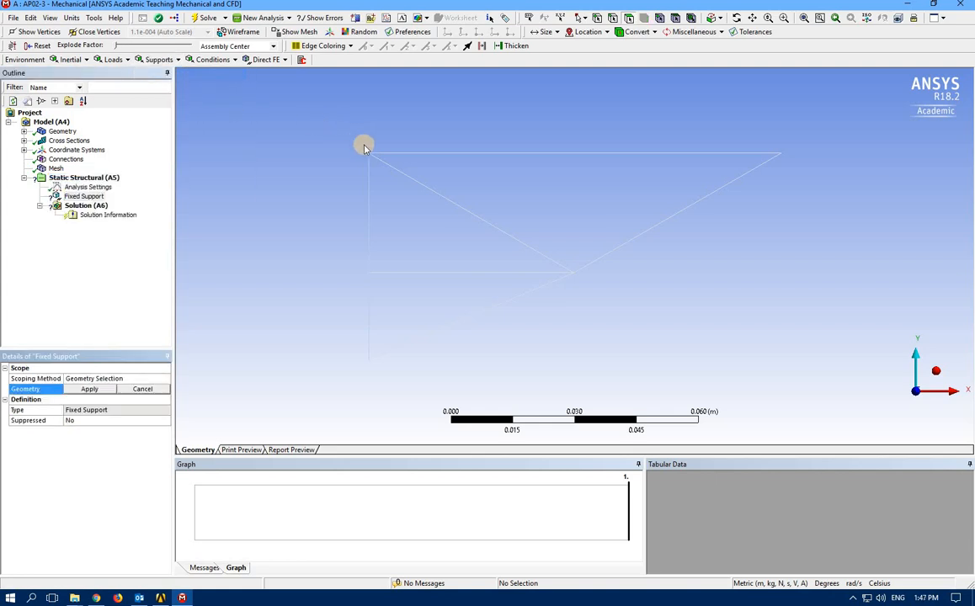
mouse_move(438, 73)
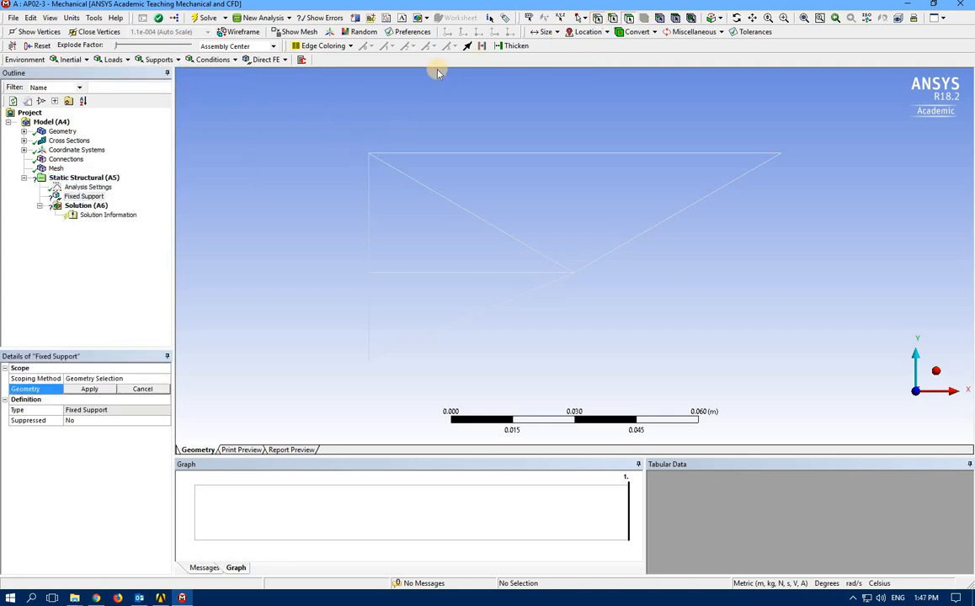
mouse_move(595, 18)
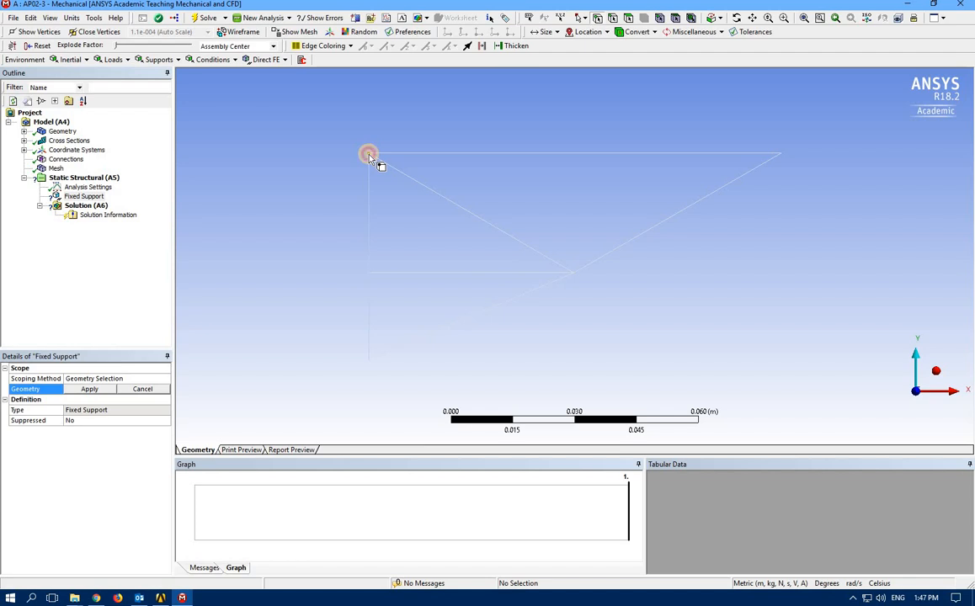
left_click(368, 154)
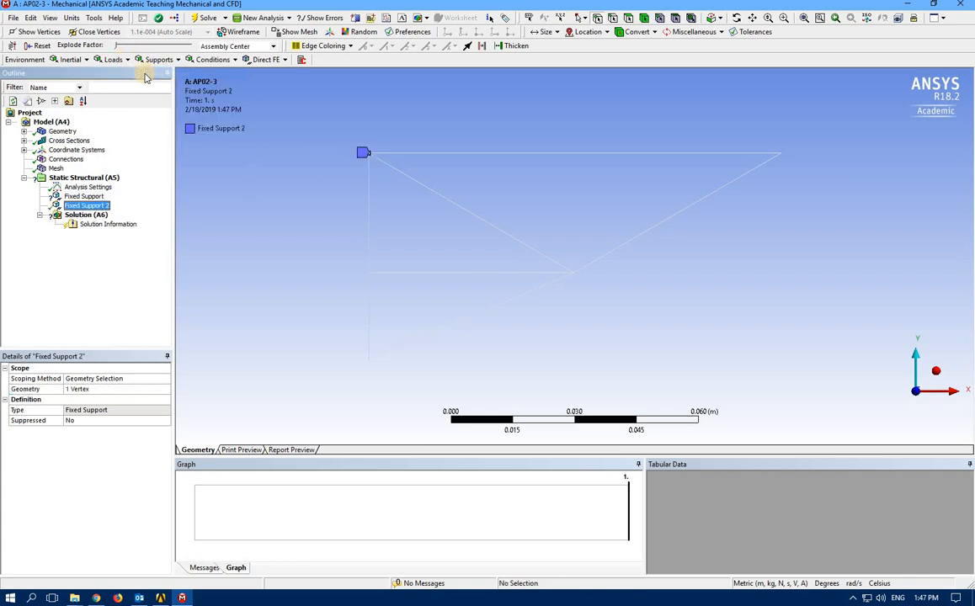
left_click(84, 196)
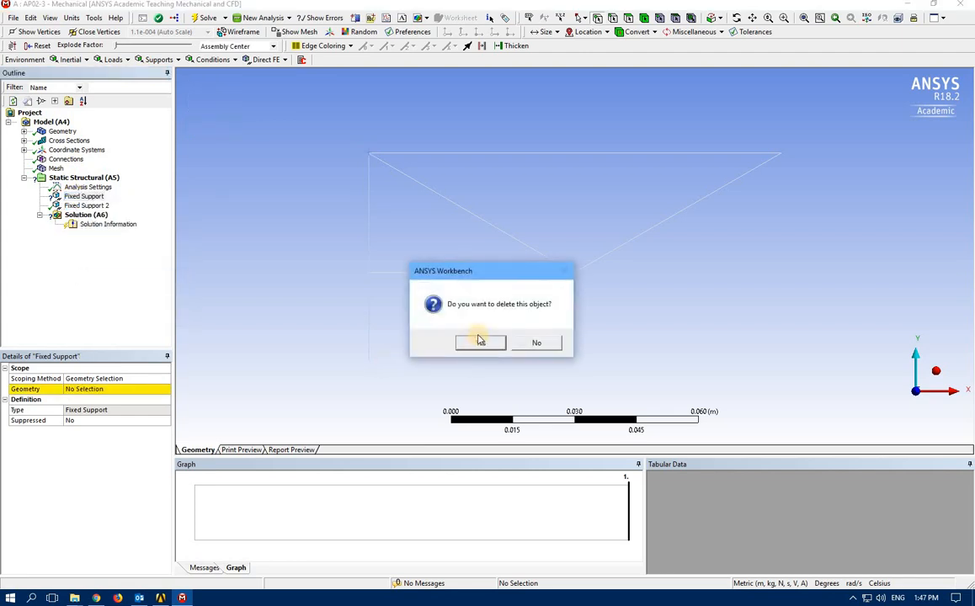
left_click(480, 342)
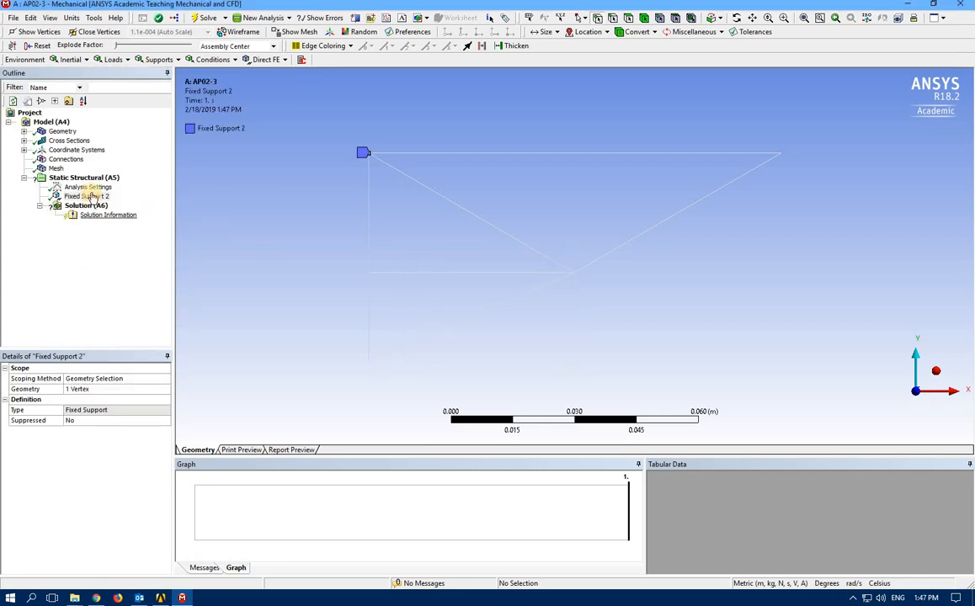
Step: Select the bottom joint vertex of the vertical member for the next constraint
left_click(72, 195)
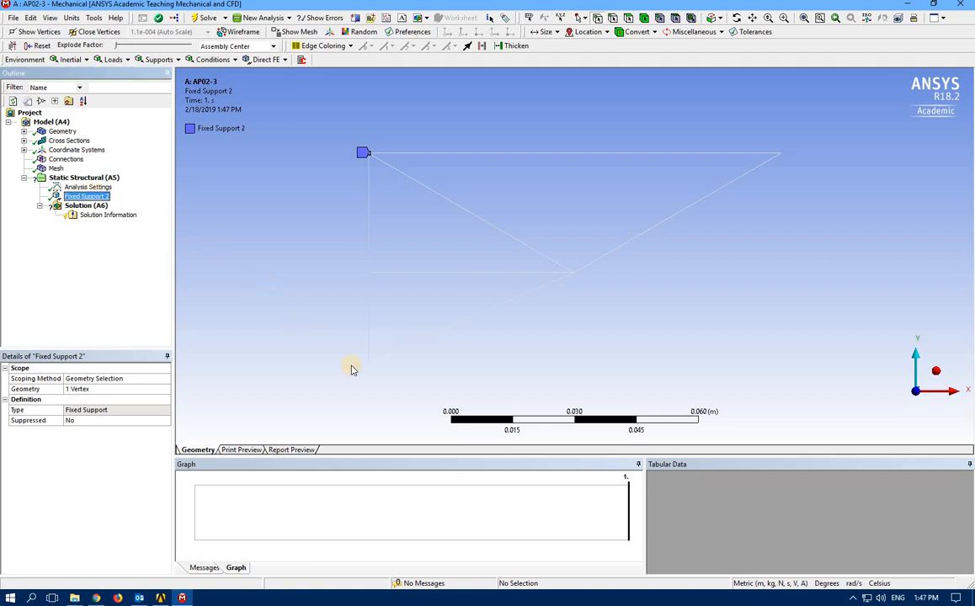
mouse_move(373, 375)
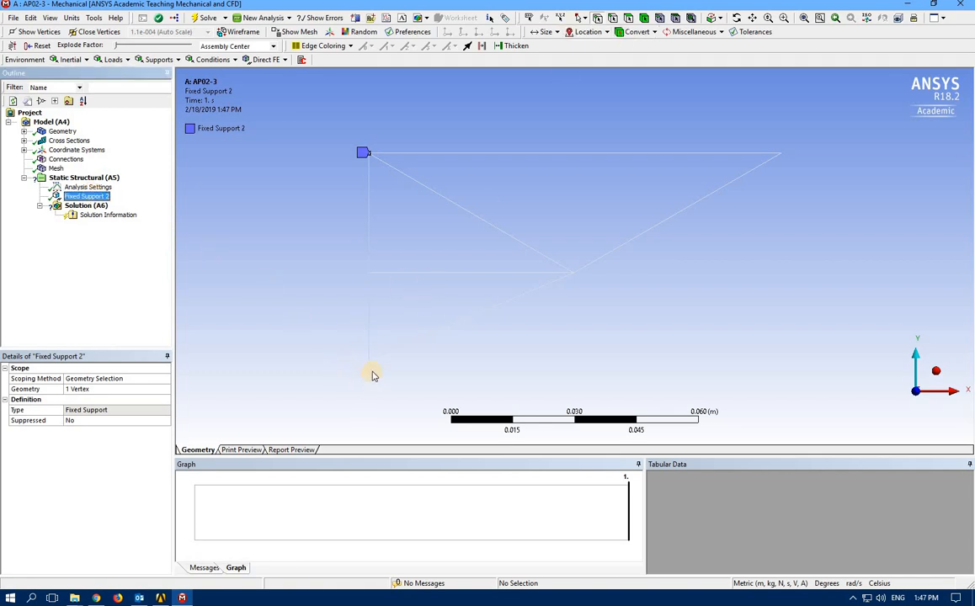
left_click(369, 360)
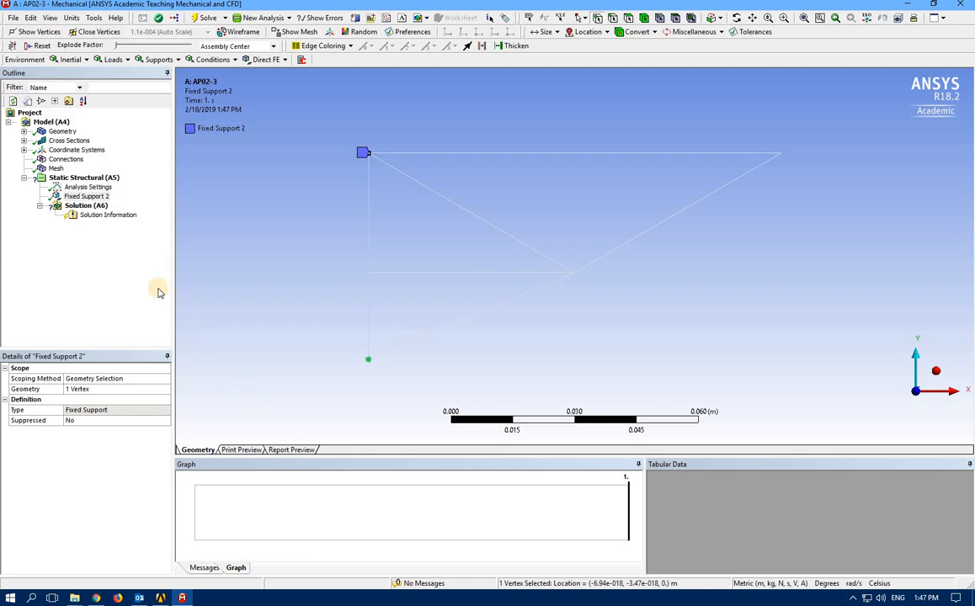
Step: Add a Displacement support at the bottom joint with X Component 0, Y and Z free
left_click(160, 59)
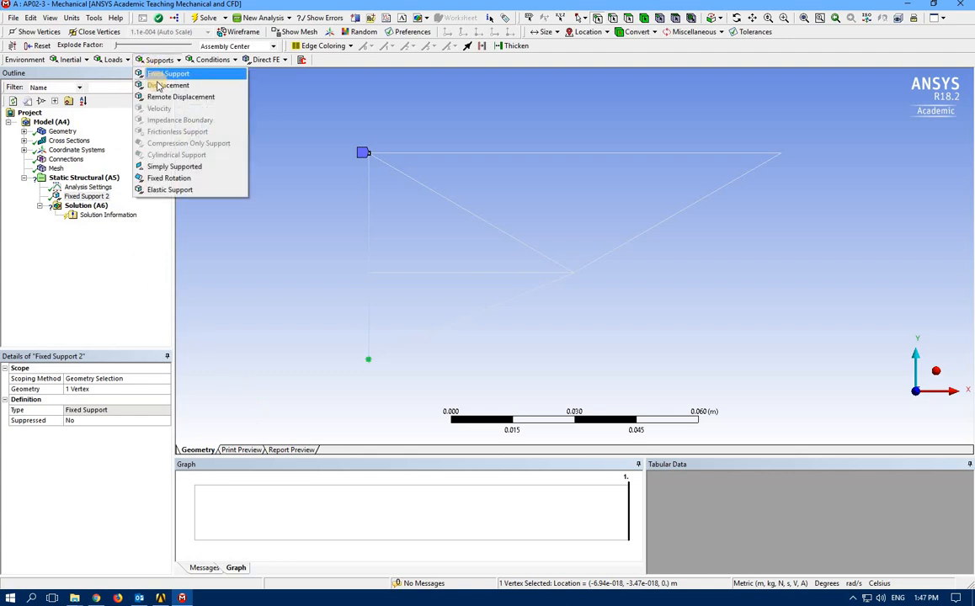
left_click(169, 85)
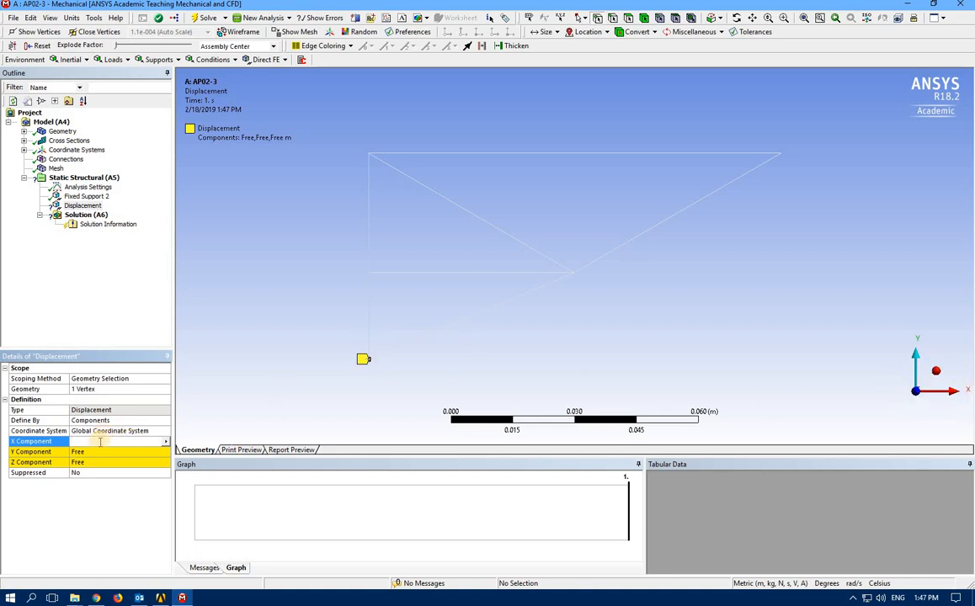
type("0")
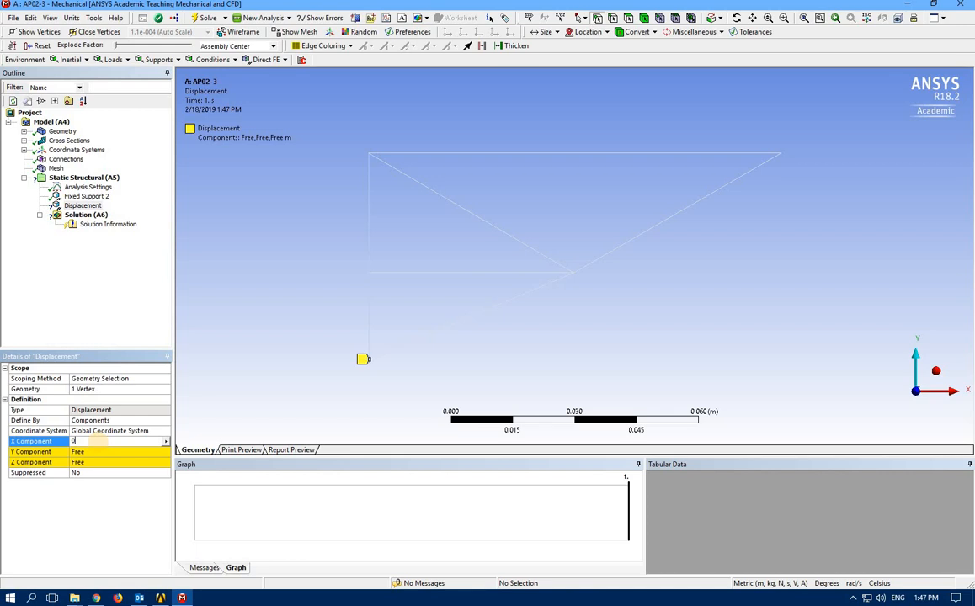
mouse_move(372, 376)
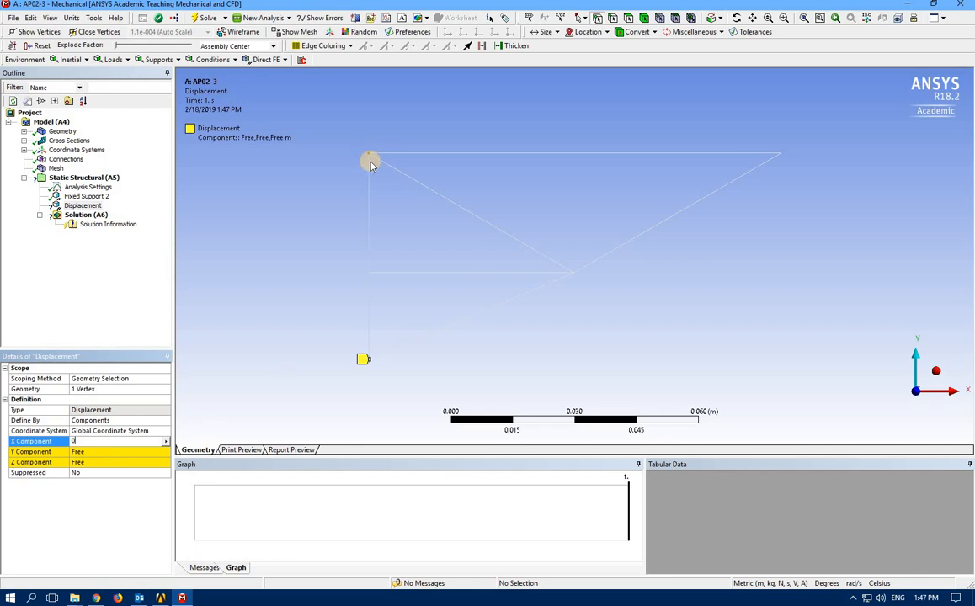
mouse_move(378, 151)
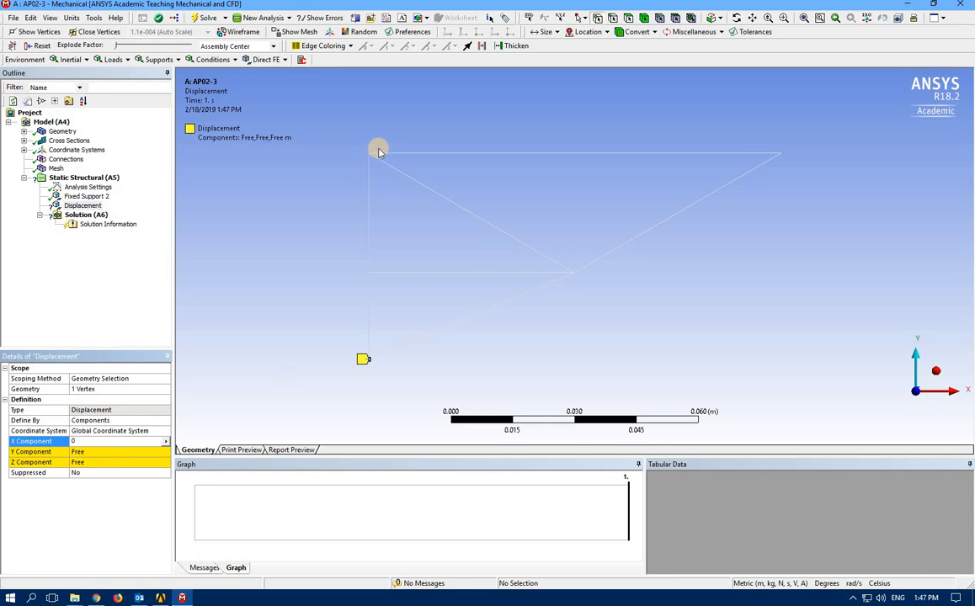
mouse_move(373, 142)
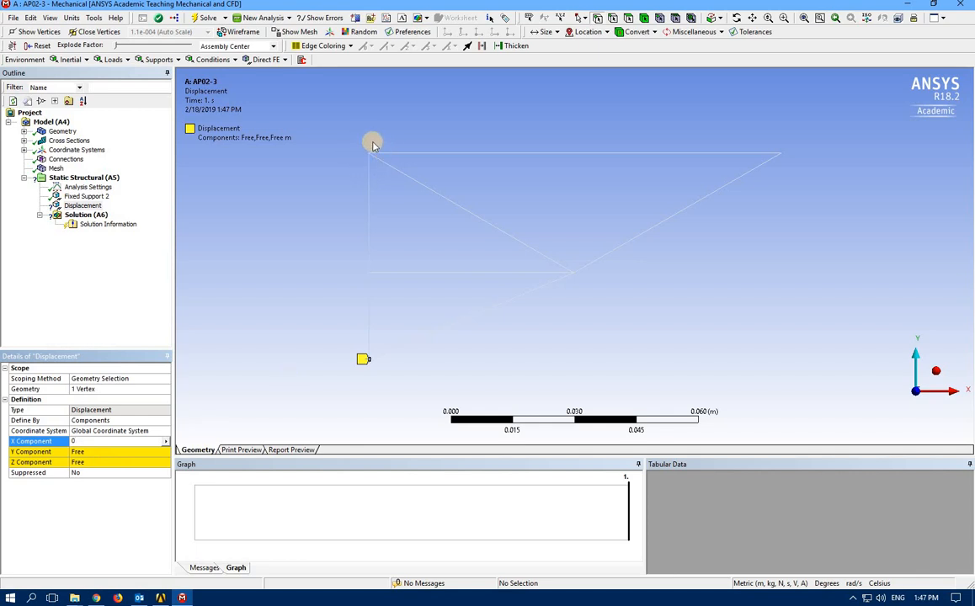
mouse_move(381, 173)
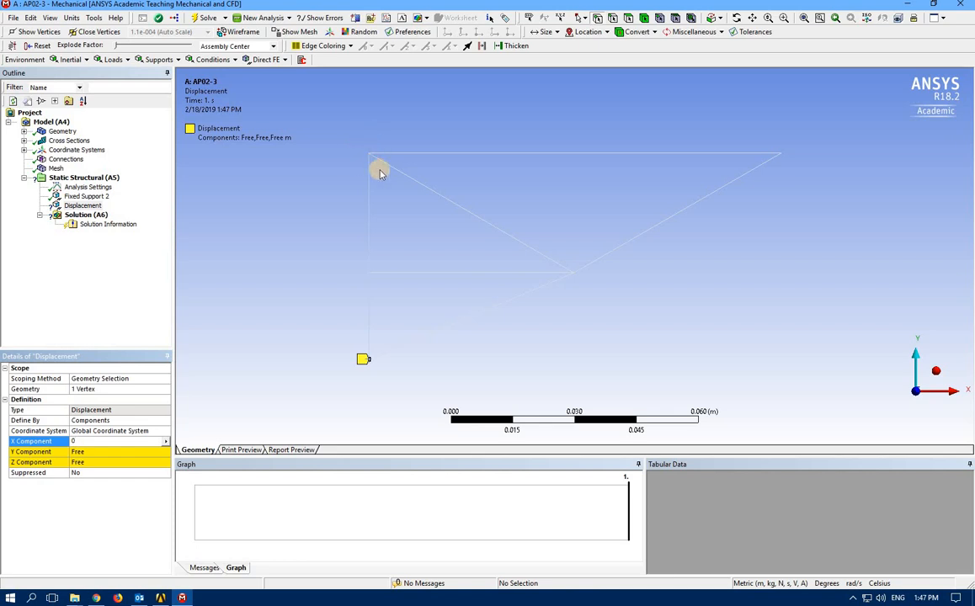
mouse_move(347, 146)
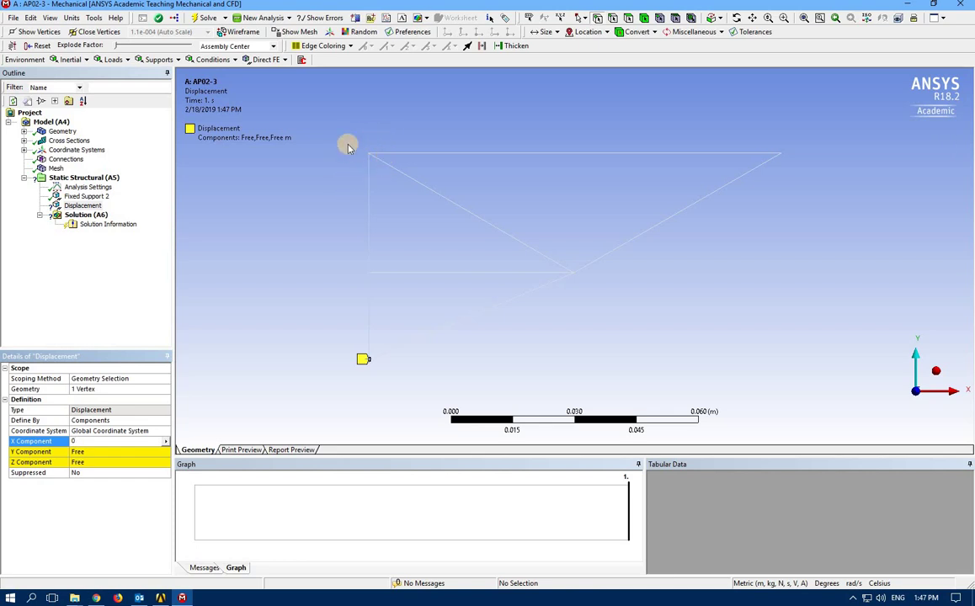
mouse_move(170, 330)
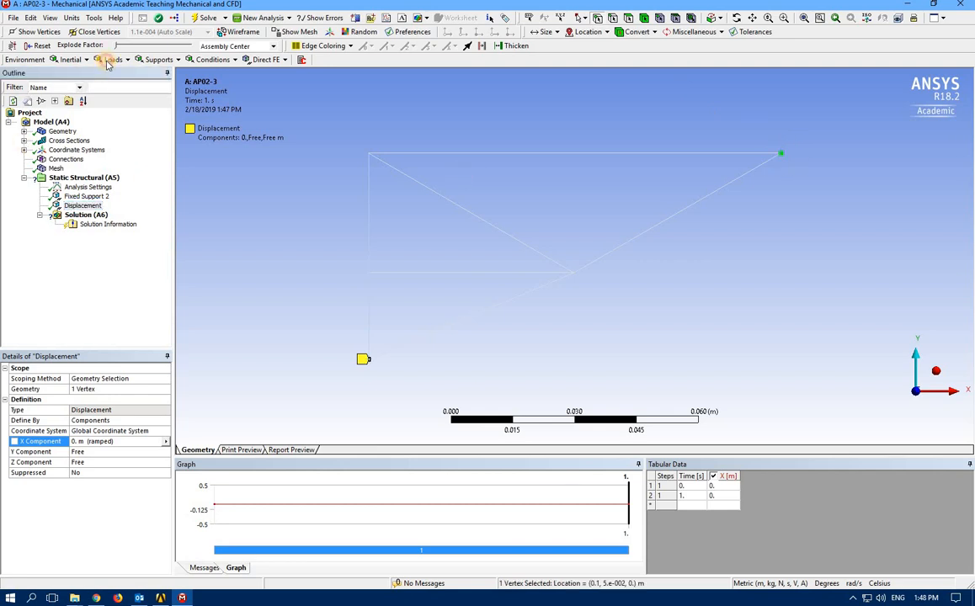
Step: Apply a Force at the top-right joint defined by components X 100 N, Y -200 N
left_click(106, 60)
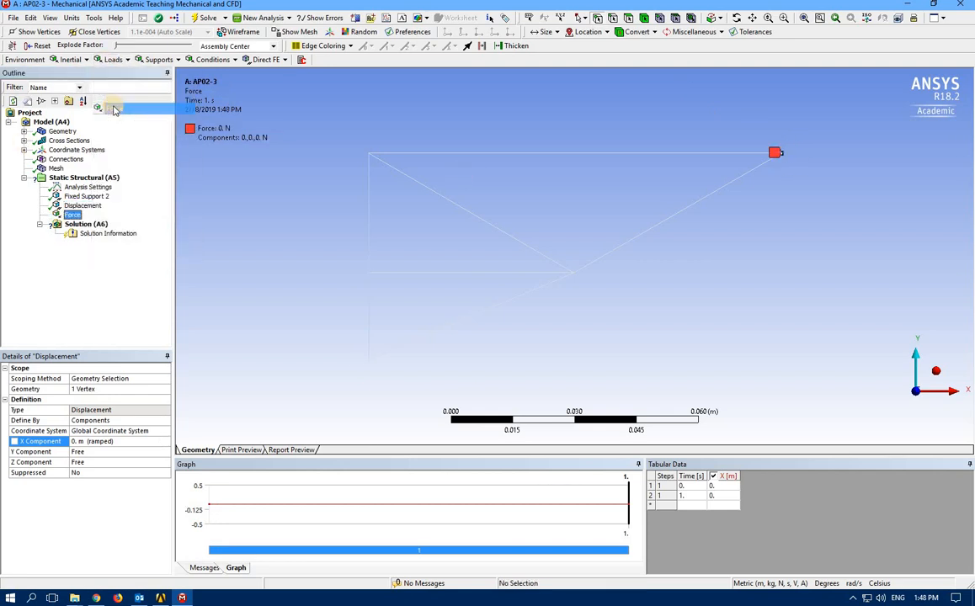
left_click(72, 215)
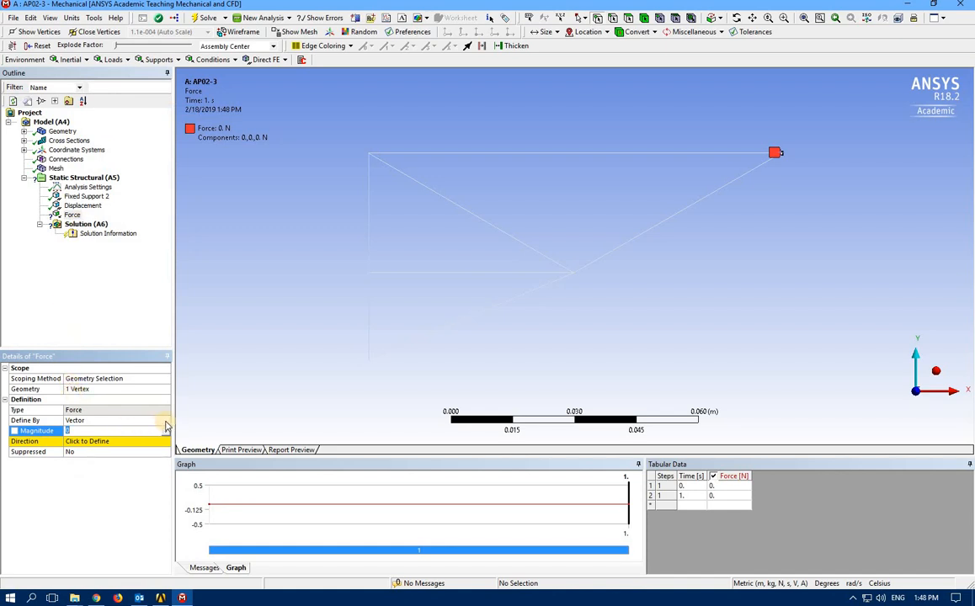
left_click(165, 420)
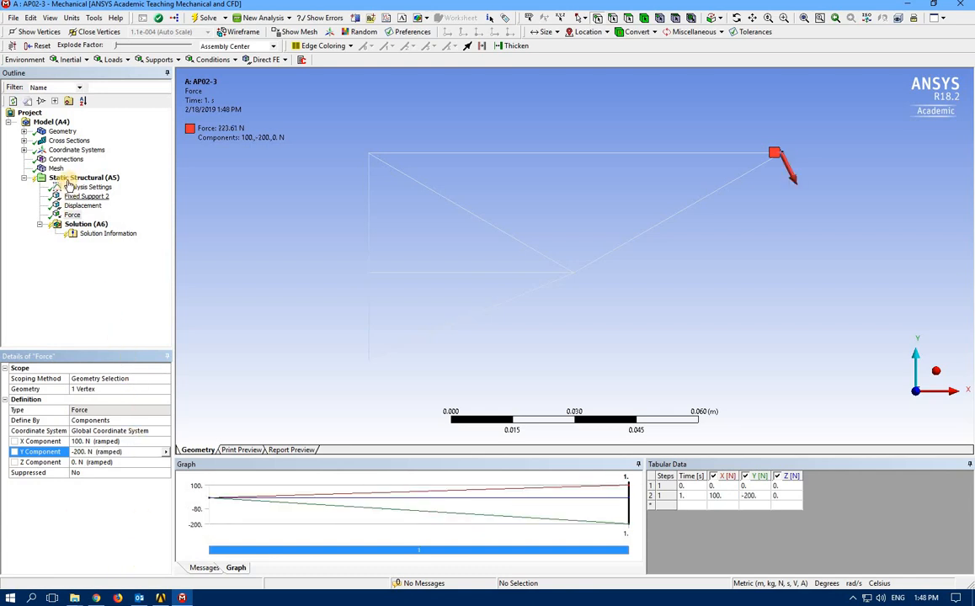
left_click(83, 177)
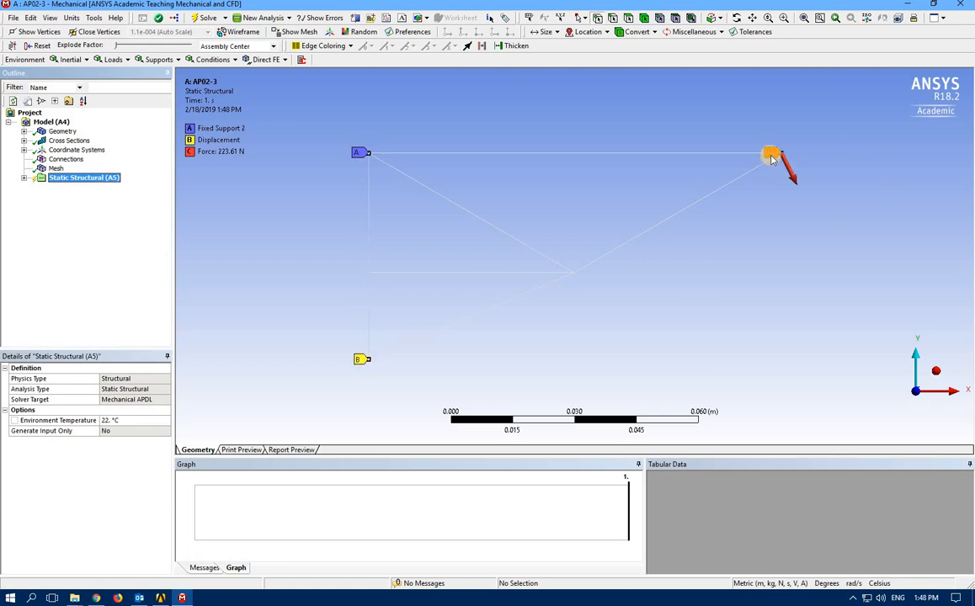
Step: Insert Total Deformation and Total Bending Moment results under Solution
left_click(24, 178)
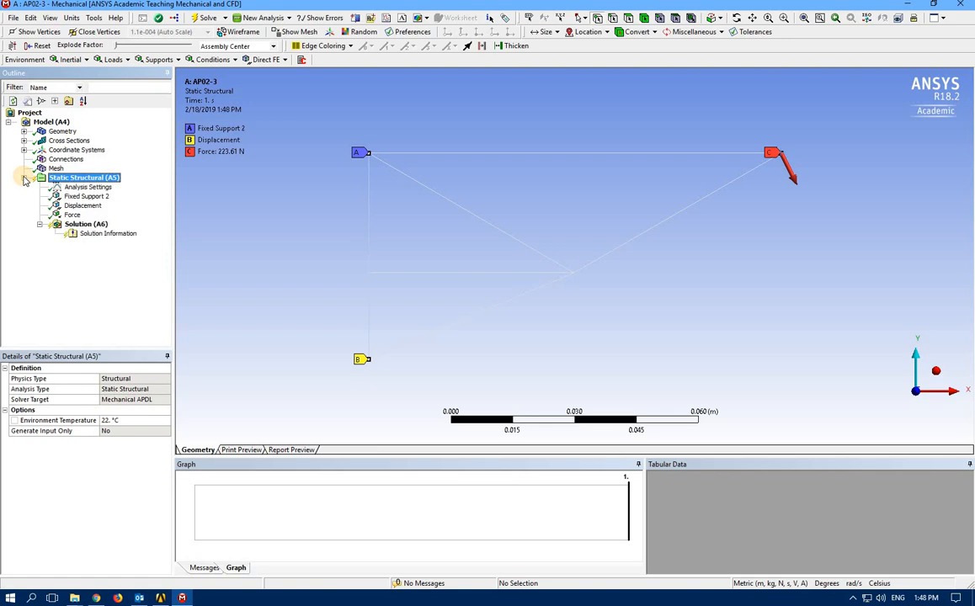
left_click(85, 224)
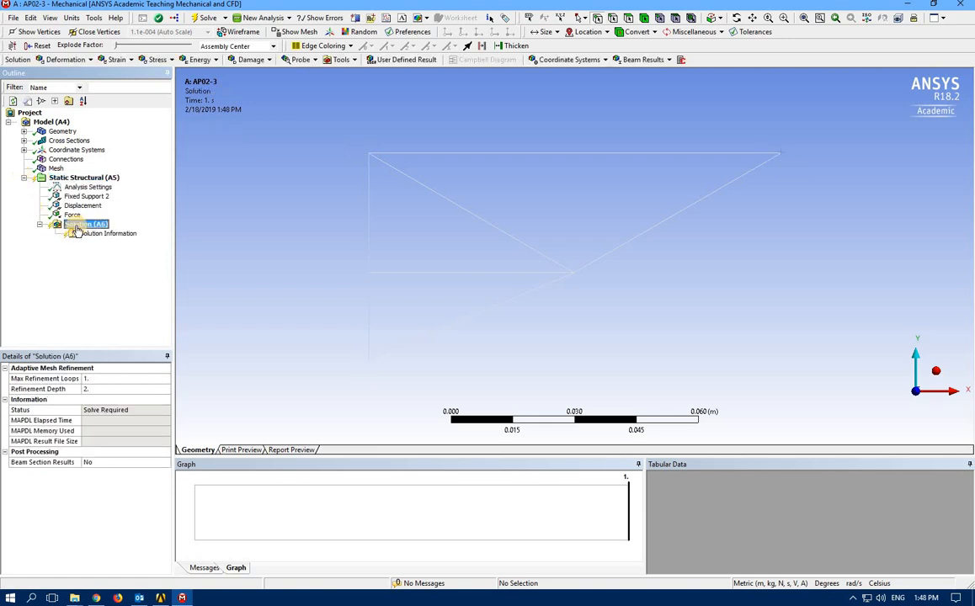
right_click(84, 224)
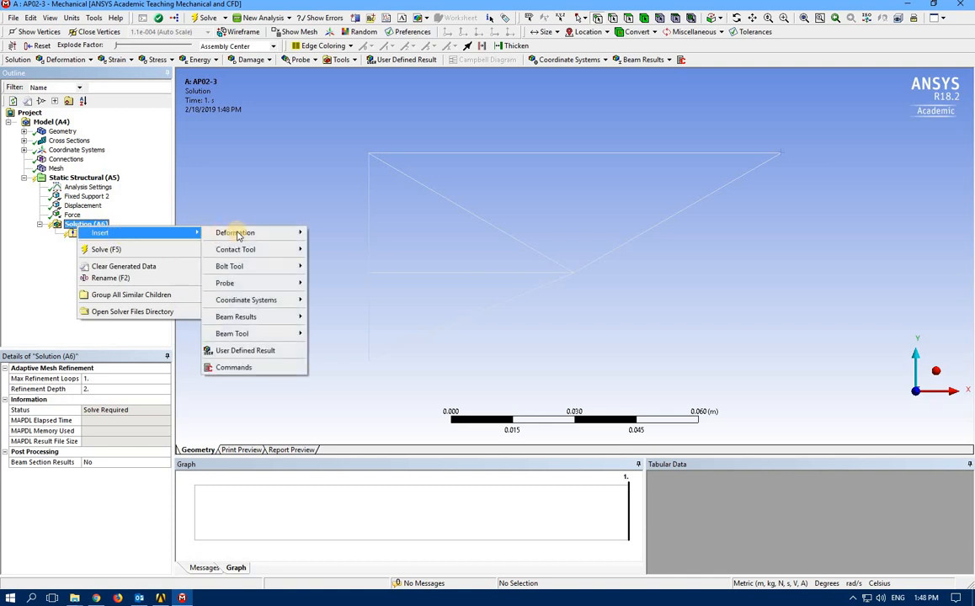
left_click(234, 232)
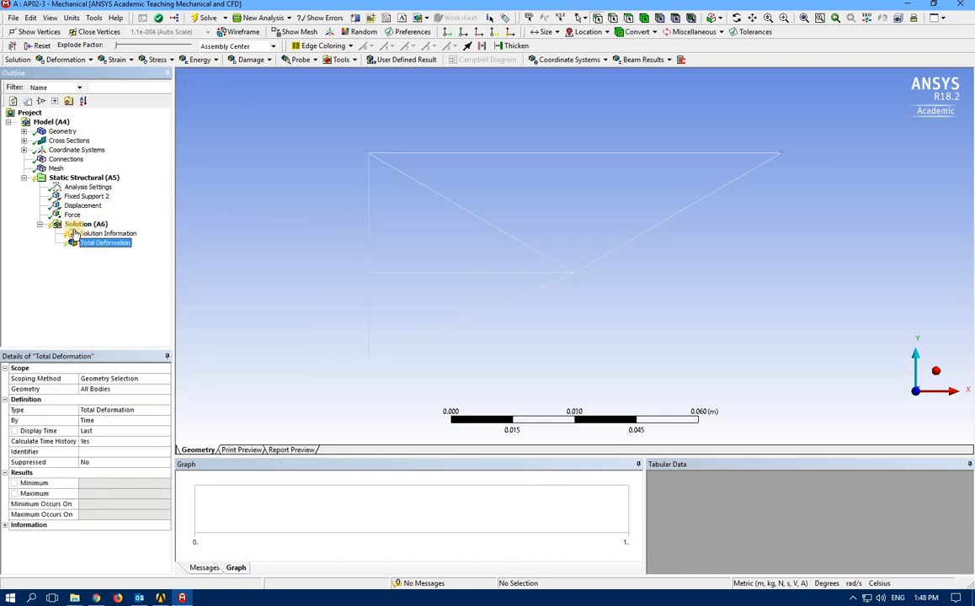
right_click(69, 224)
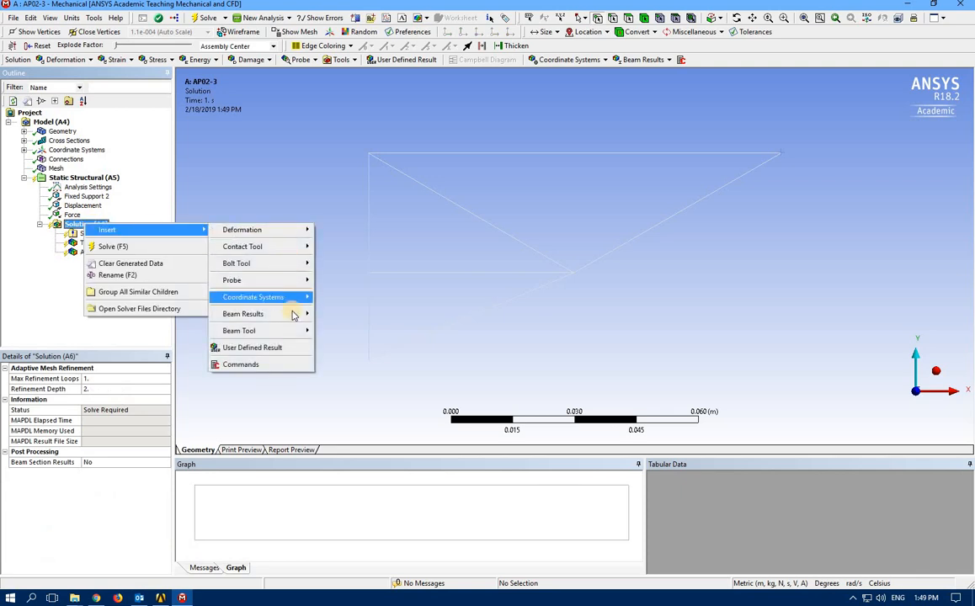
mouse_move(262, 314)
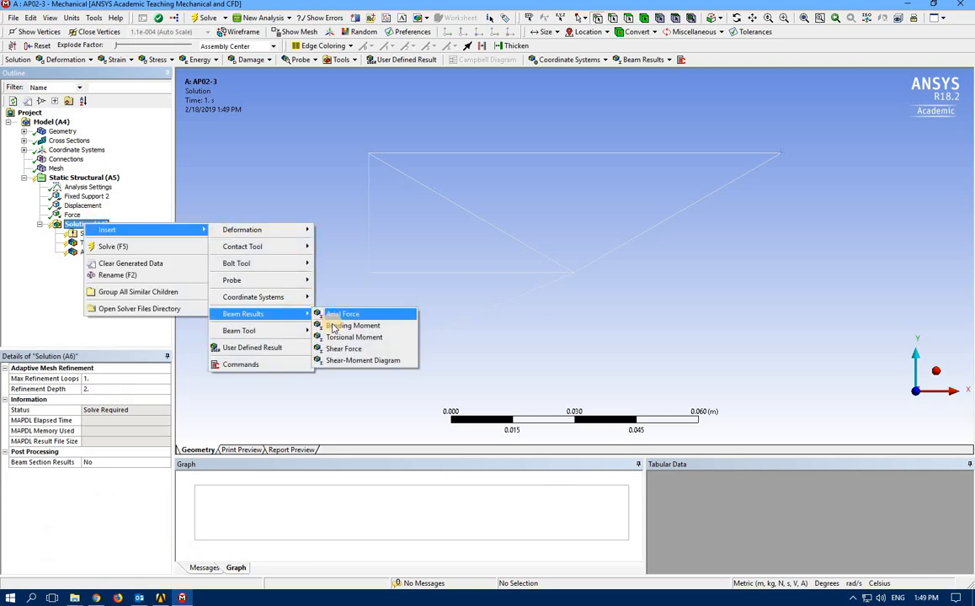
left_click(353, 325)
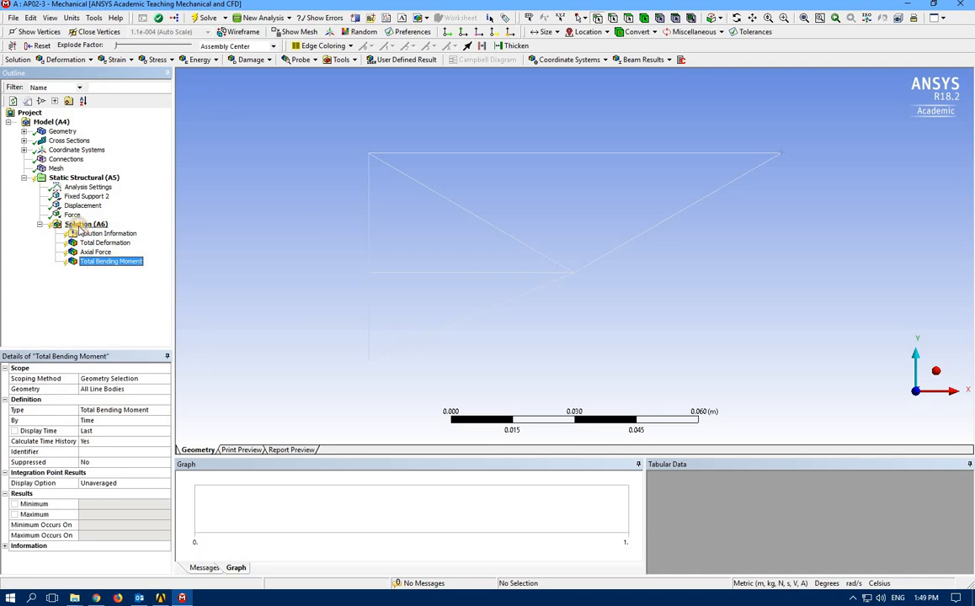
Step: Insert a Beam Tool for beam stresses and solve the model
right_click(83, 224)
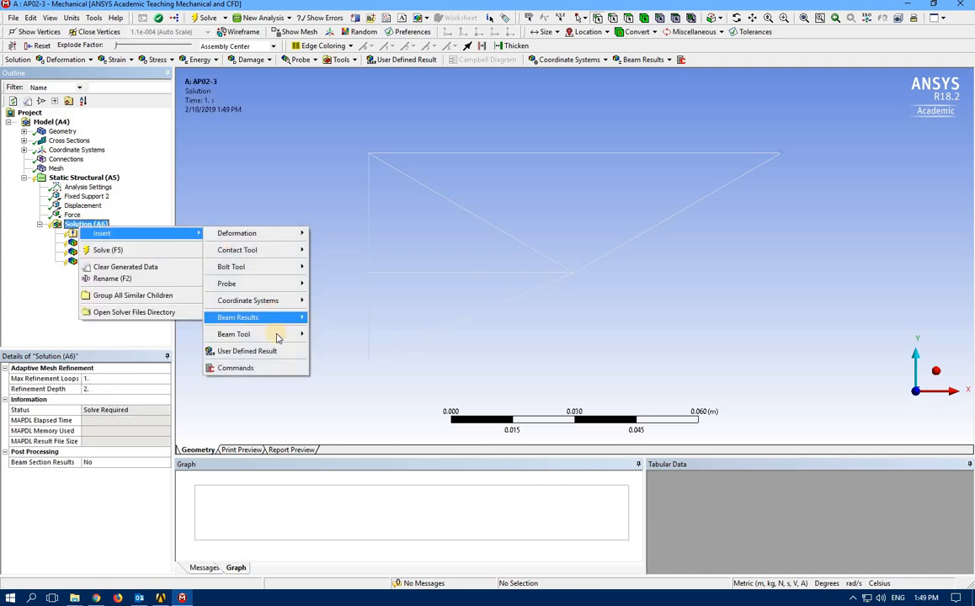
left_click(234, 334)
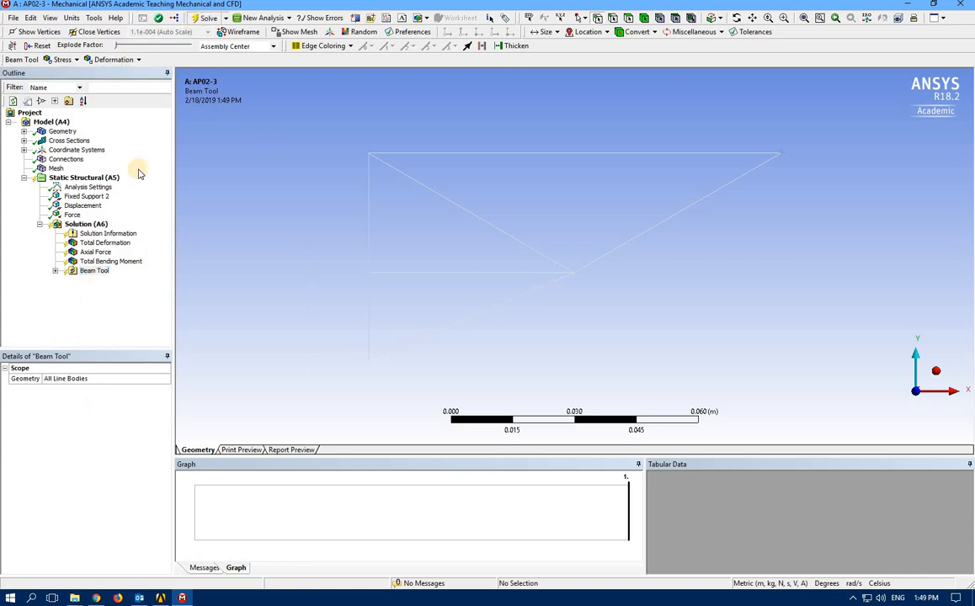
left_click(207, 18)
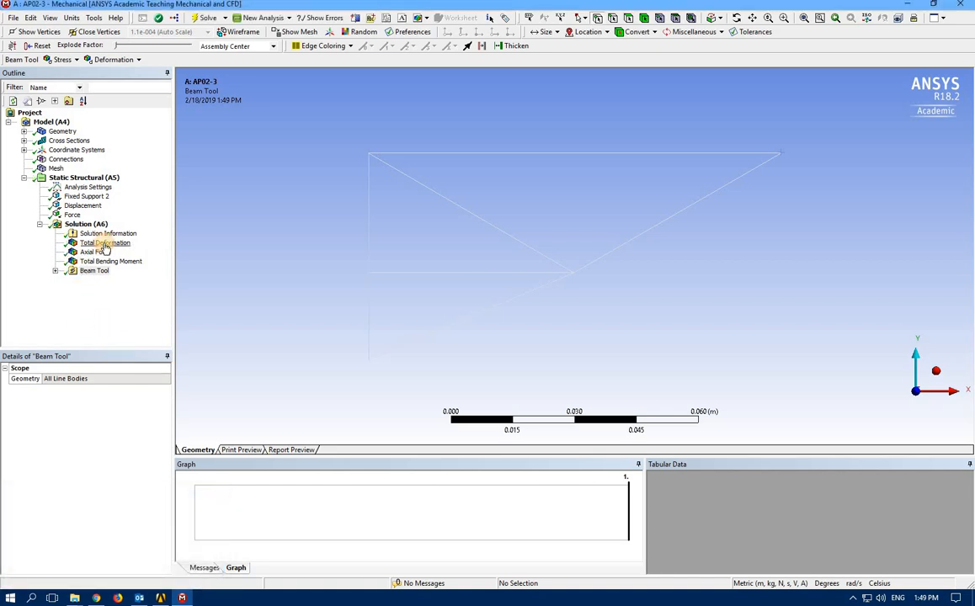
Step: View the total deformation contour, orbiting the truss, then the axial force contour
left_click(105, 243)
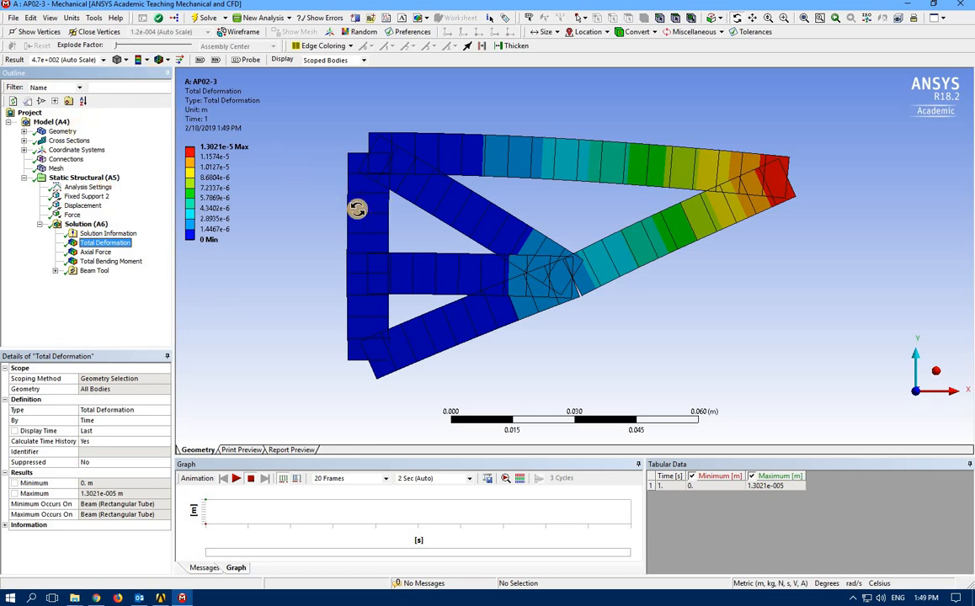
left_click_drag(358, 209, 386, 212)
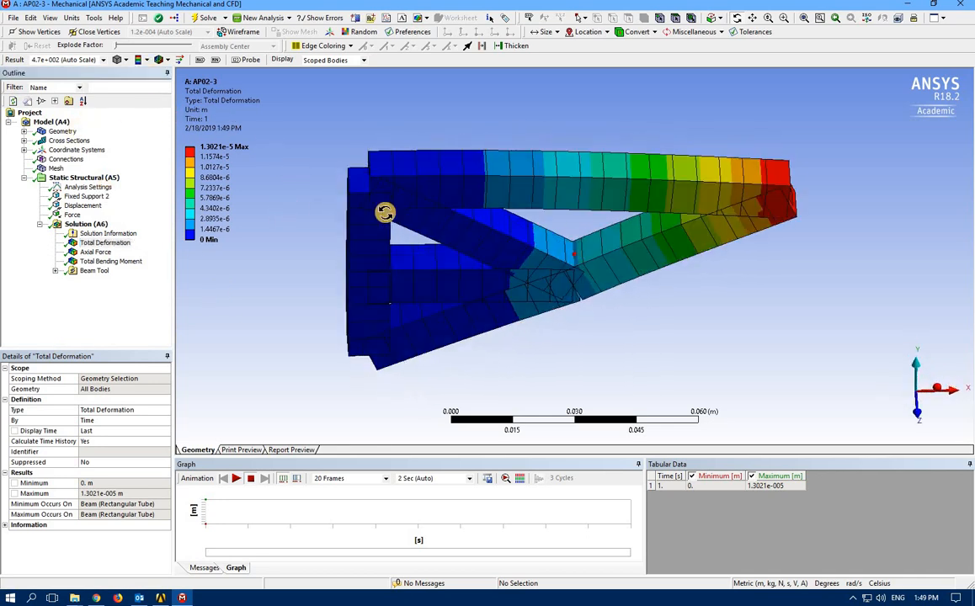
left_click_drag(385, 212, 767, 187)
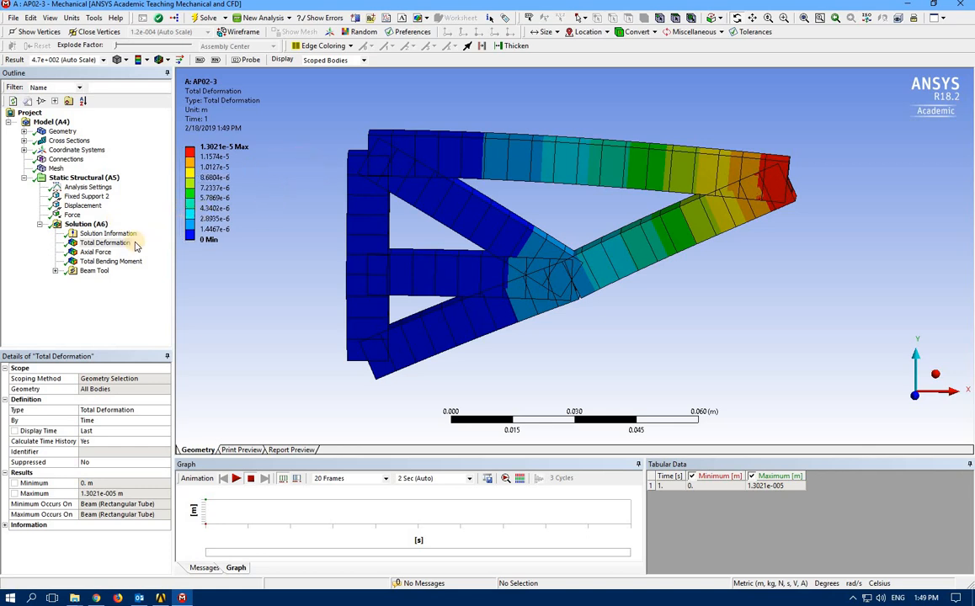
left_click(88, 252)
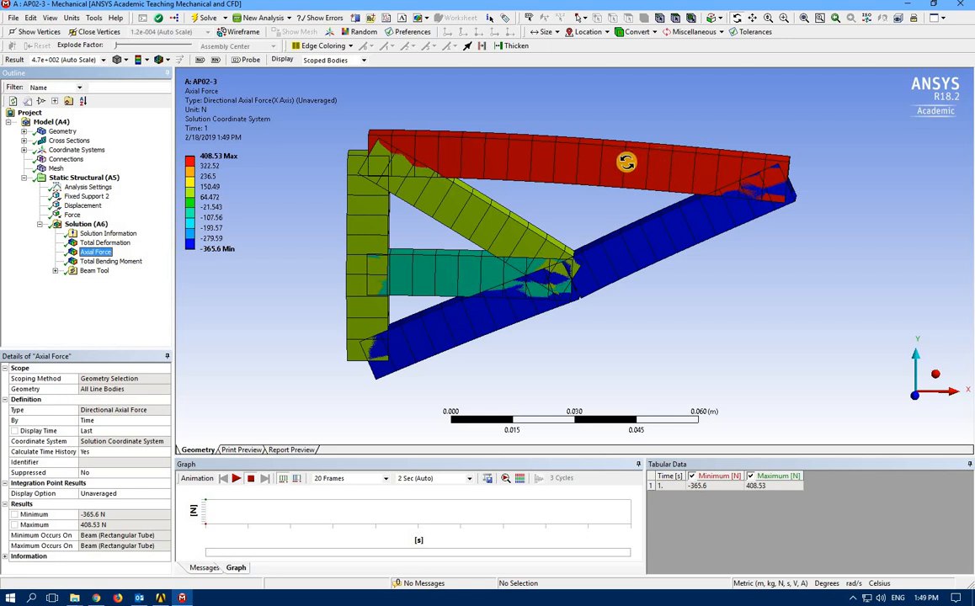
mouse_move(739, 165)
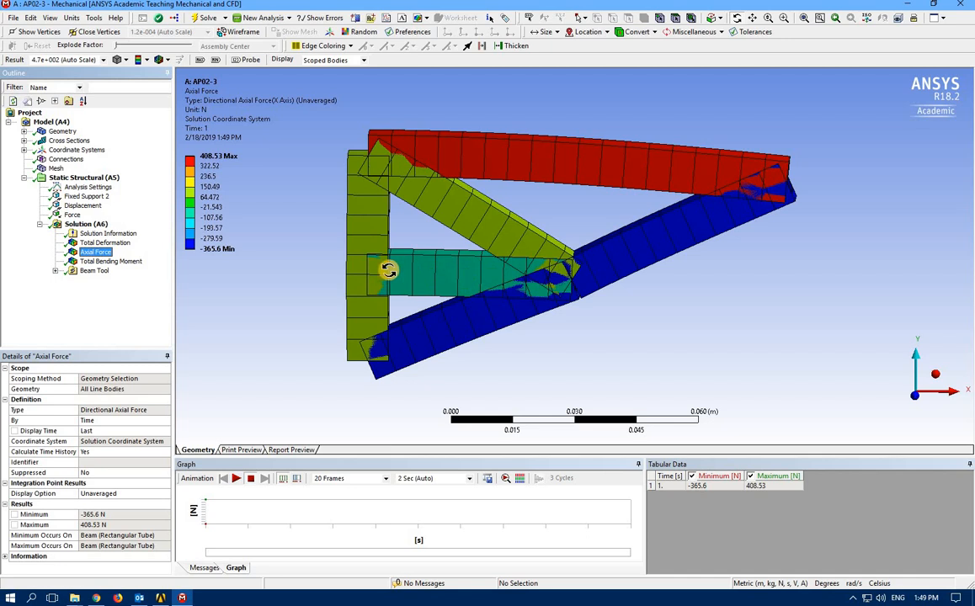
mouse_move(430, 268)
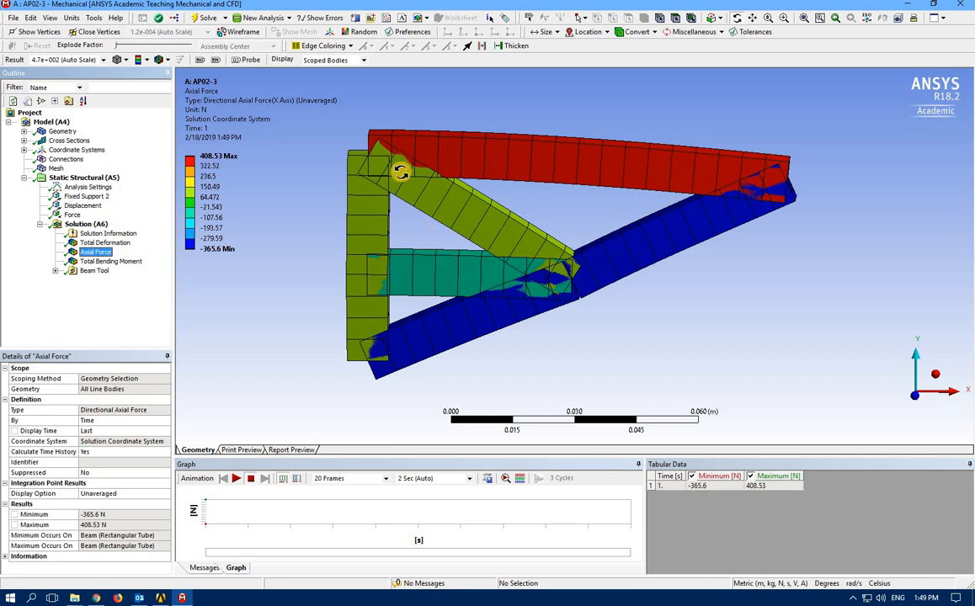
mouse_move(347, 311)
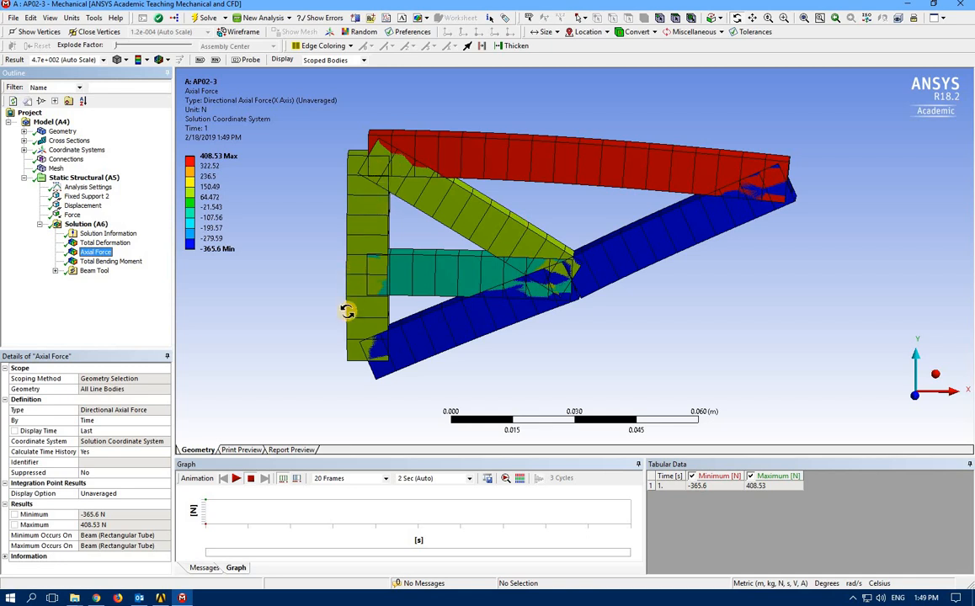
mouse_move(353, 282)
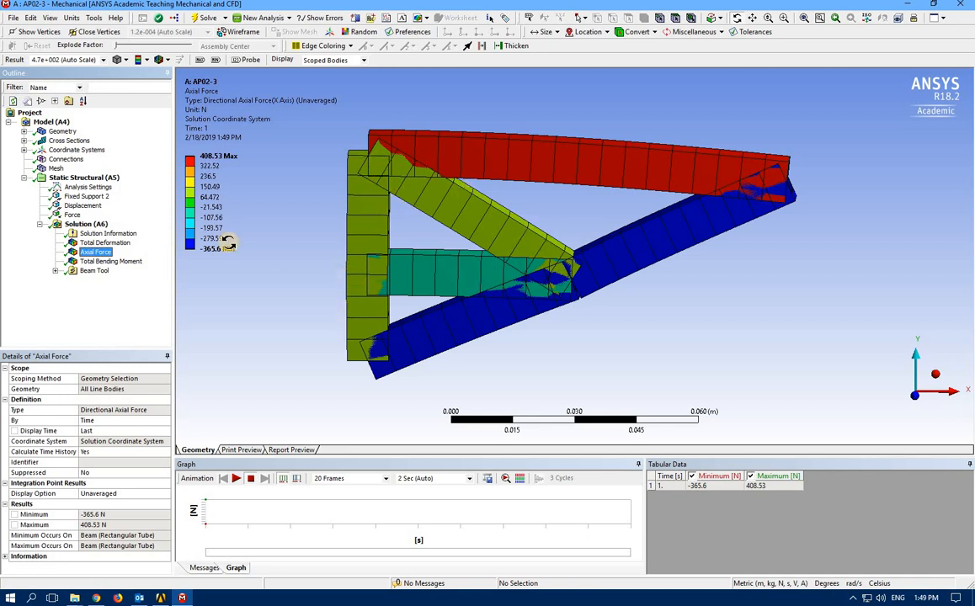
Step: Display the total bending moment contour, then the Beam Tool's direct stress contour
left_click(101, 262)
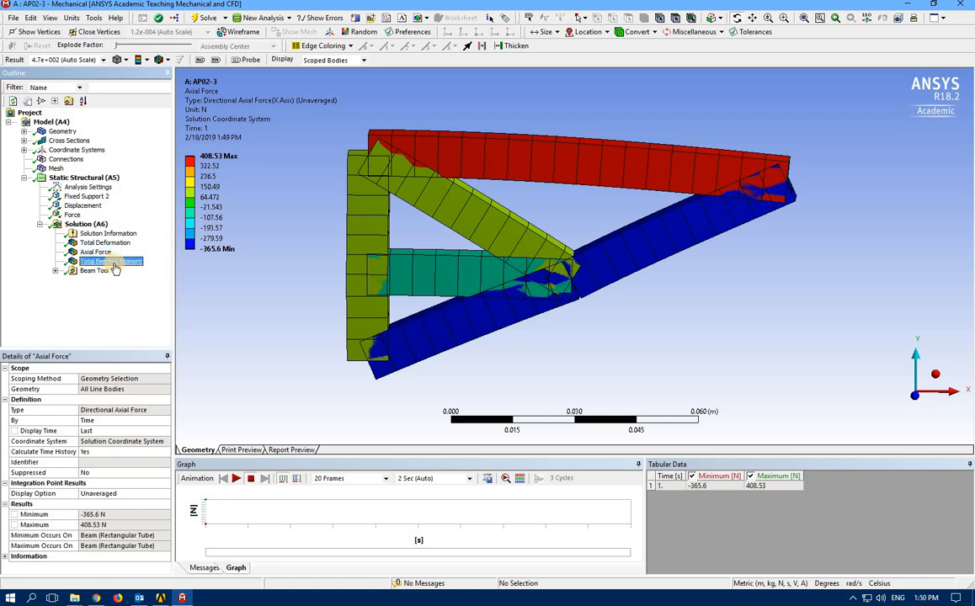
left_click(96, 261)
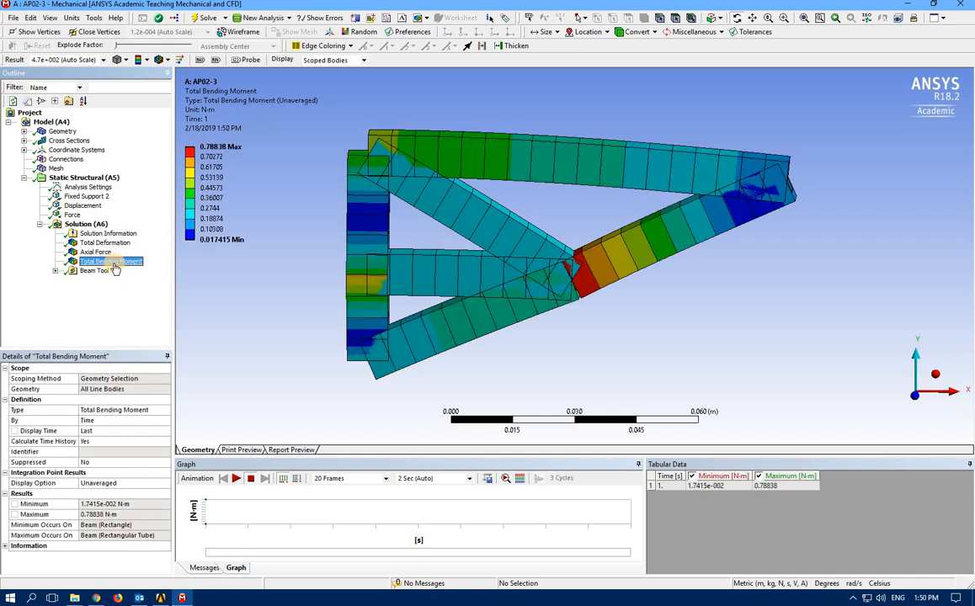
left_click(54, 270)
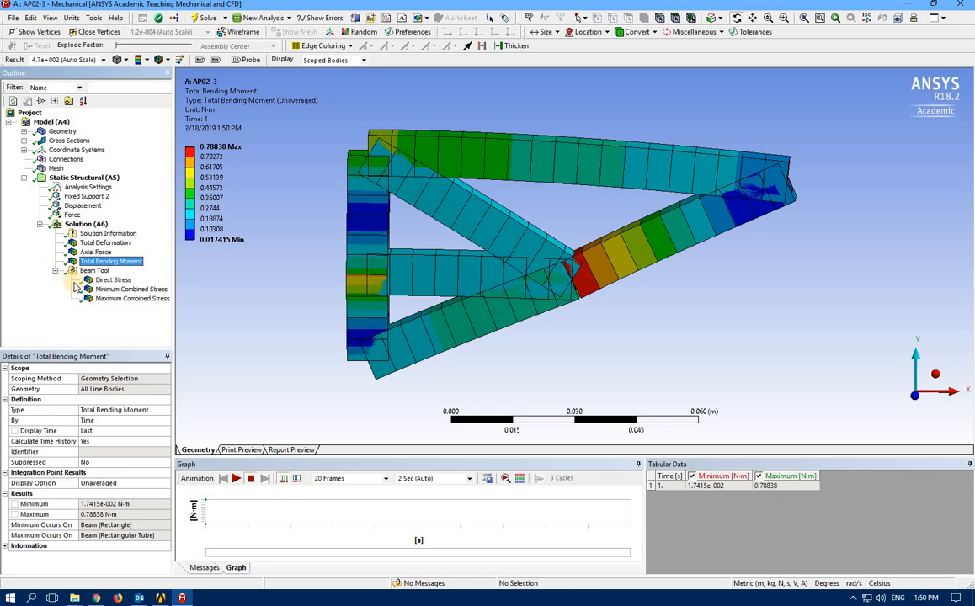
left_click(107, 279)
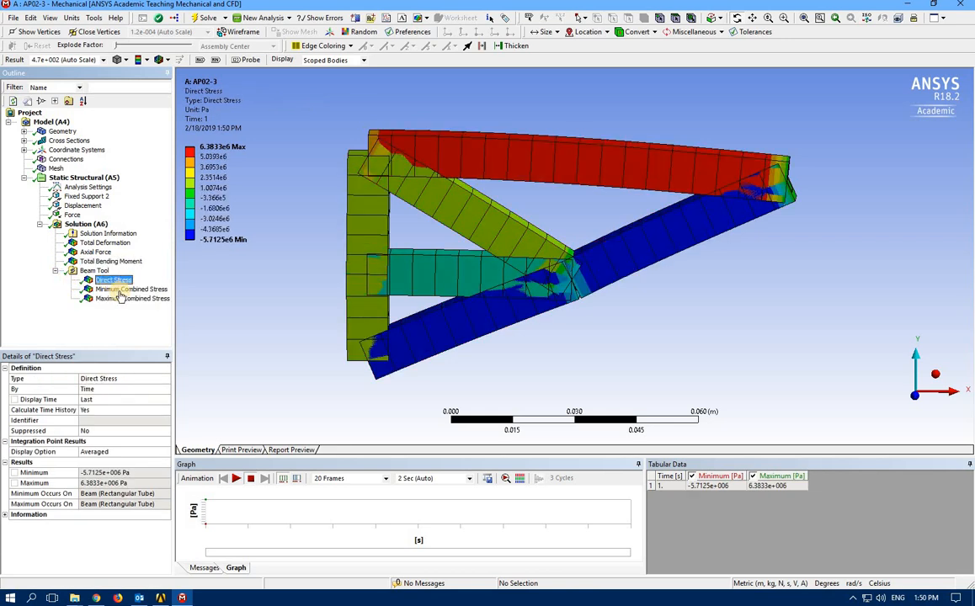
Step: Show minimum and maximum combined stress contours, then return to total deformation
left_click(131, 289)
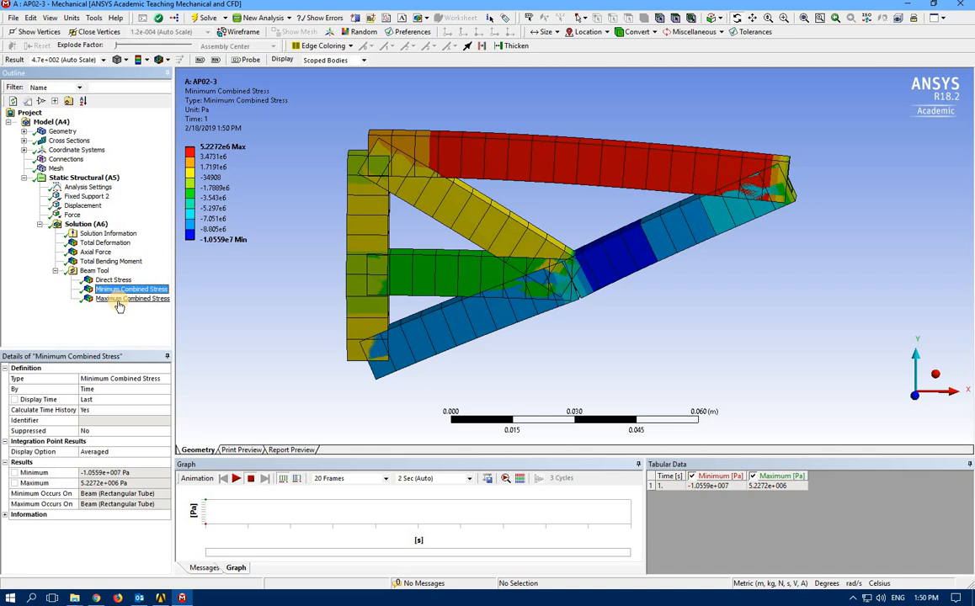
left_click(132, 299)
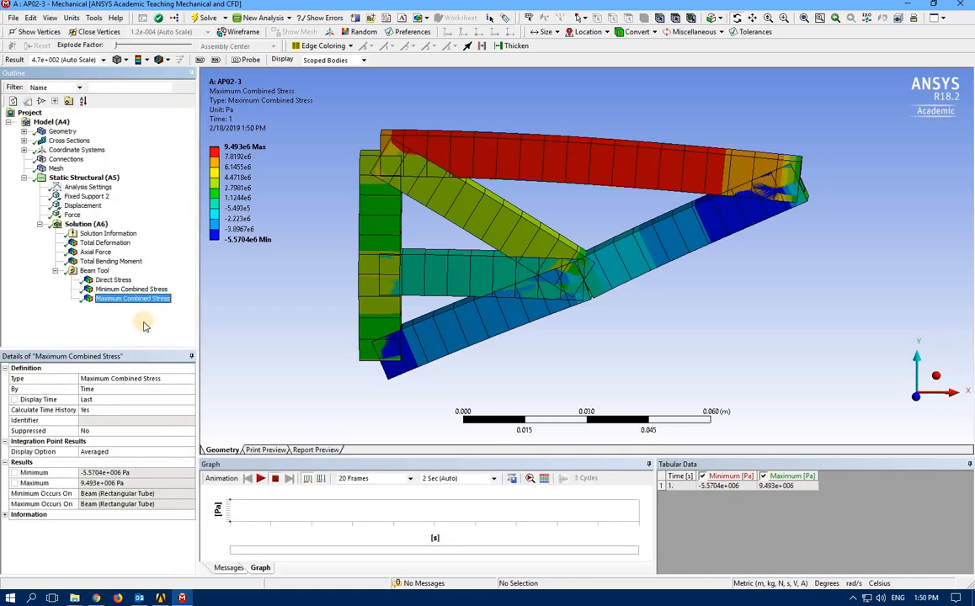
mouse_move(120, 300)
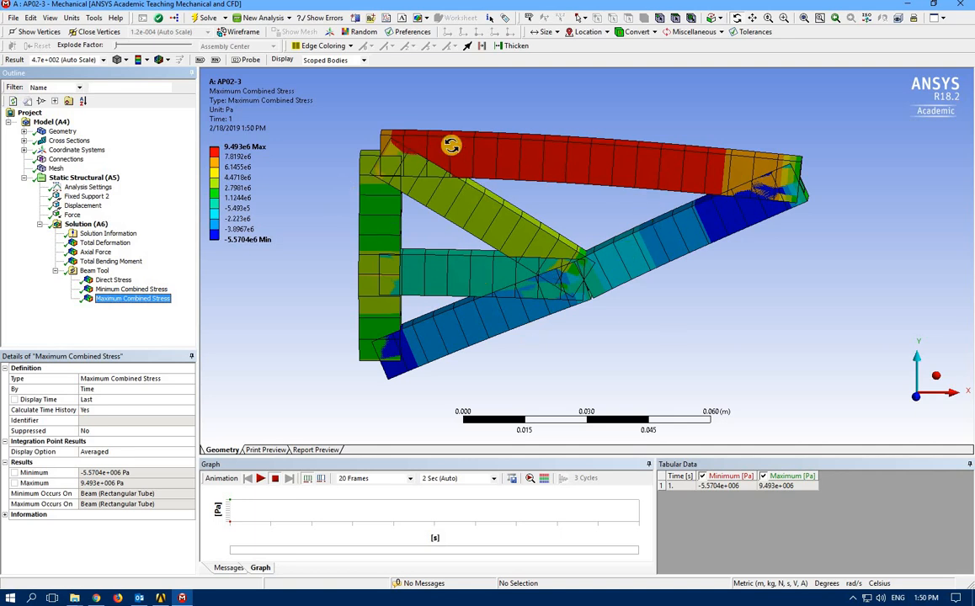
left_click(103, 243)
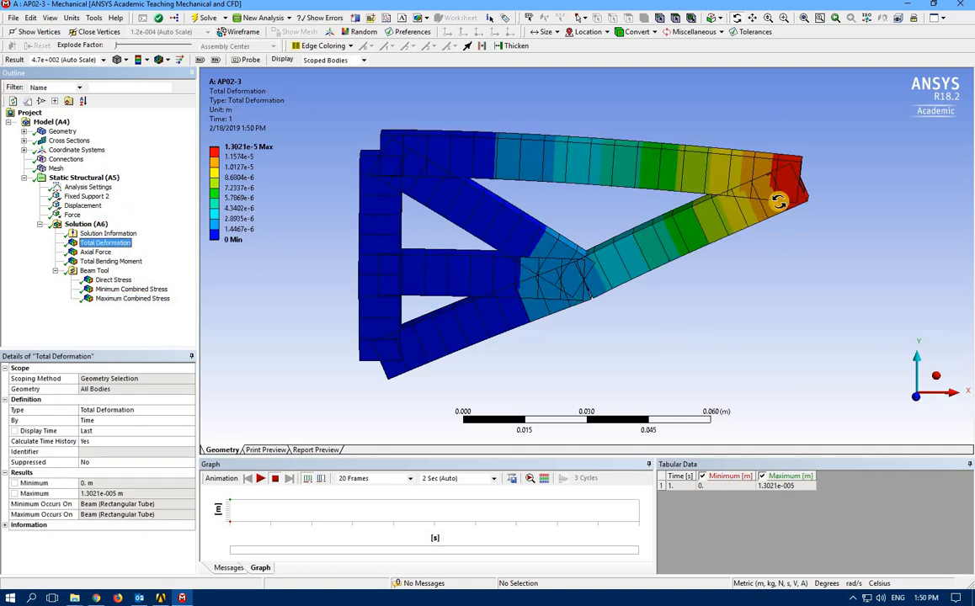